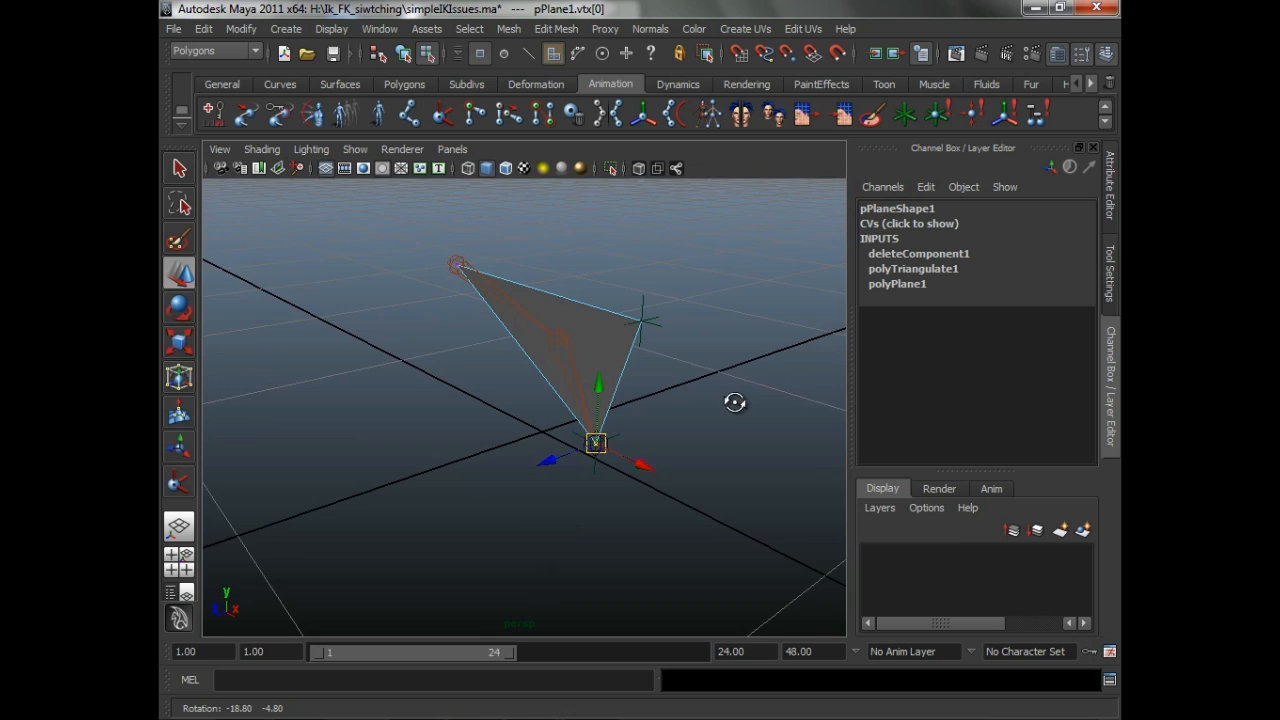
- Orbit around the triangle plane to view the joint chain edge-on and from above
{"action": "left_click_drag", "start_coordinate": [735, 402], "coordinate": [580, 414]}
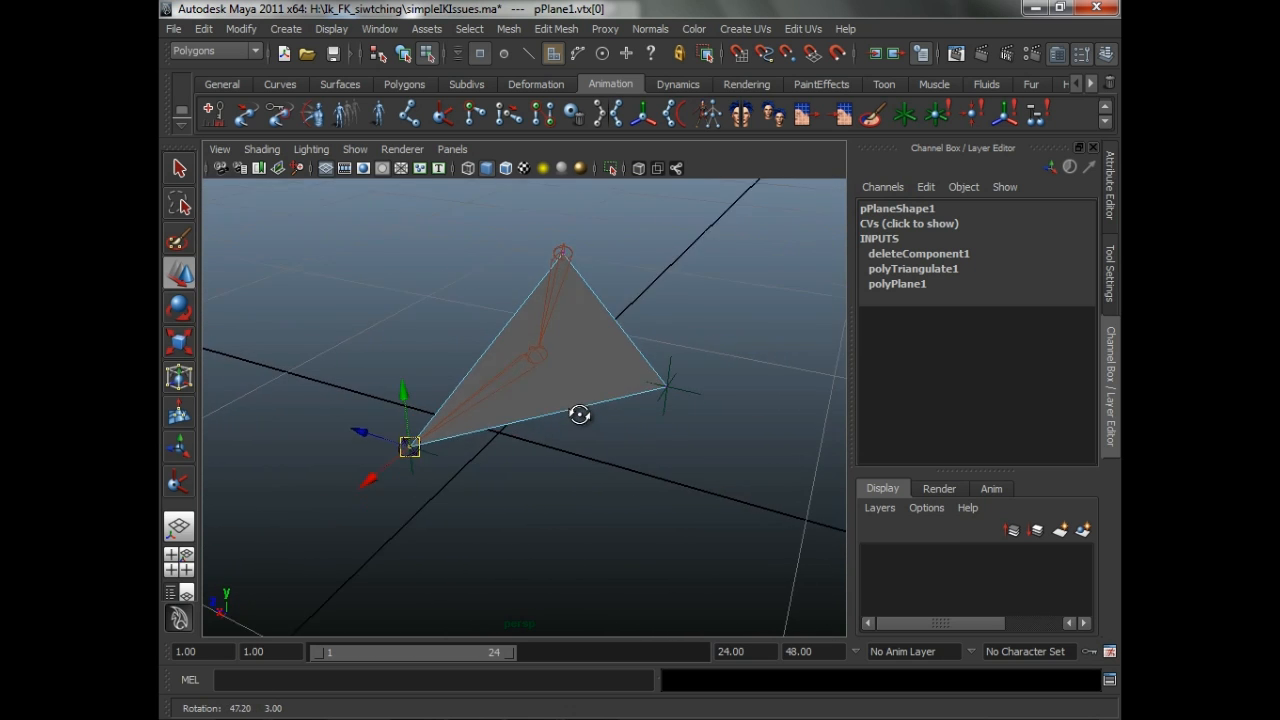
{"action": "left_click_drag", "start_coordinate": [580, 415], "coordinate": [607, 370]}
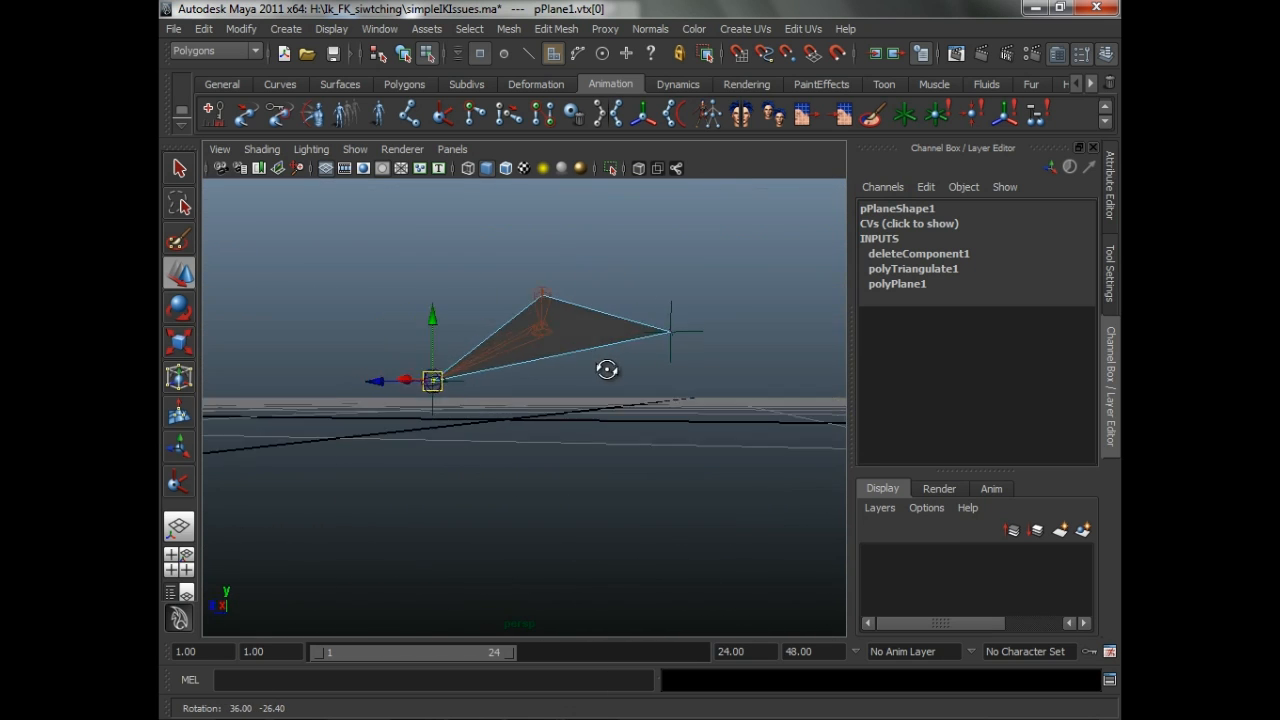
{"action": "left_click_drag", "start_coordinate": [607, 370], "coordinate": [552, 362]}
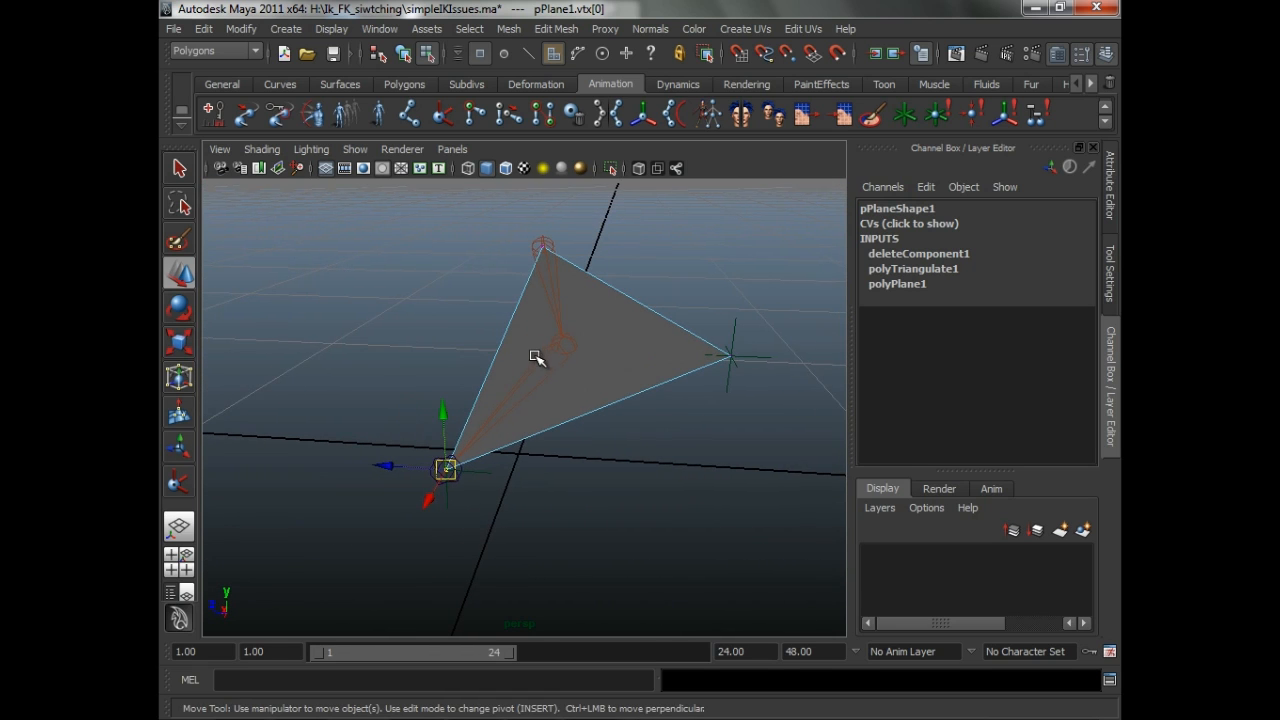
{"action": "left_click_drag", "start_coordinate": [535, 358], "coordinate": [505, 390]}
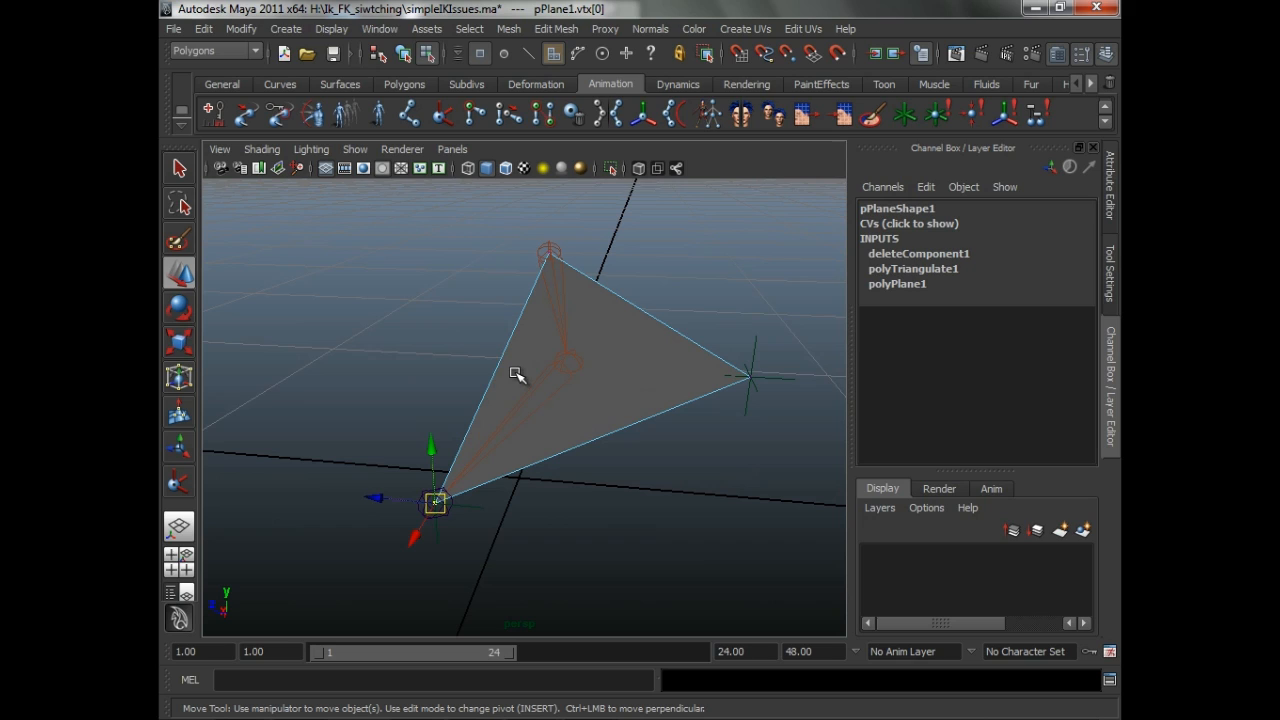
{"action": "mouse_move", "coordinate": [513, 363]}
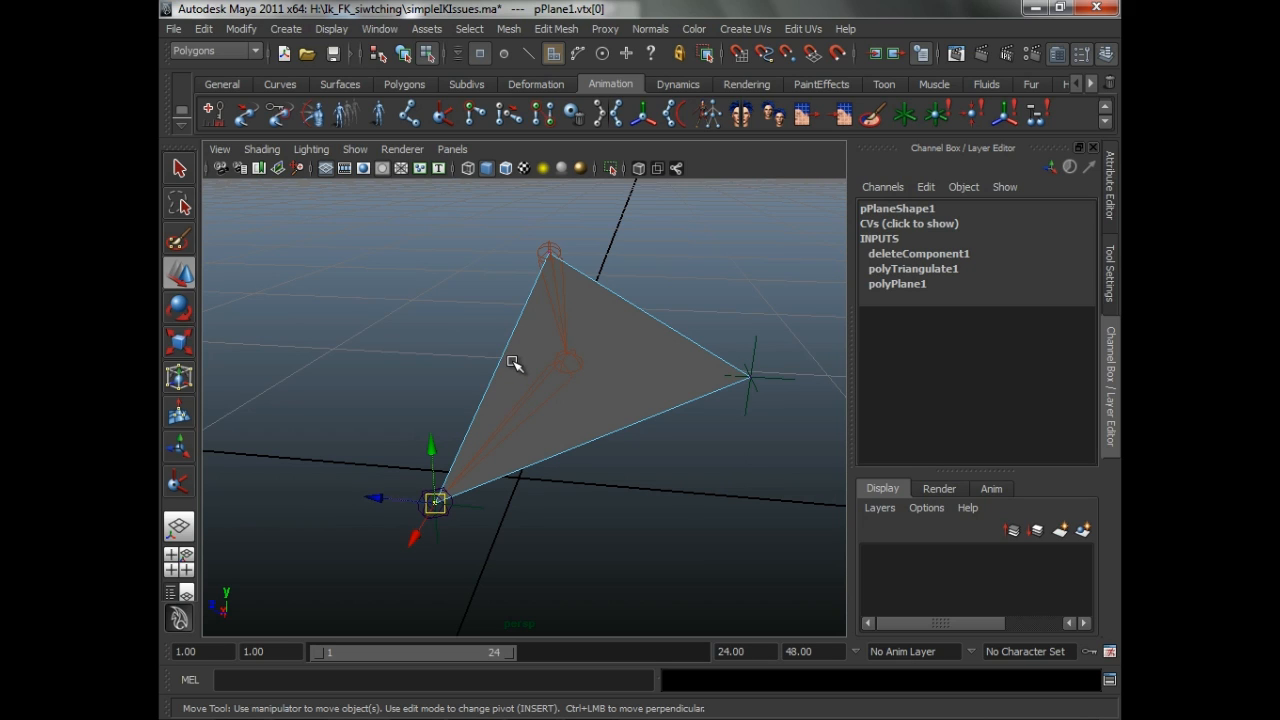
{"action": "mouse_move", "coordinate": [475, 357]}
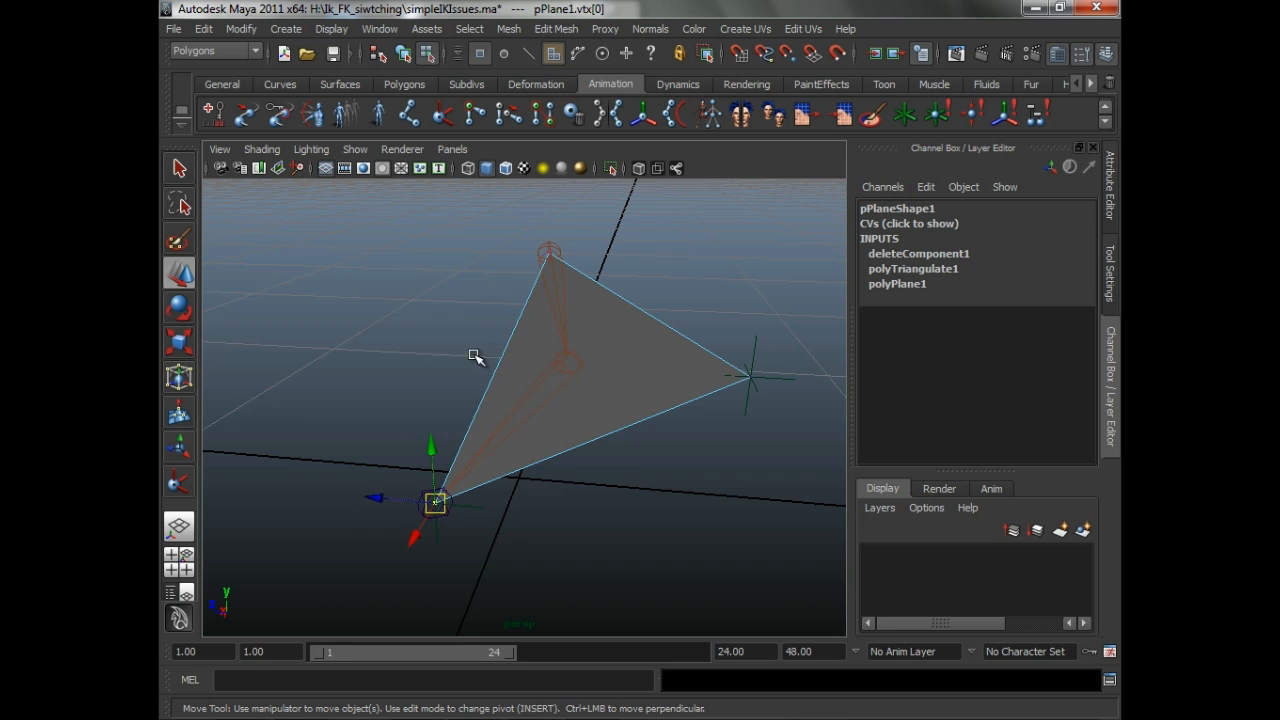
- Select joint2 and joint1 to check their channels, and show Move Tool settings
{"action": "left_click_drag", "start_coordinate": [475, 357], "coordinate": [453, 328]}
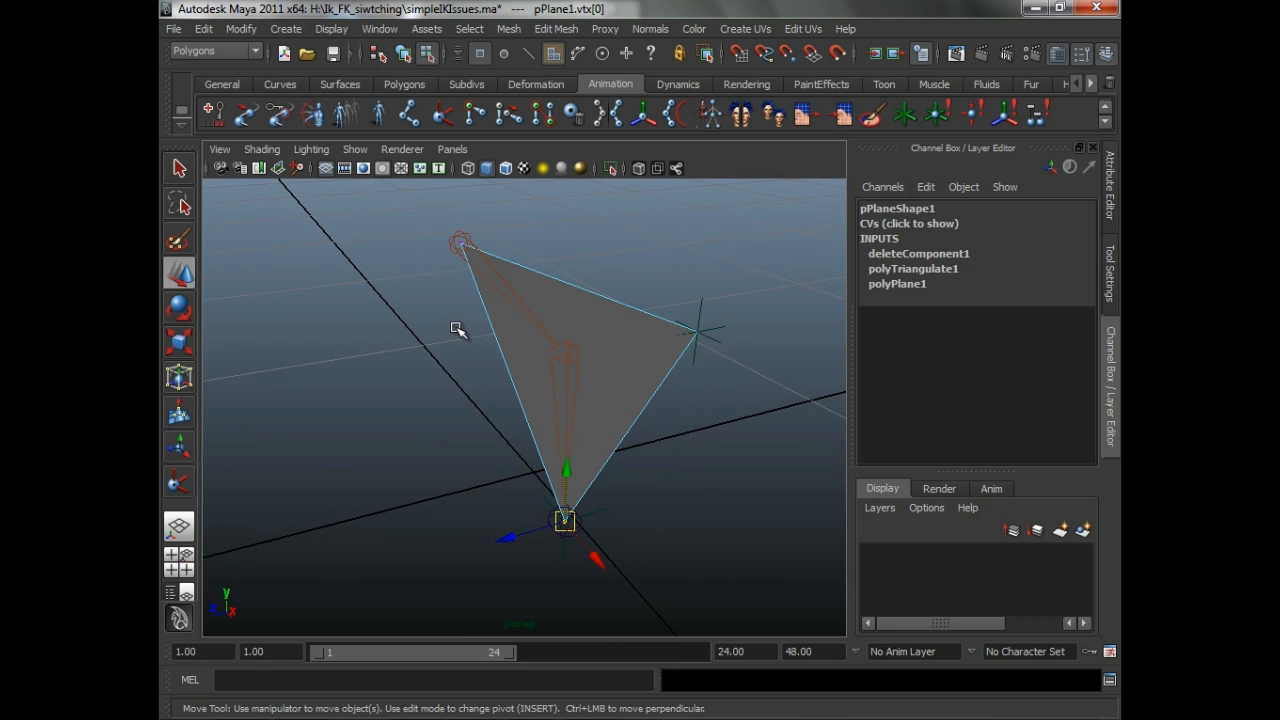
{"action": "mouse_move", "coordinate": [468, 322]}
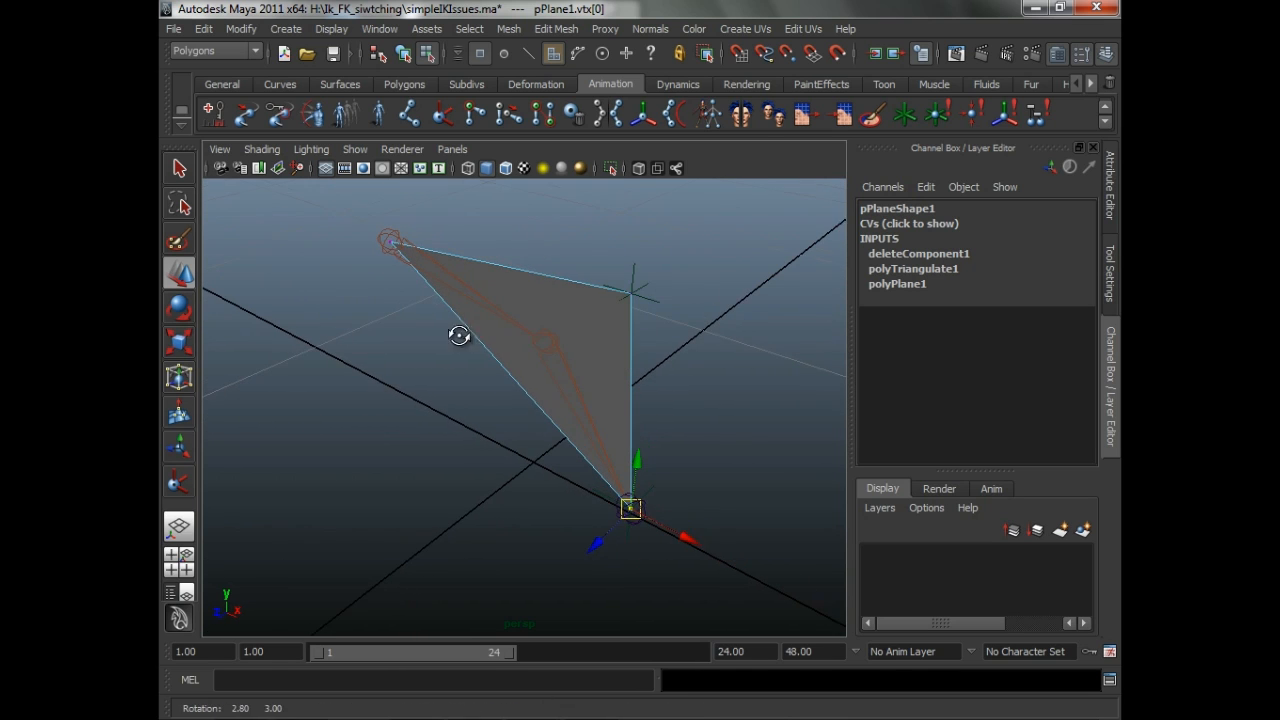
{"action": "left_click", "coordinate": [505, 168]}
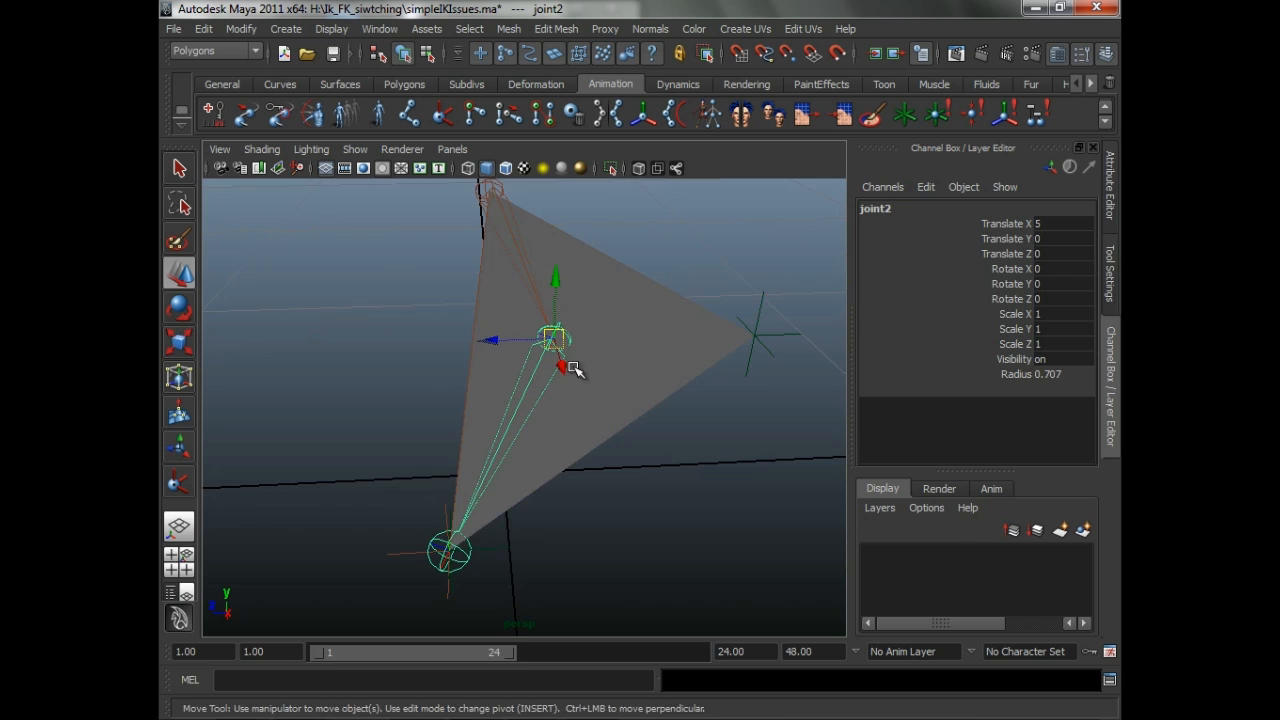
{"action": "left_click_drag", "start_coordinate": [555, 340], "coordinate": [540, 375]}
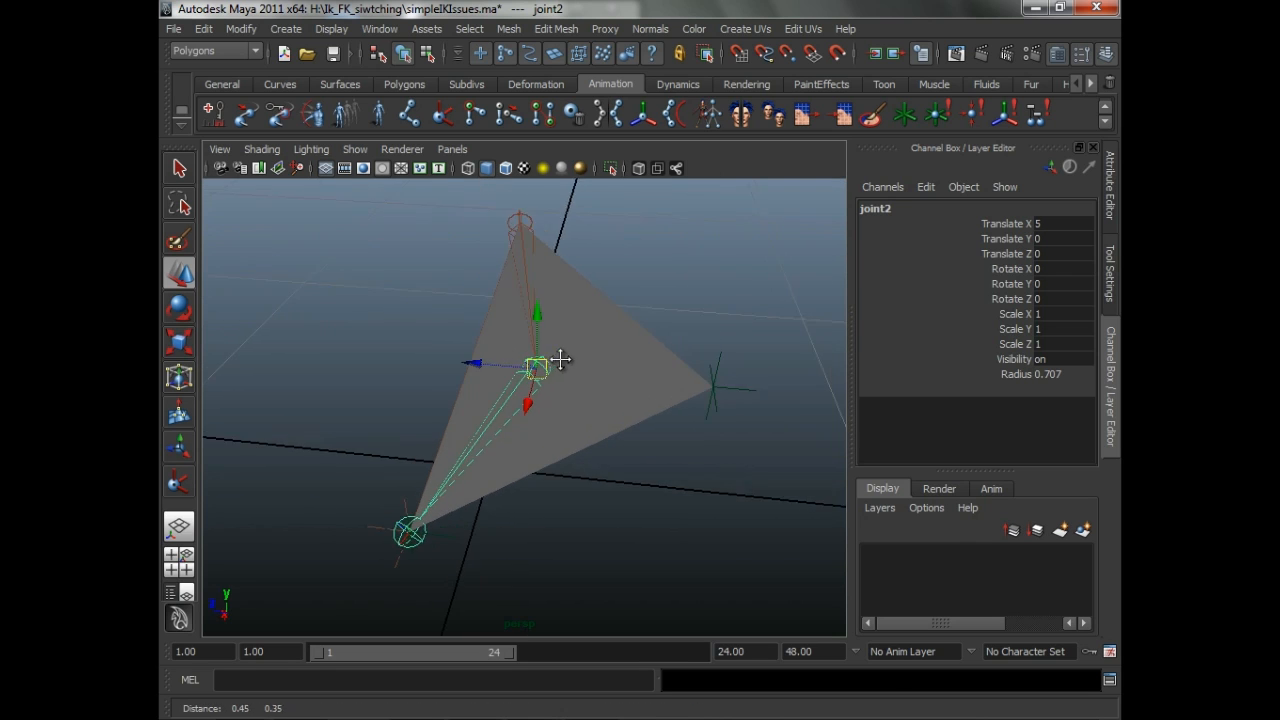
{"action": "left_click_drag", "start_coordinate": [560, 360], "coordinate": [575, 345]}
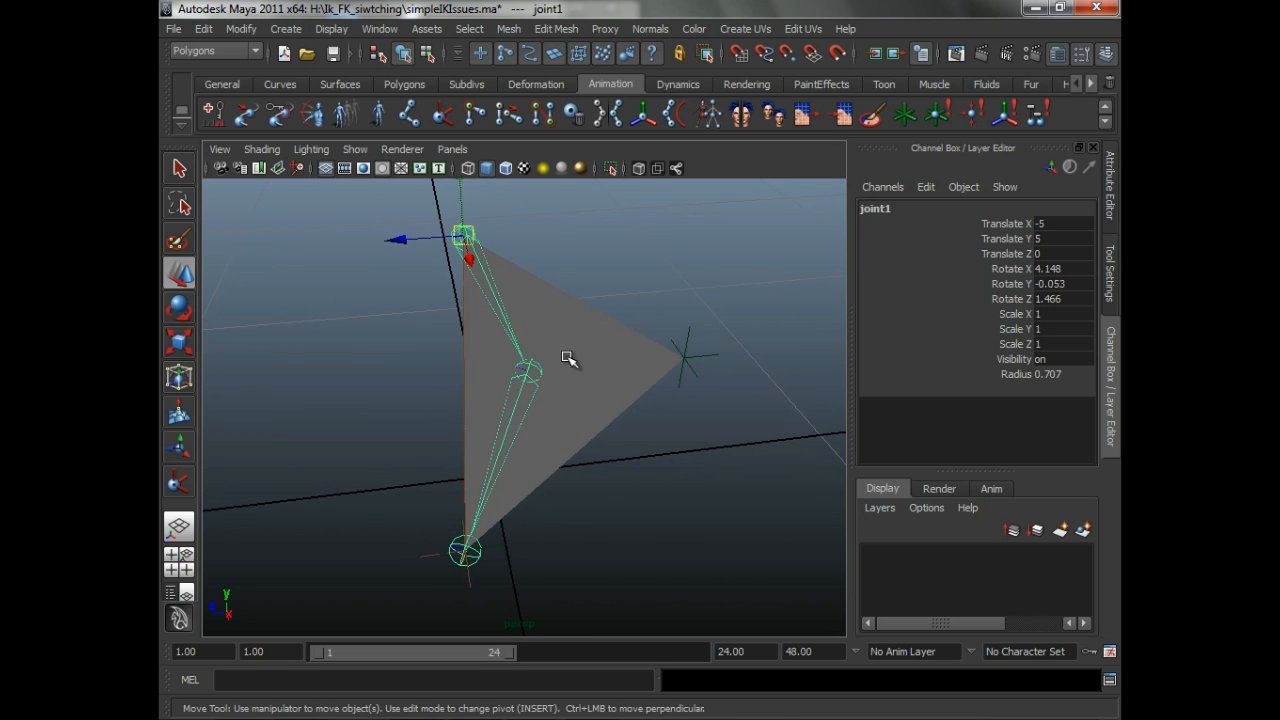
{"action": "left_click_drag", "start_coordinate": [570, 358], "coordinate": [835, 193]}
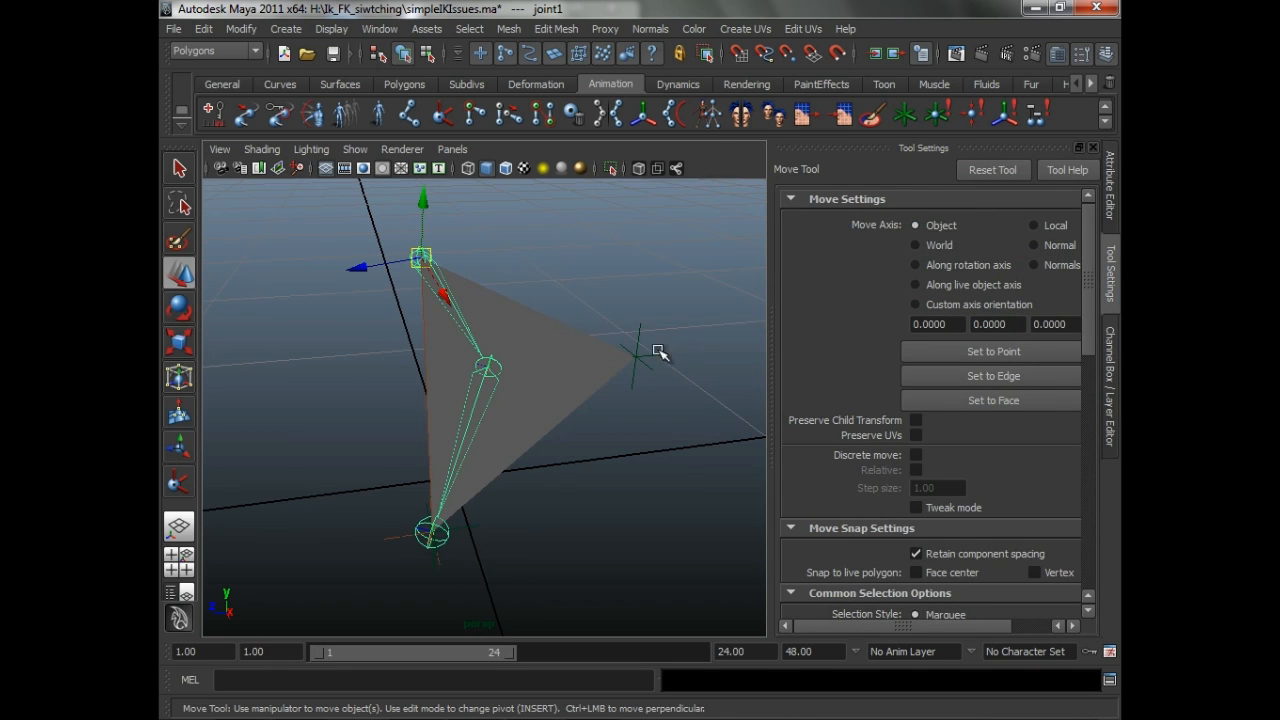
{"action": "left_click_drag", "start_coordinate": [660, 350], "coordinate": [590, 380]}
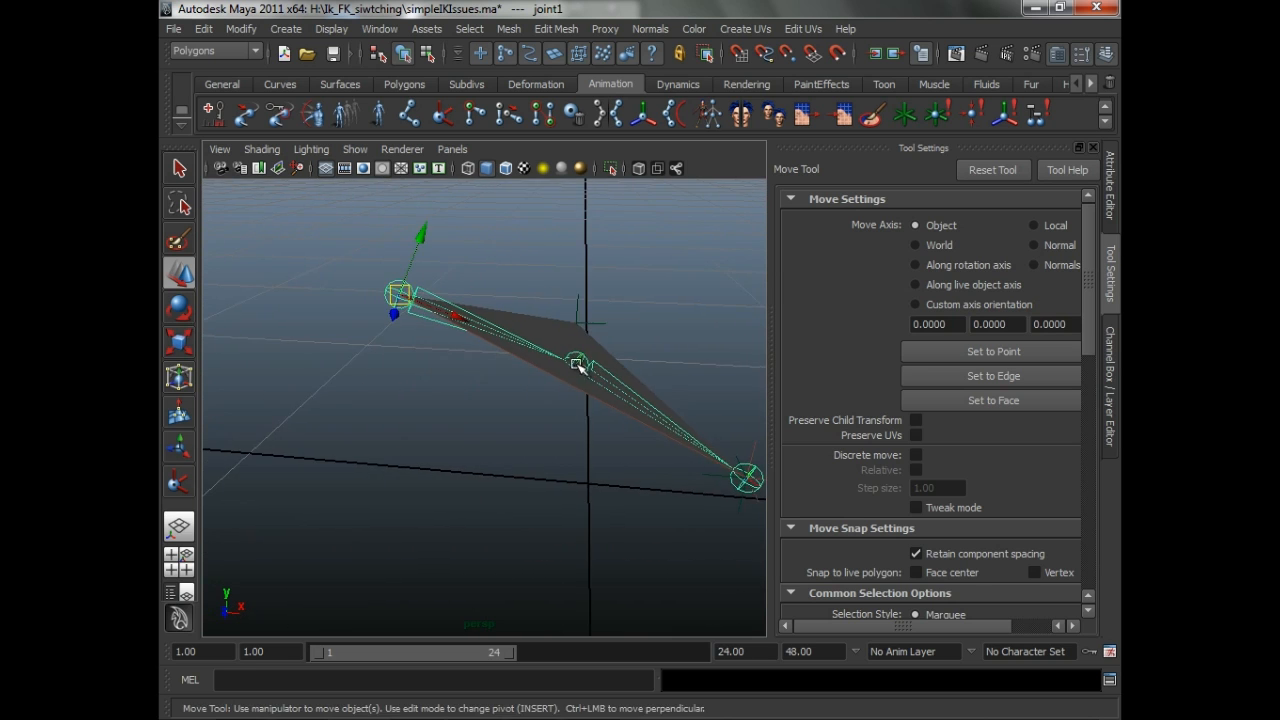
{"action": "left_click_drag", "start_coordinate": [580, 365], "coordinate": [525, 387]}
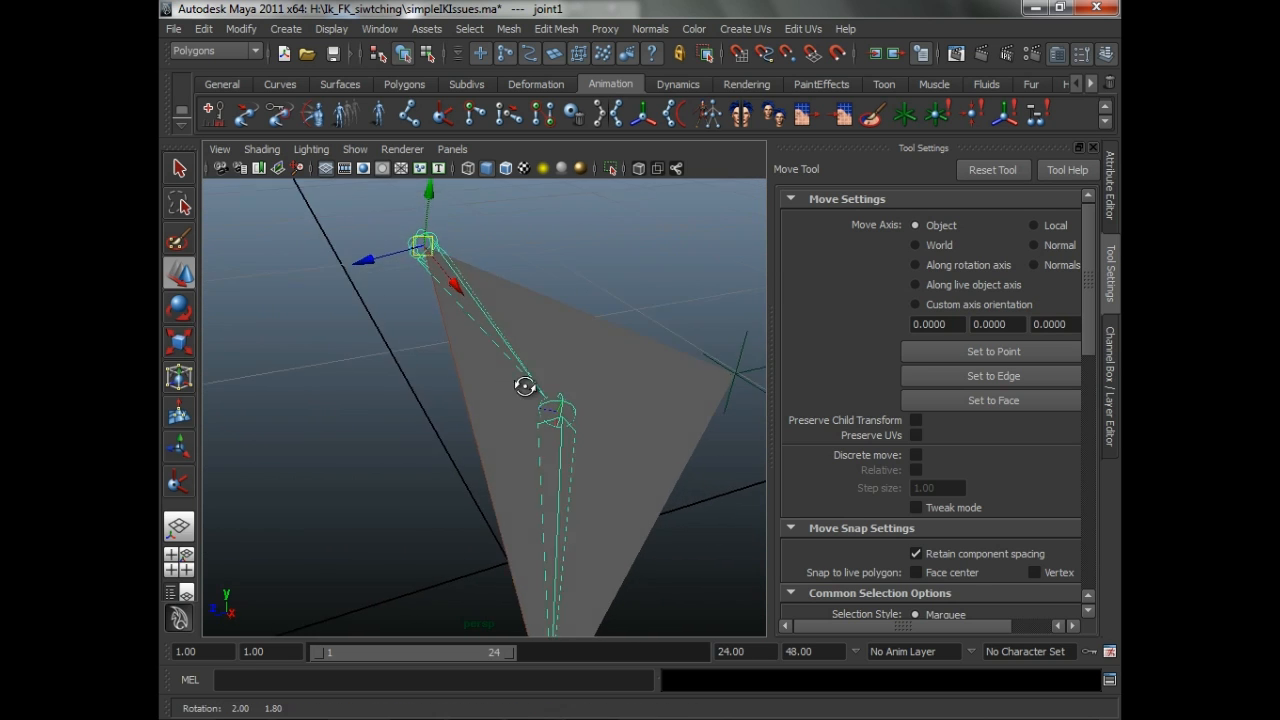
{"action": "left_click_drag", "start_coordinate": [525, 387], "coordinate": [445, 430]}
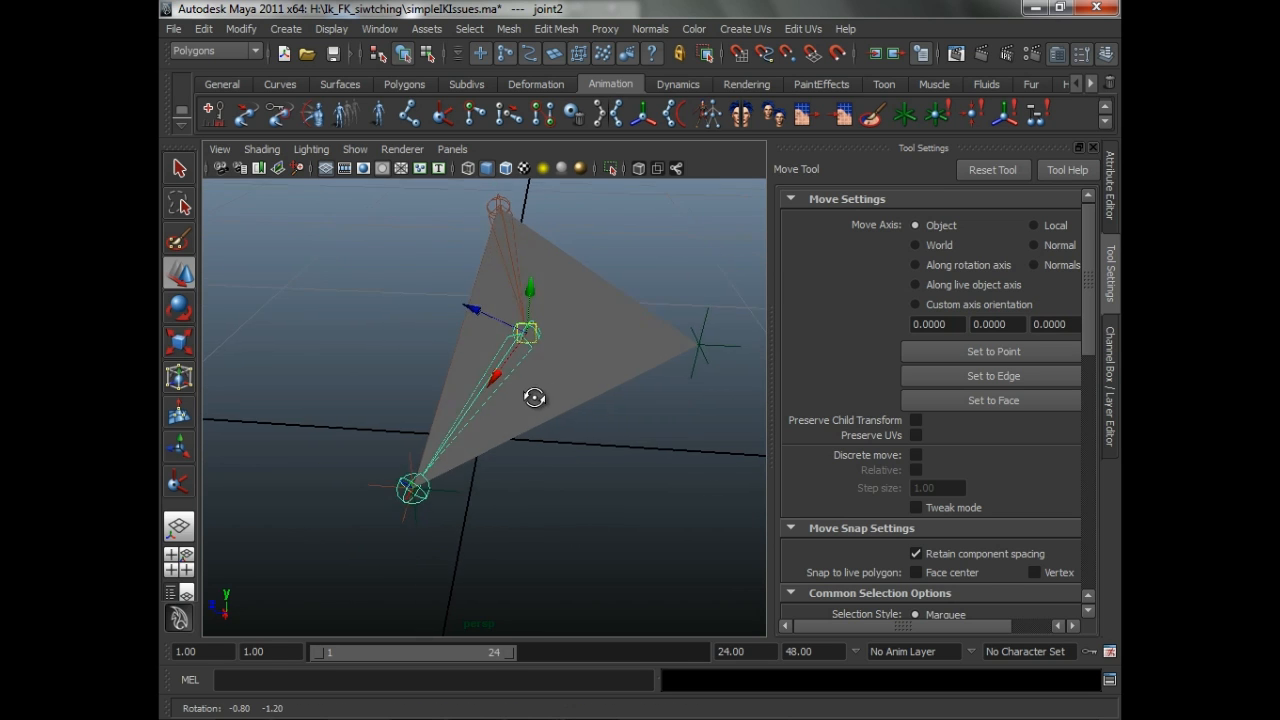
{"action": "left_click_drag", "start_coordinate": [535, 398], "coordinate": [667, 358]}
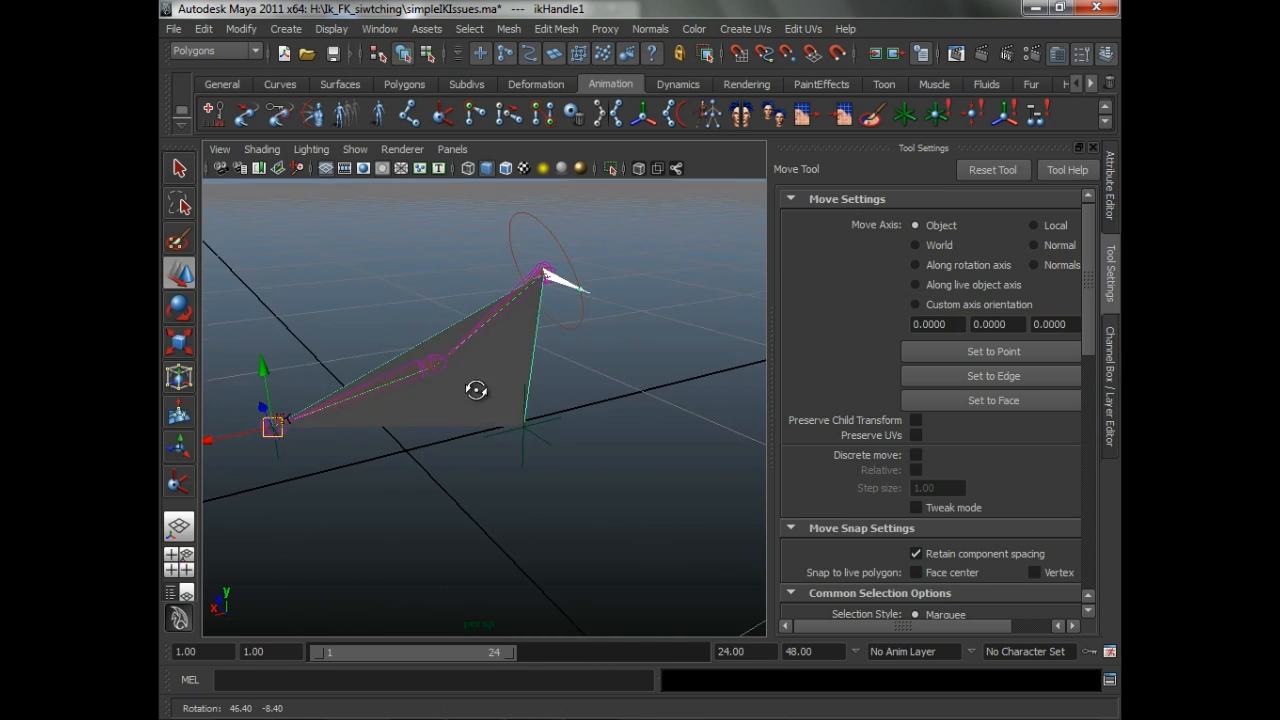
- Tumble the perspective view around the IK chain to check its bend plane
{"action": "left_click_drag", "start_coordinate": [476, 390], "coordinate": [554, 414]}
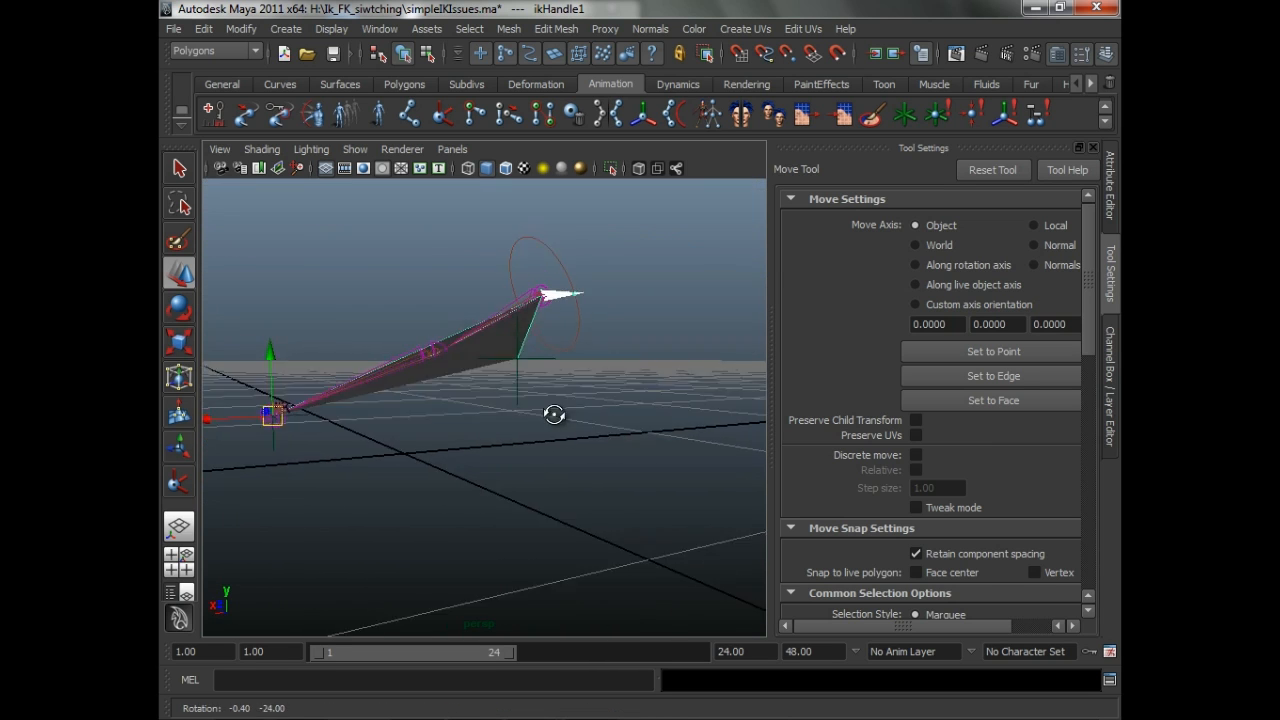
{"action": "left_click_drag", "start_coordinate": [555, 413], "coordinate": [455, 240]}
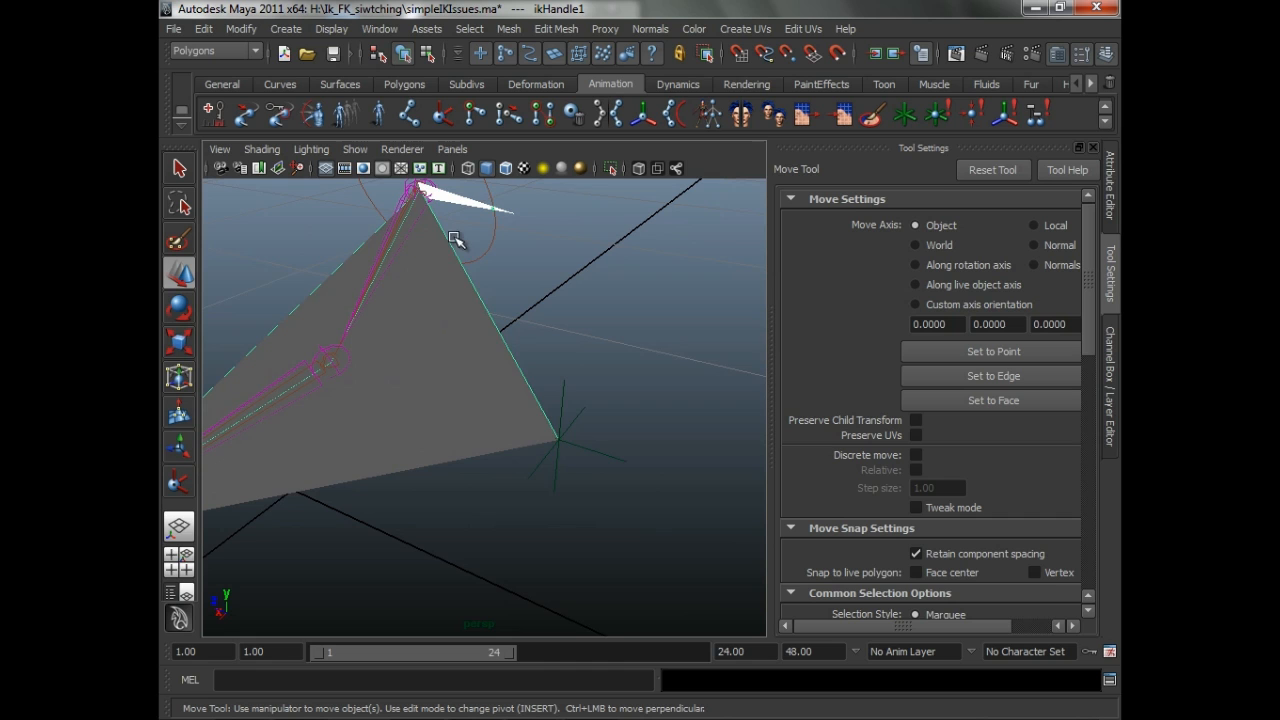
{"action": "left_click_drag", "start_coordinate": [455, 240], "coordinate": [540, 332]}
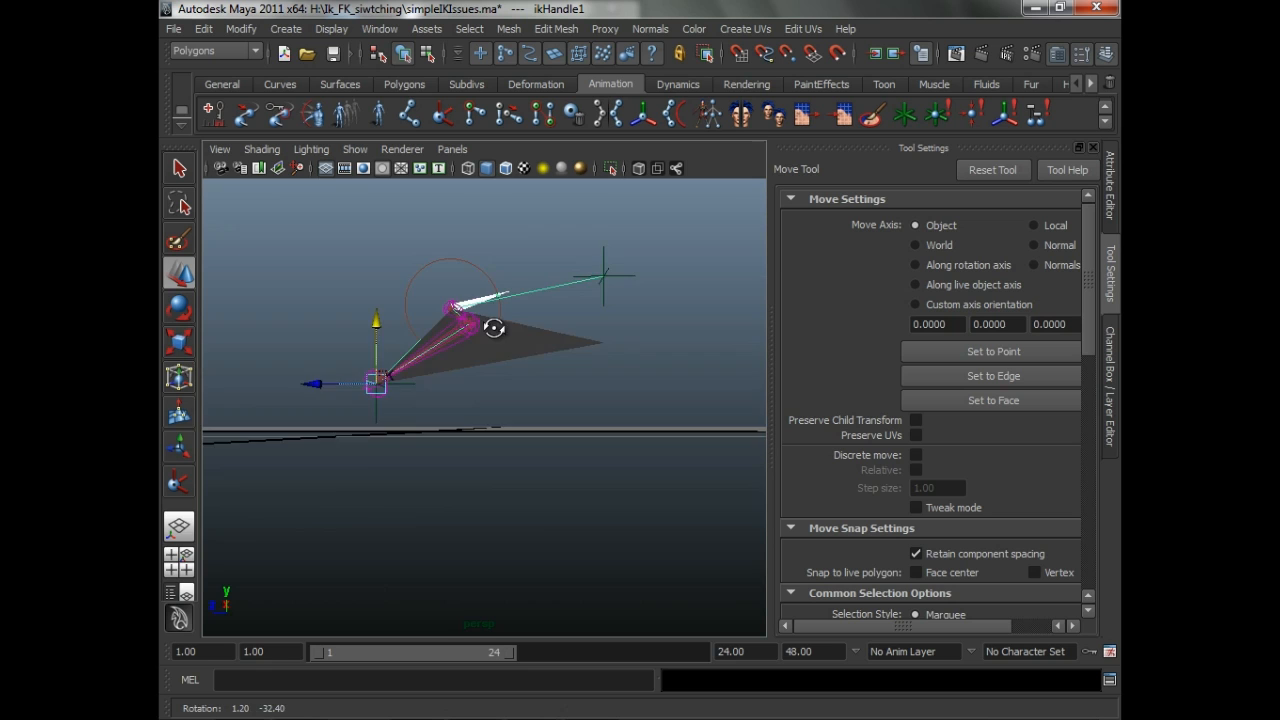
{"action": "left_click_drag", "start_coordinate": [494, 328], "coordinate": [625, 324]}
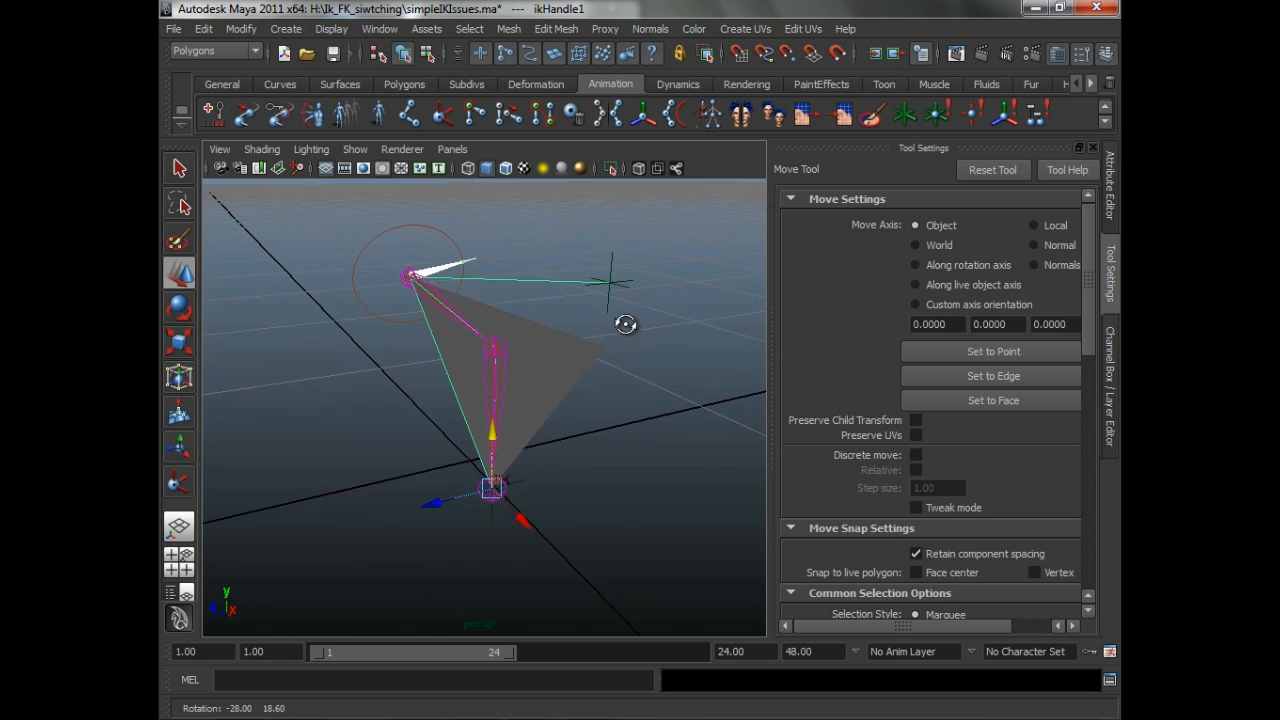
{"action": "left_click_drag", "start_coordinate": [490, 490], "coordinate": [625, 445]}
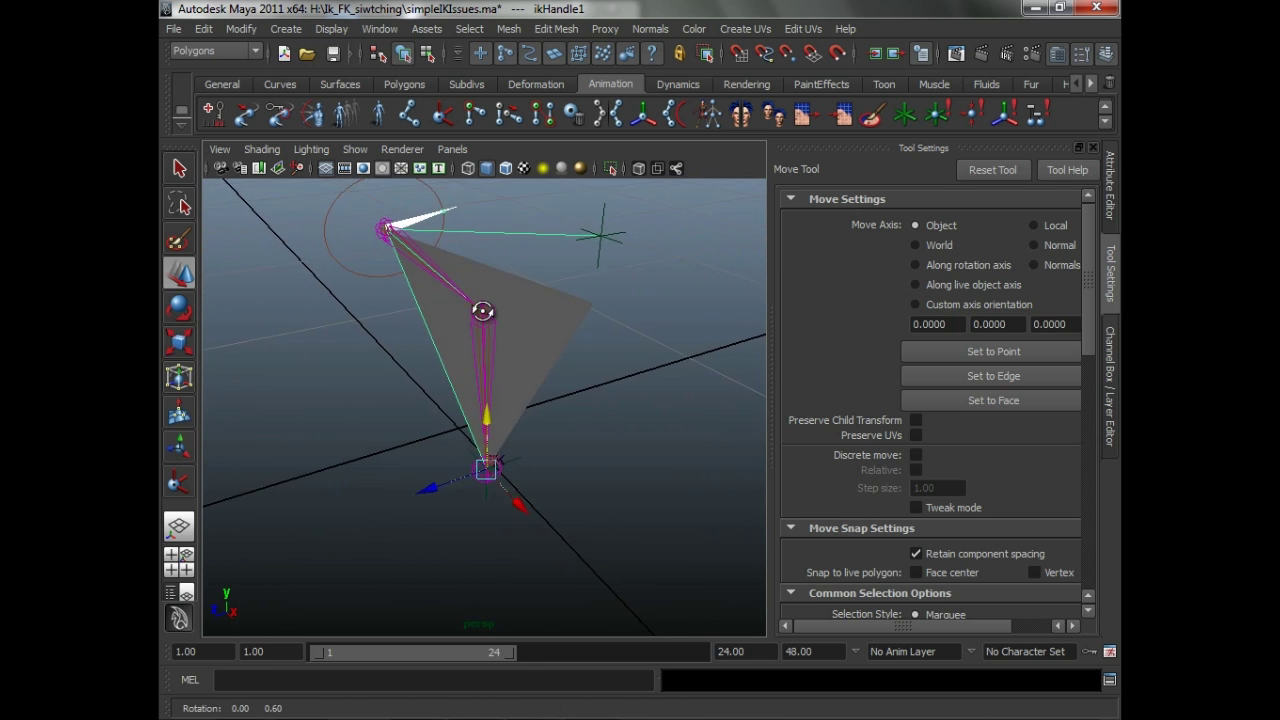
- Select poleVectorControl and translate it to set the chain's bend direction
{"action": "left_click", "coordinate": [484, 312]}
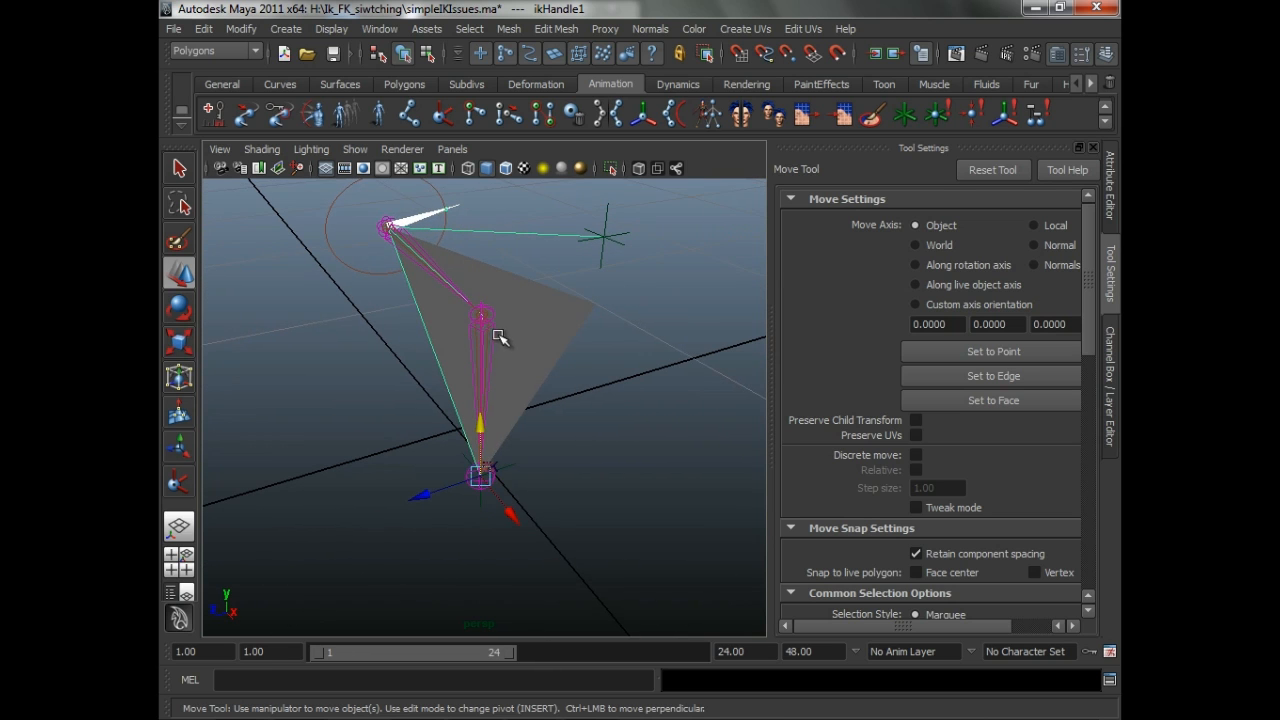
{"action": "left_click_drag", "start_coordinate": [500, 330], "coordinate": [620, 290]}
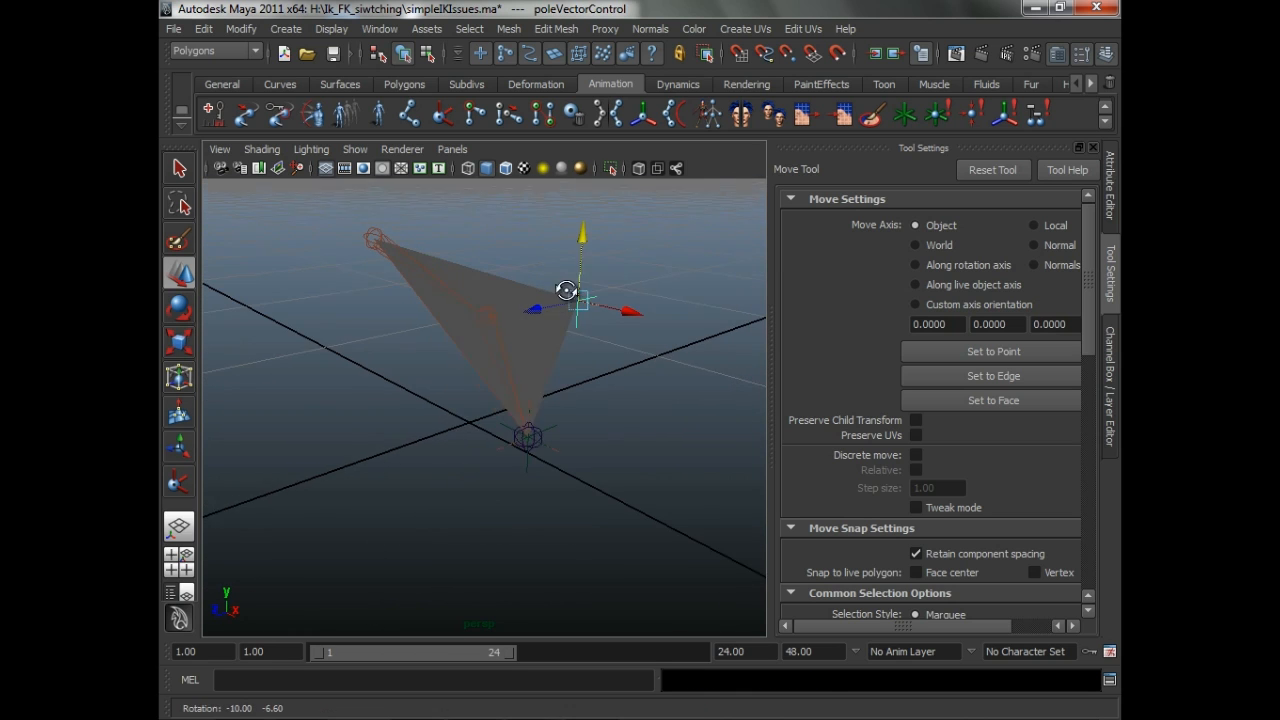
{"action": "left_click_drag", "start_coordinate": [567, 290], "coordinate": [567, 320]}
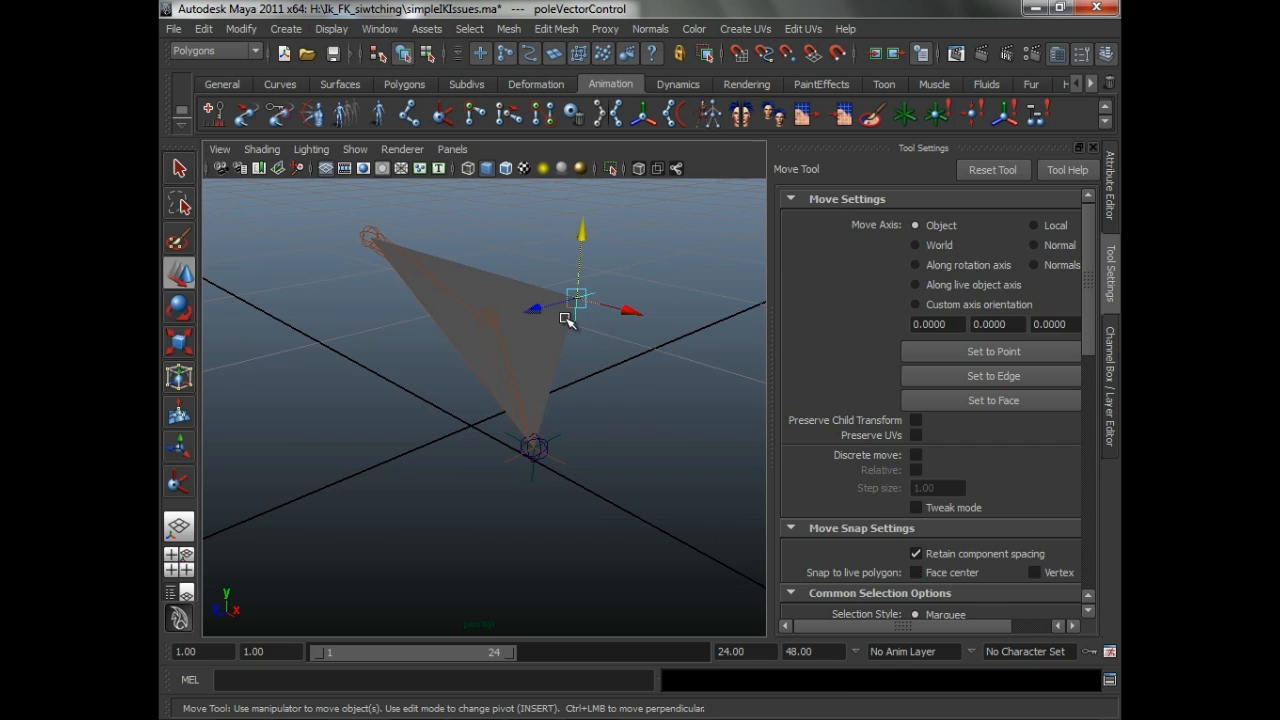
{"action": "mouse_move", "coordinate": [563, 322]}
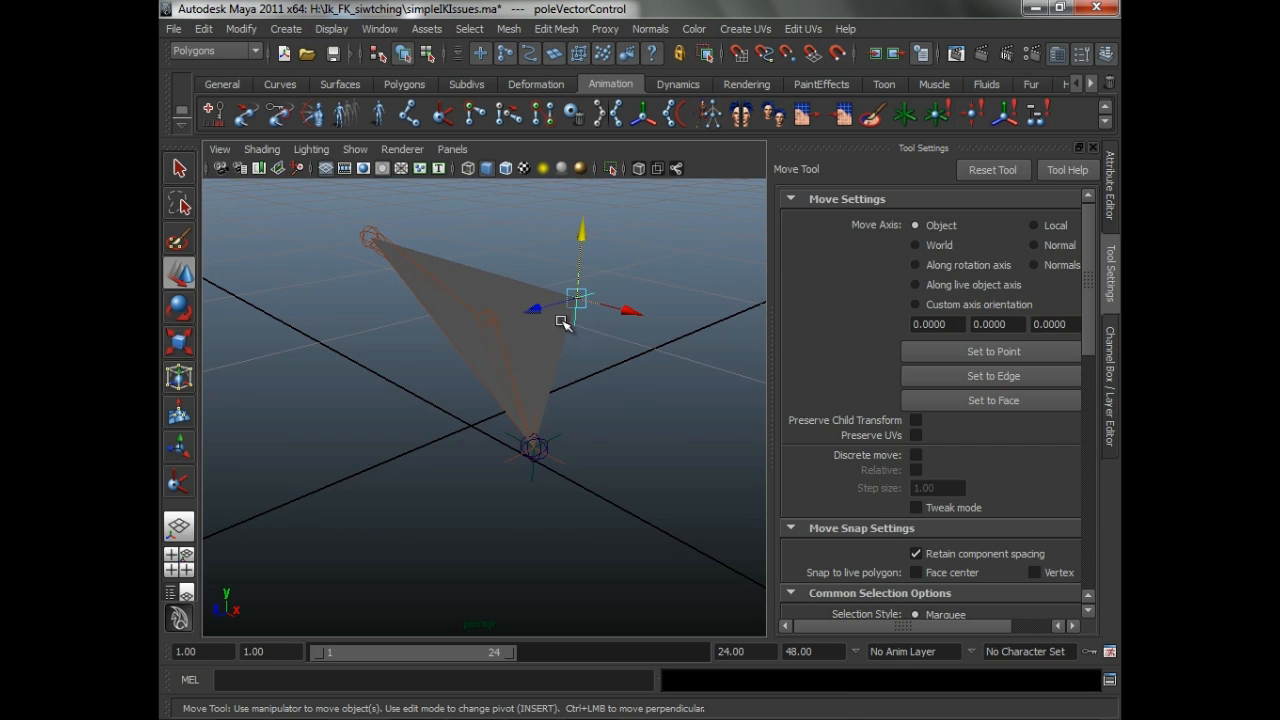
{"action": "mouse_move", "coordinate": [562, 330]}
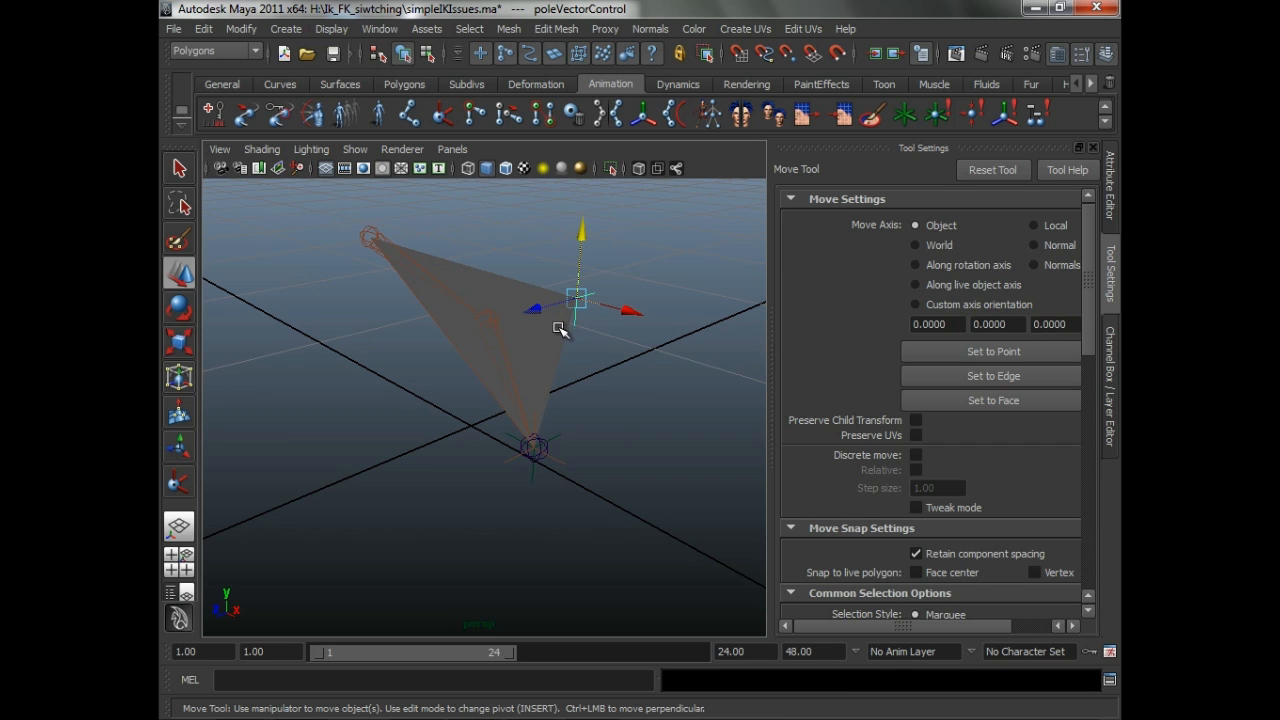
{"action": "mouse_move", "coordinate": [562, 336]}
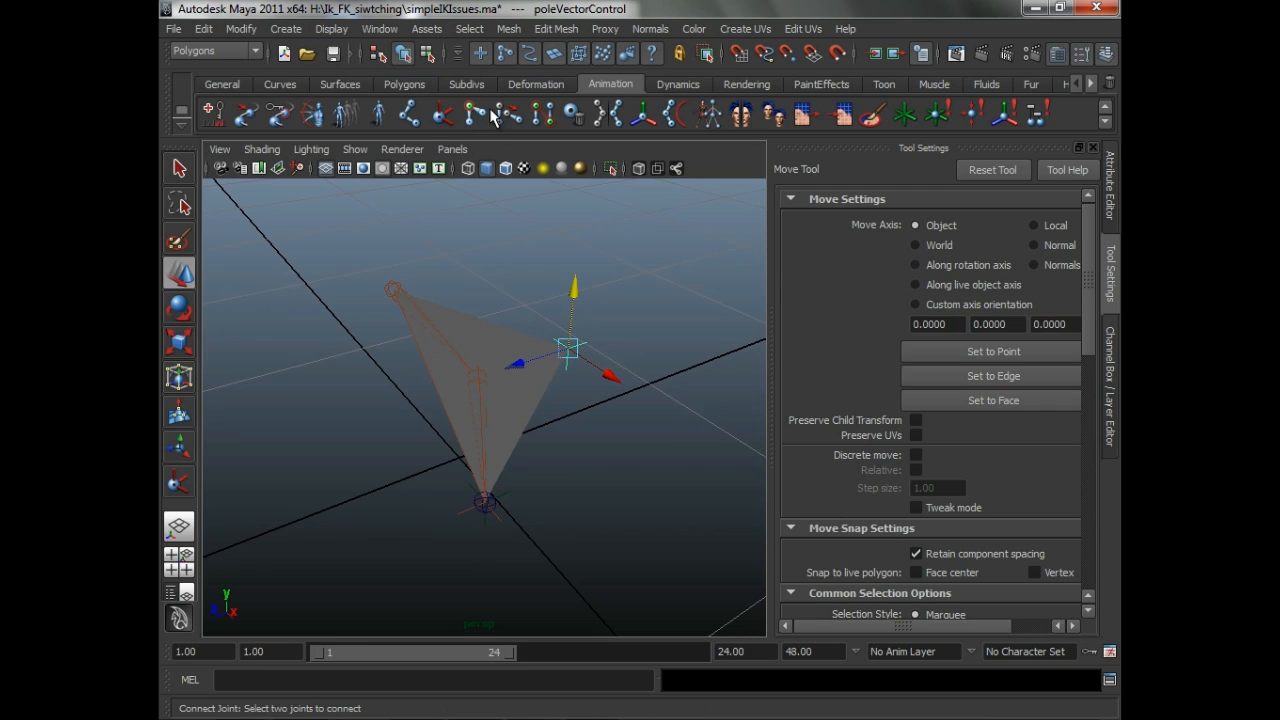
- Draw a second joint chain beside the rig and pull joint4 out of line
{"action": "left_click", "coordinate": [705, 54]}
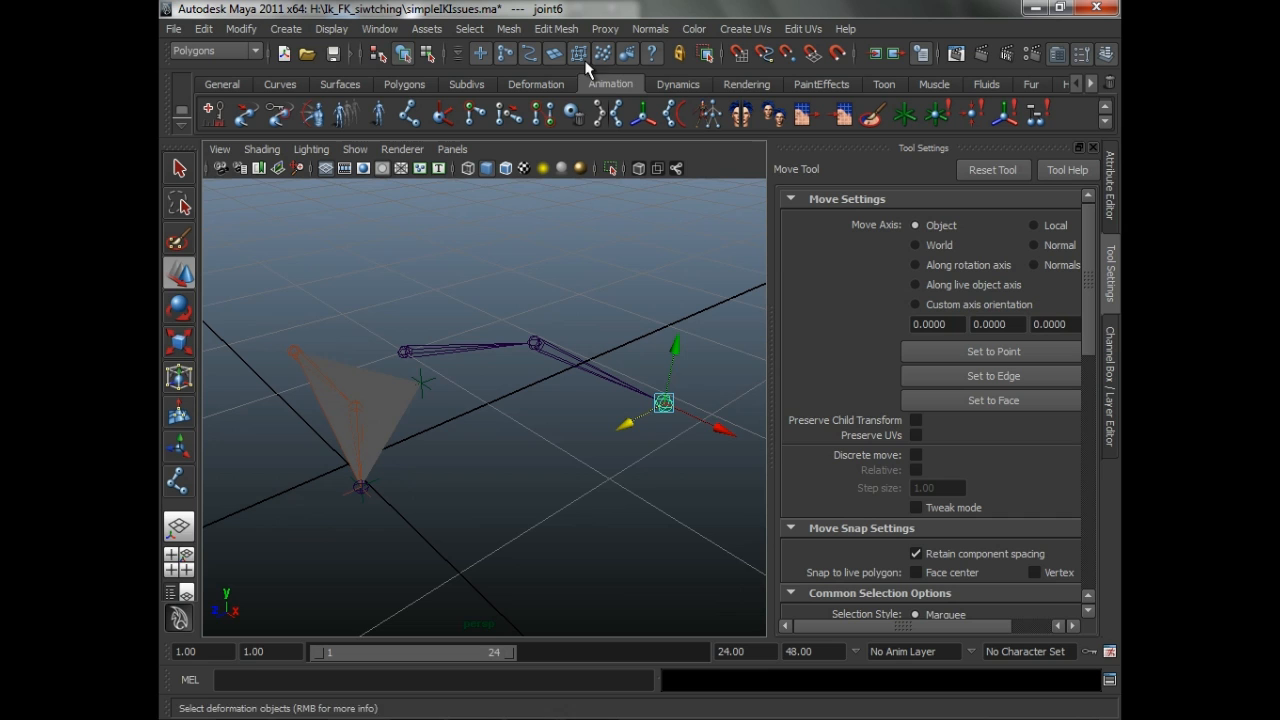
{"action": "left_click_drag", "start_coordinate": [663, 403], "coordinate": [607, 480]}
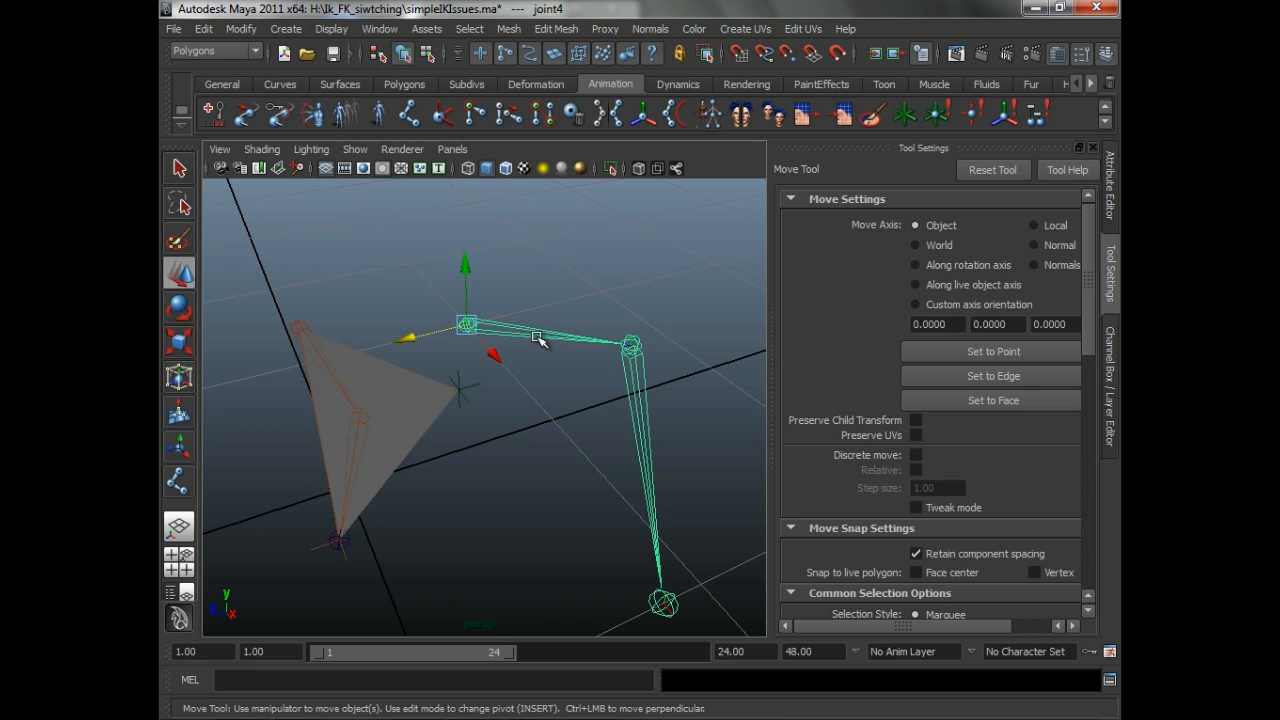
{"action": "mouse_move", "coordinate": [520, 387]}
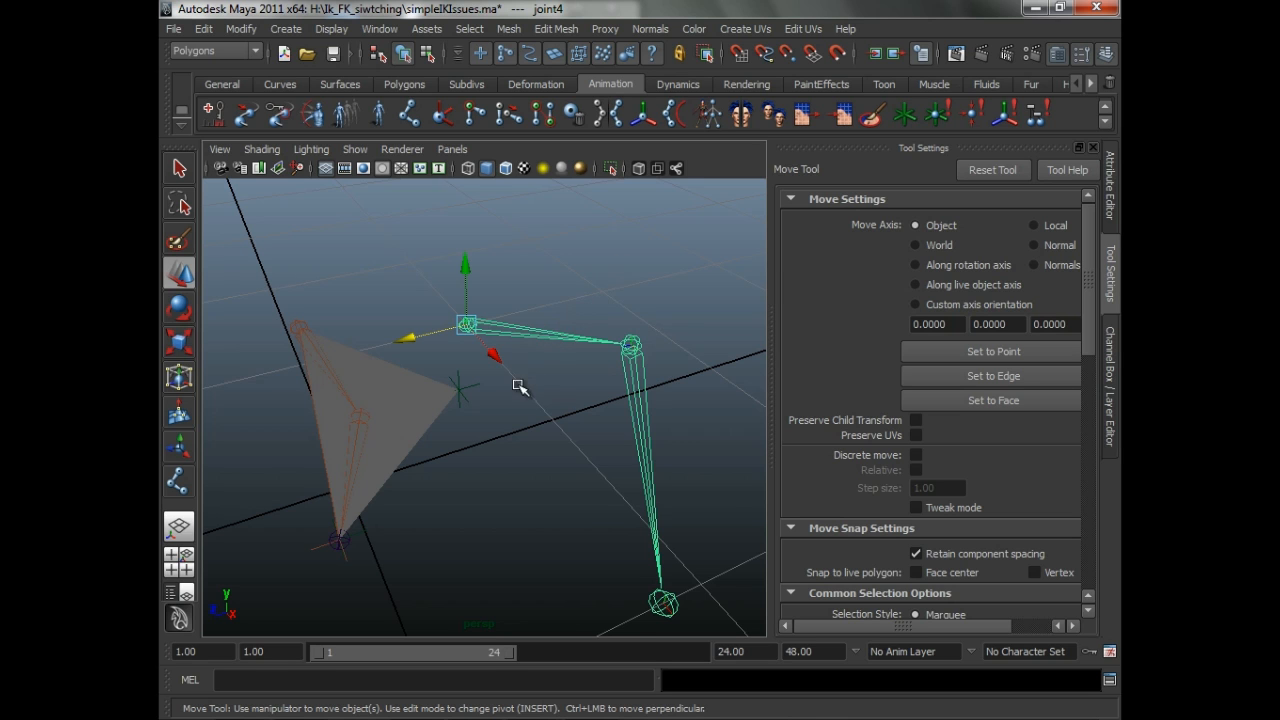
{"action": "left_click_drag", "start_coordinate": [520, 387], "coordinate": [503, 336]}
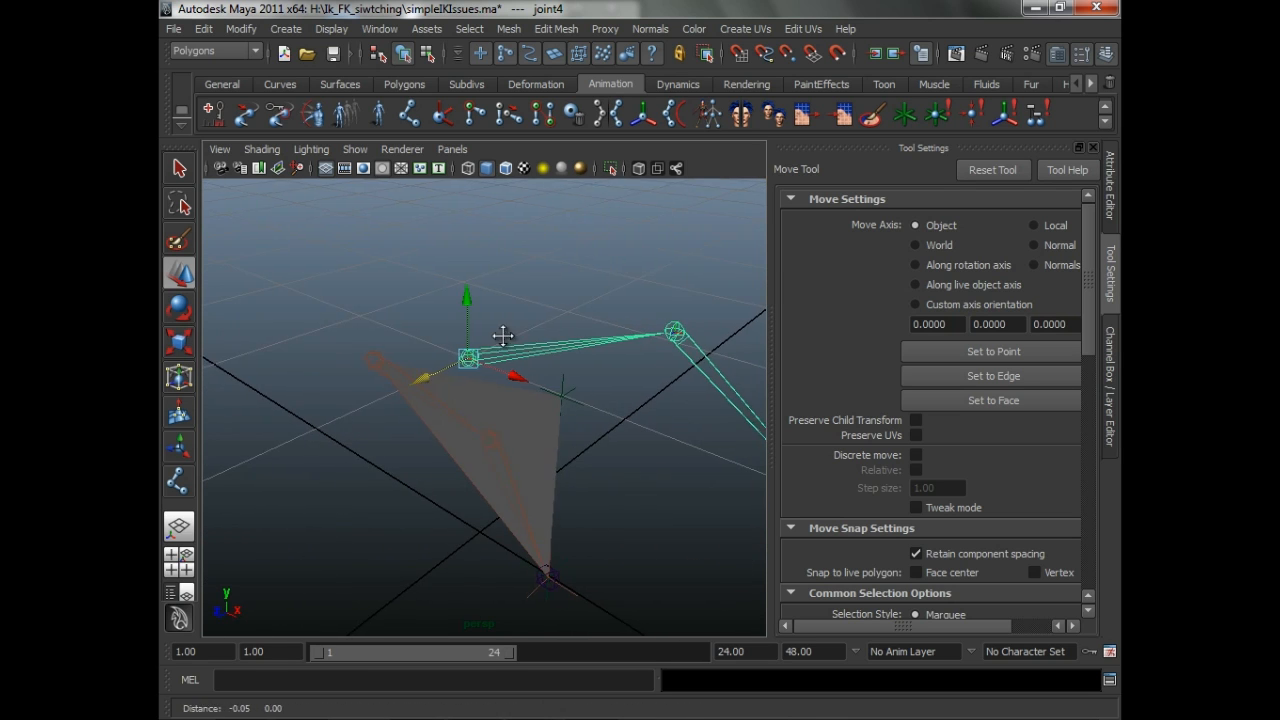
{"action": "left_click_drag", "start_coordinate": [503, 337], "coordinate": [528, 343]}
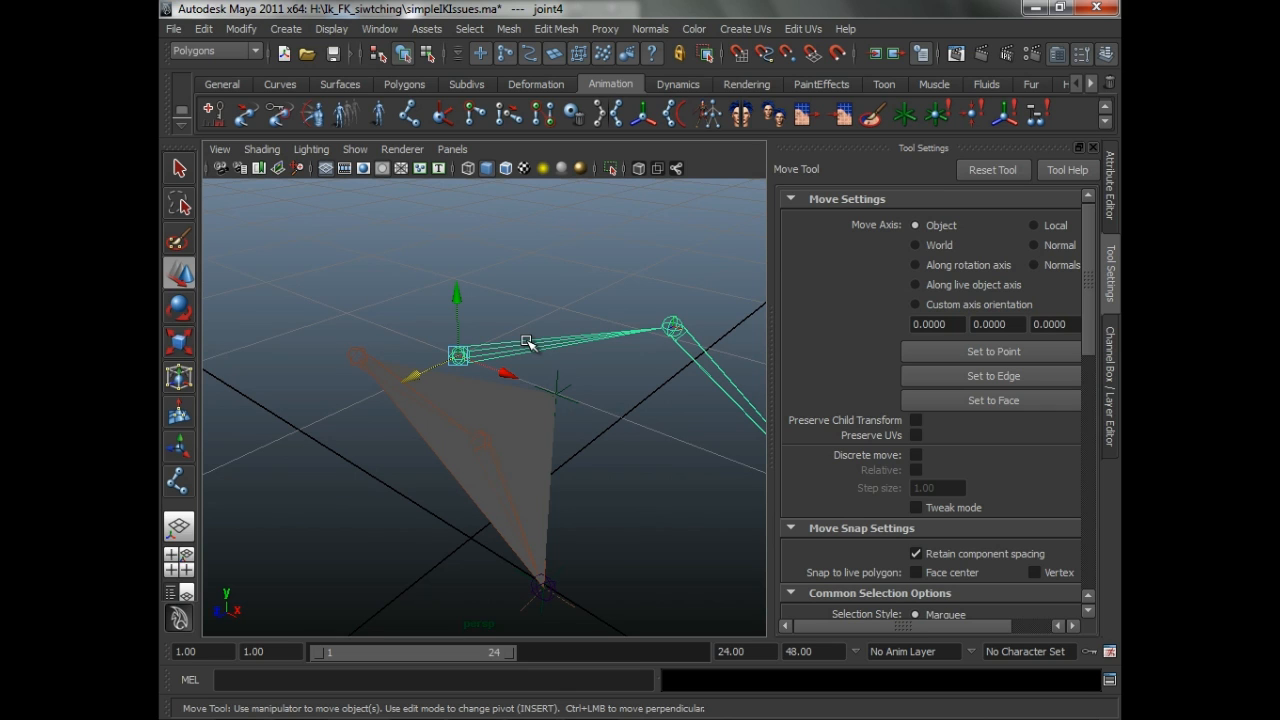
{"action": "left_click", "coordinate": [631, 437]}
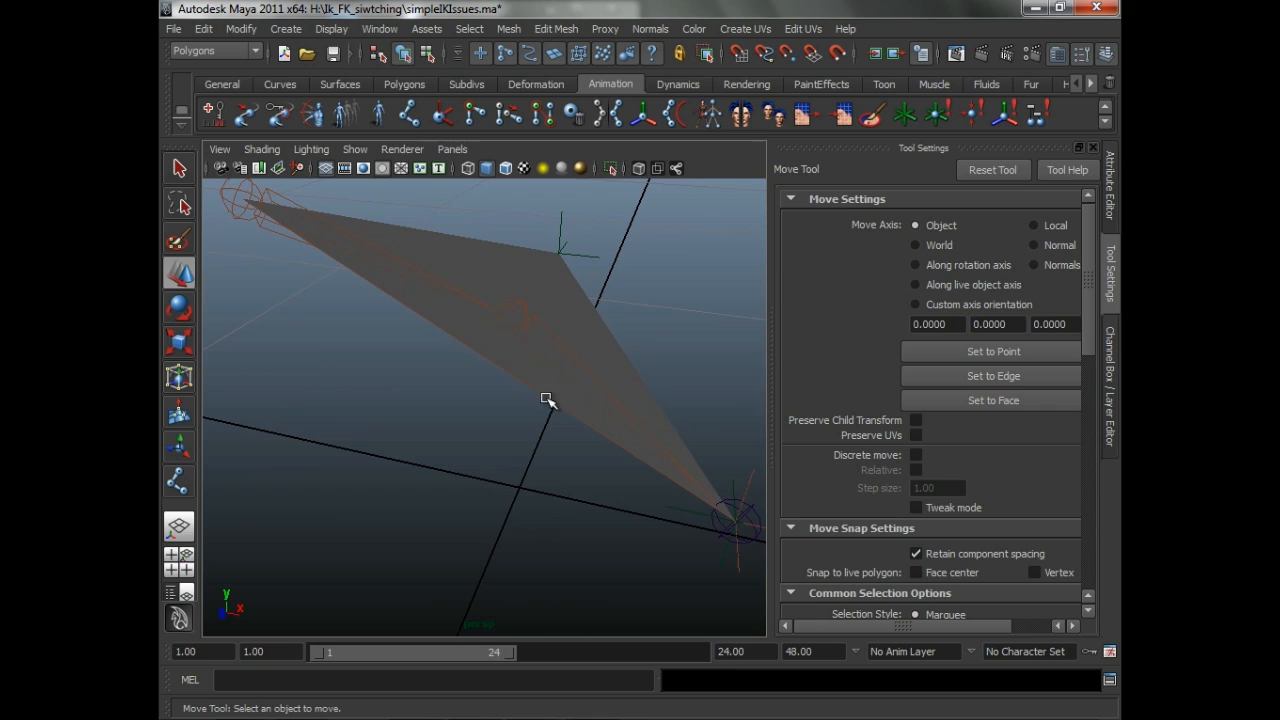
{"action": "mouse_move", "coordinate": [530, 320]}
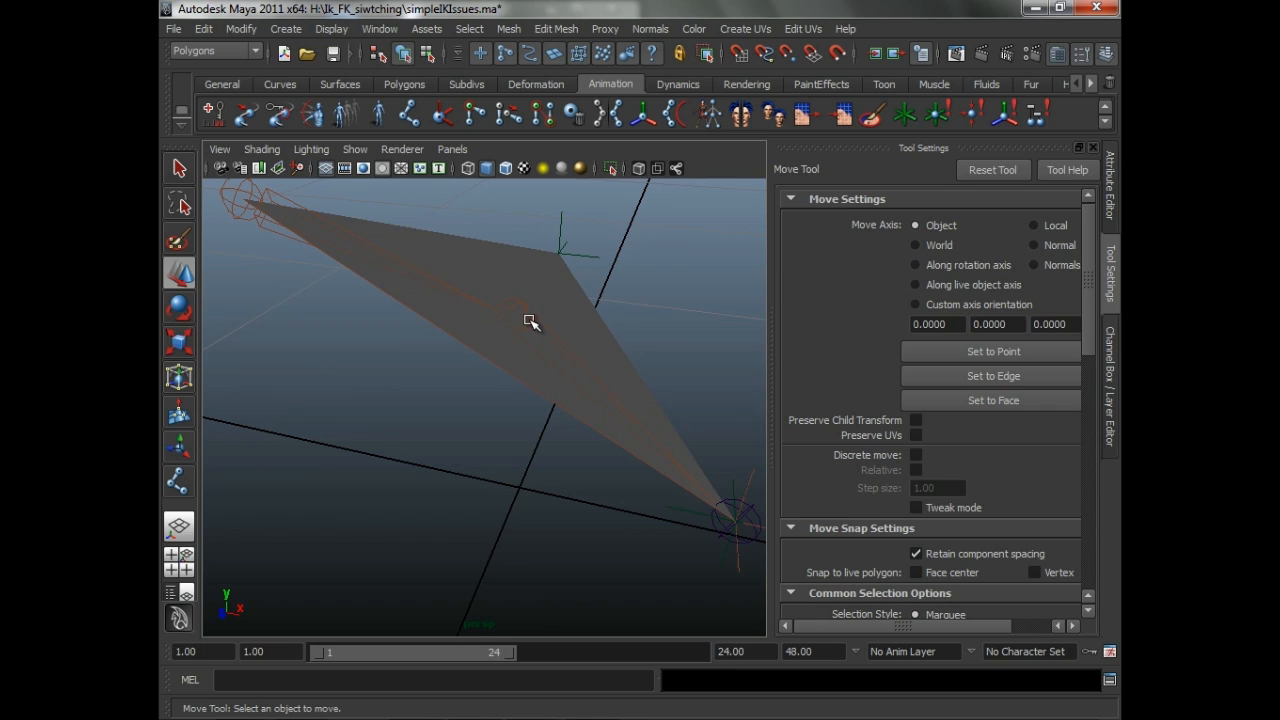
- Select joint2 in the viewport and show its attributes in the Attribute Editor
{"action": "left_click", "coordinate": [520, 320]}
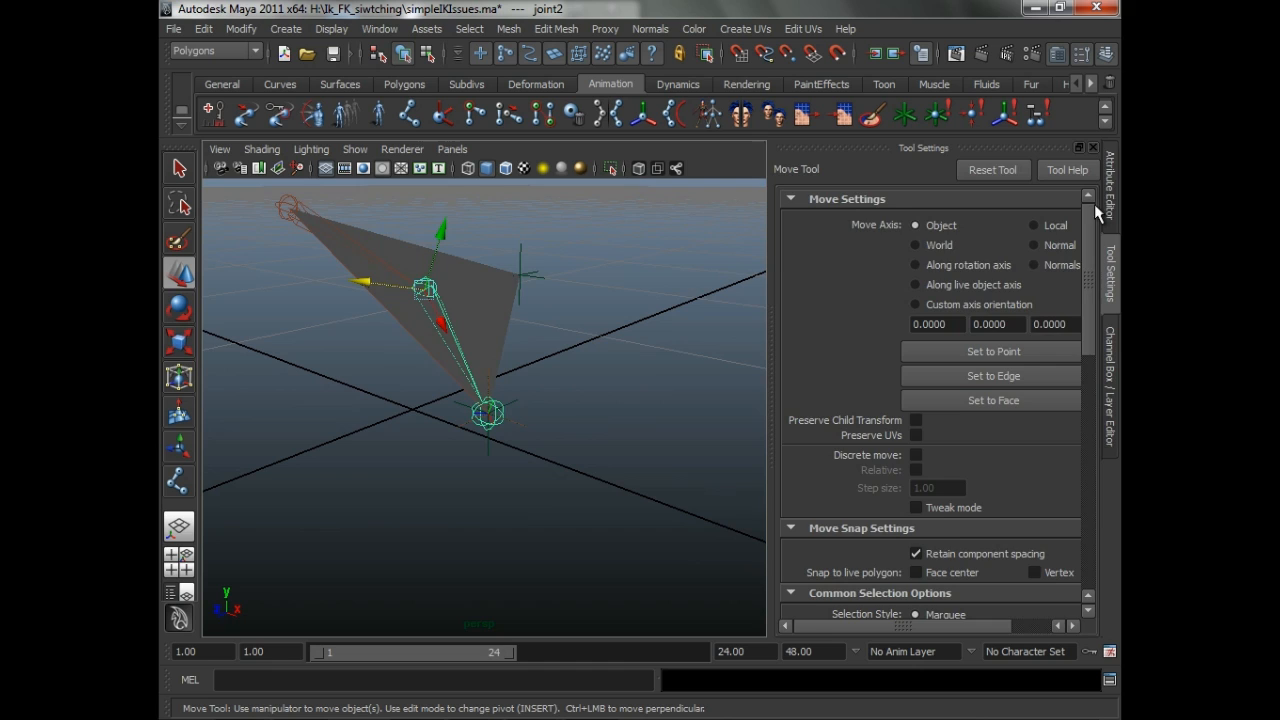
{"action": "left_click", "coordinate": [1110, 185]}
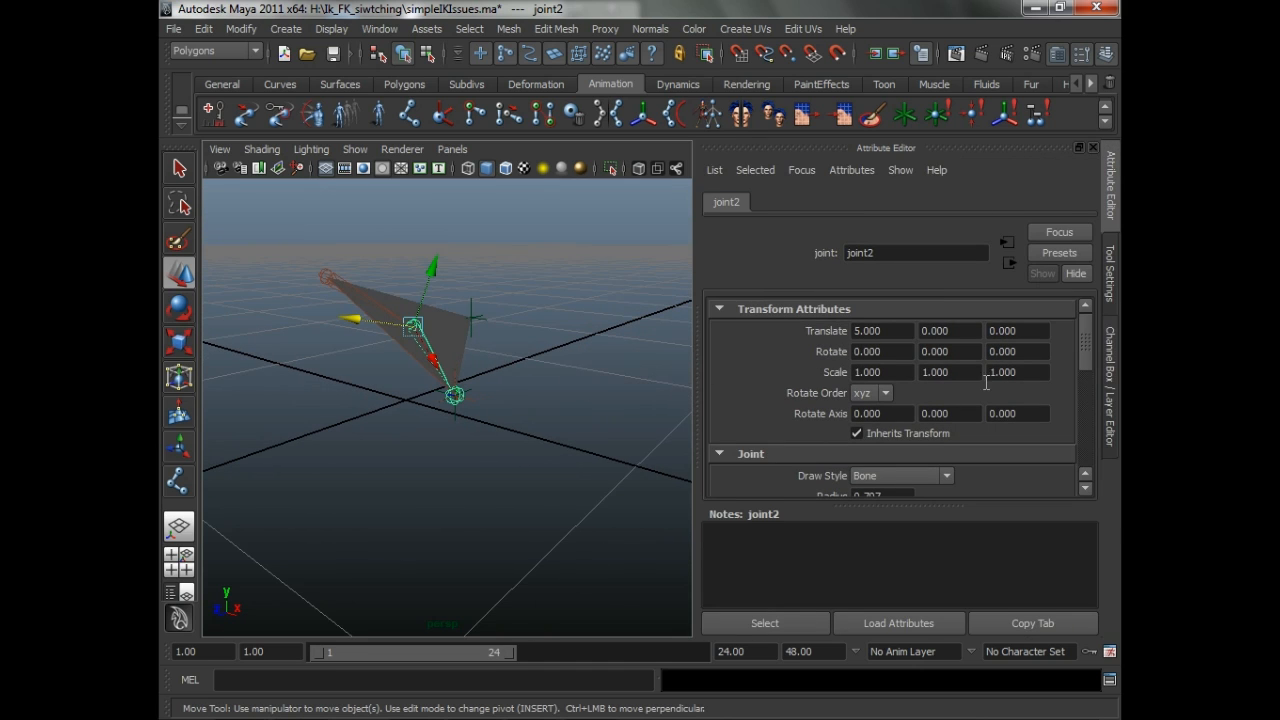
{"action": "scroll", "scroll_direction": "down", "scroll_amount": 3}
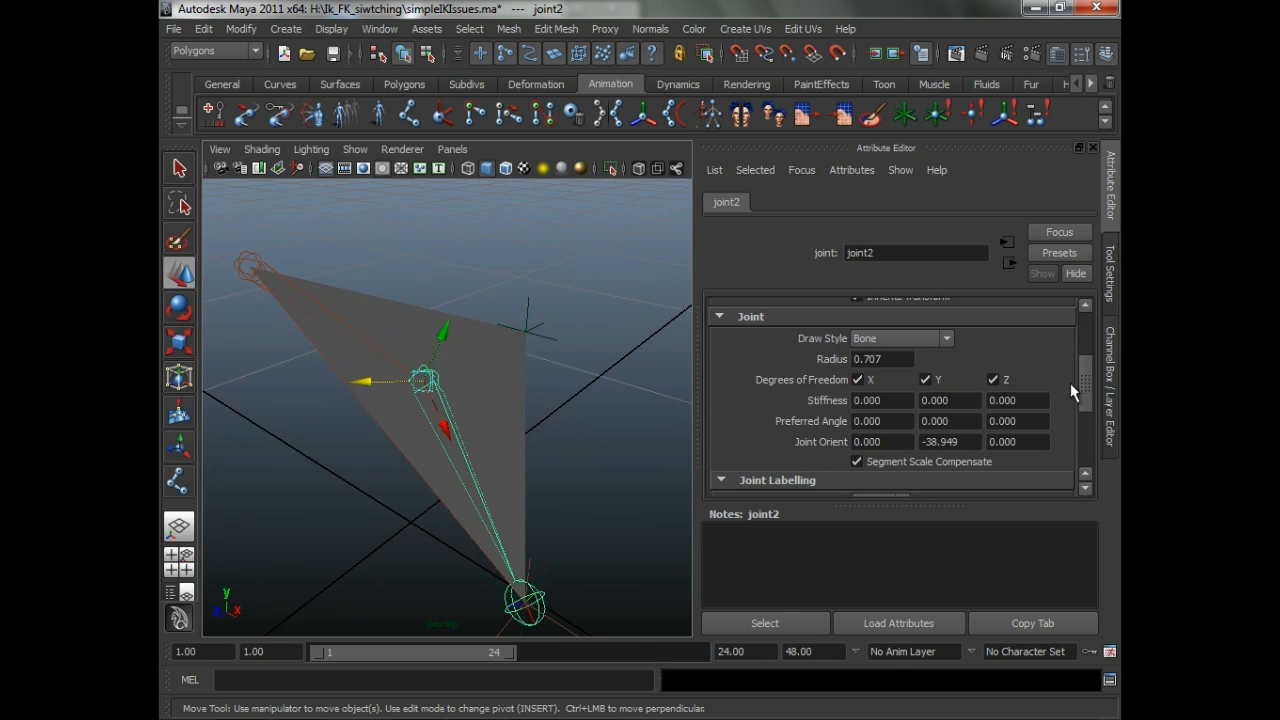
{"action": "scroll", "scroll_direction": "up", "scroll_amount": 3}
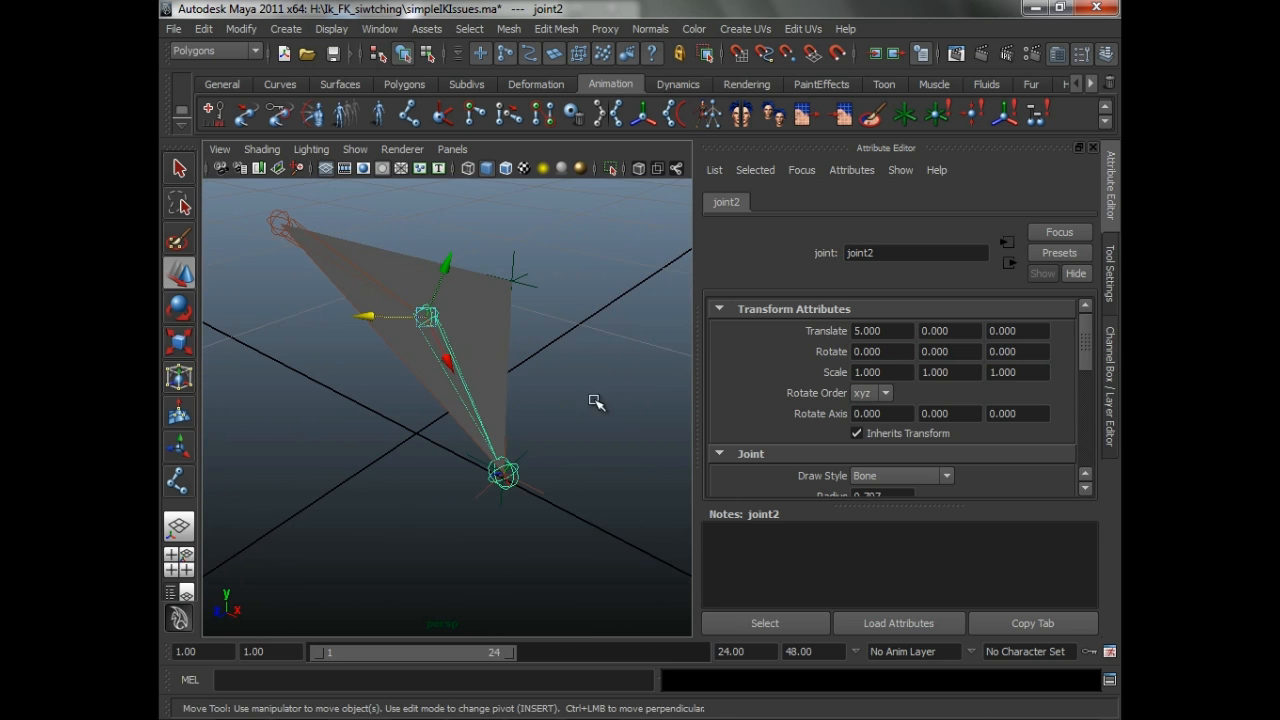
{"action": "mouse_move", "coordinate": [1016, 372]}
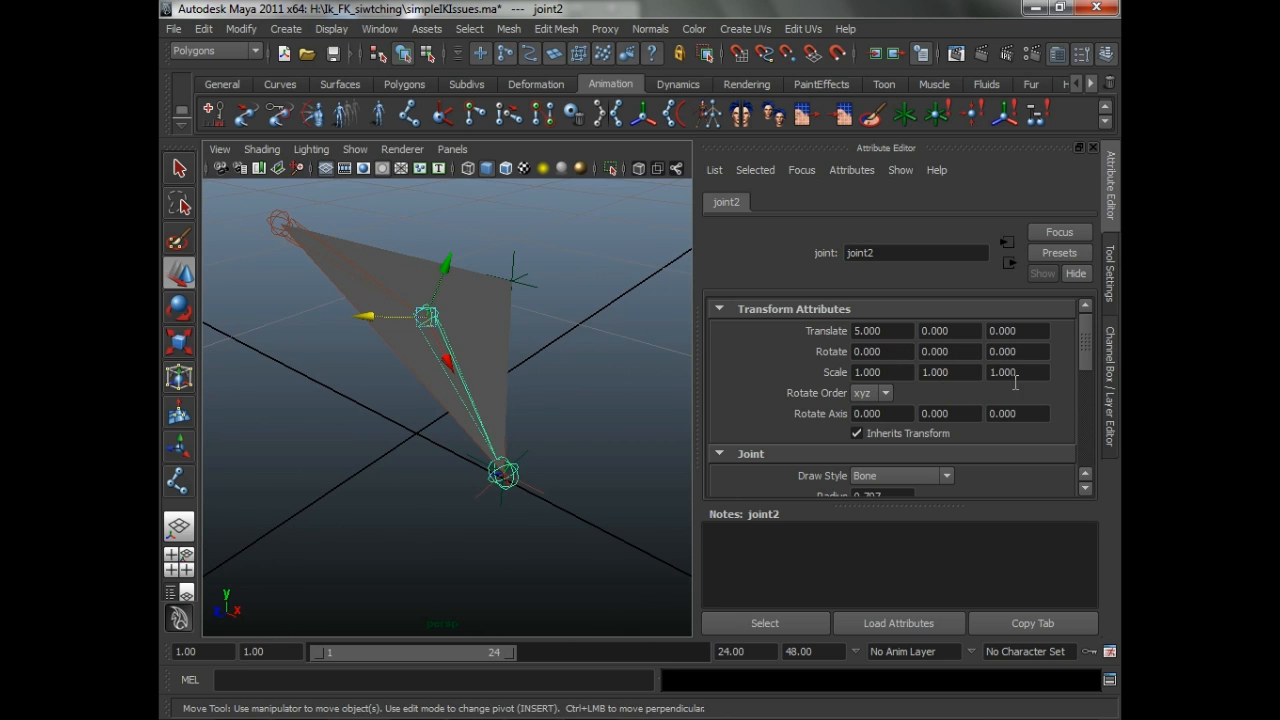
{"action": "scroll", "scroll_direction": "down", "scroll_amount": 3}
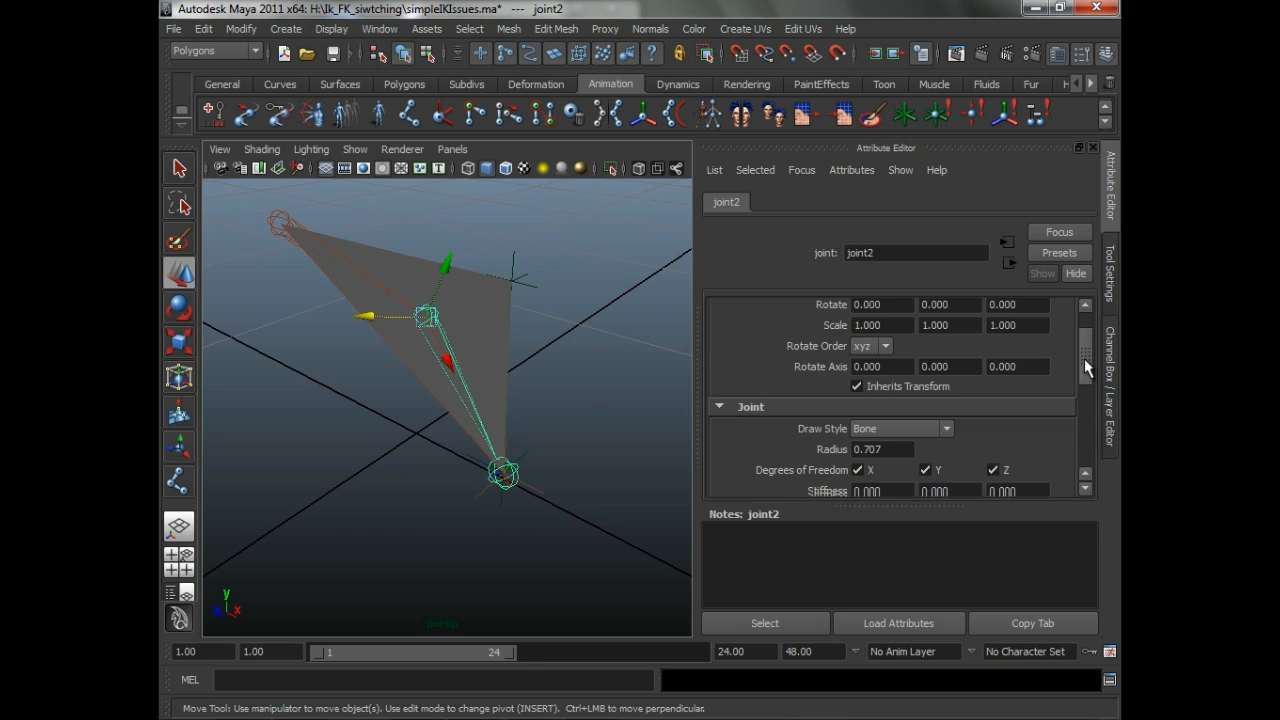
{"action": "scroll", "scroll_direction": "down", "scroll_amount": 3}
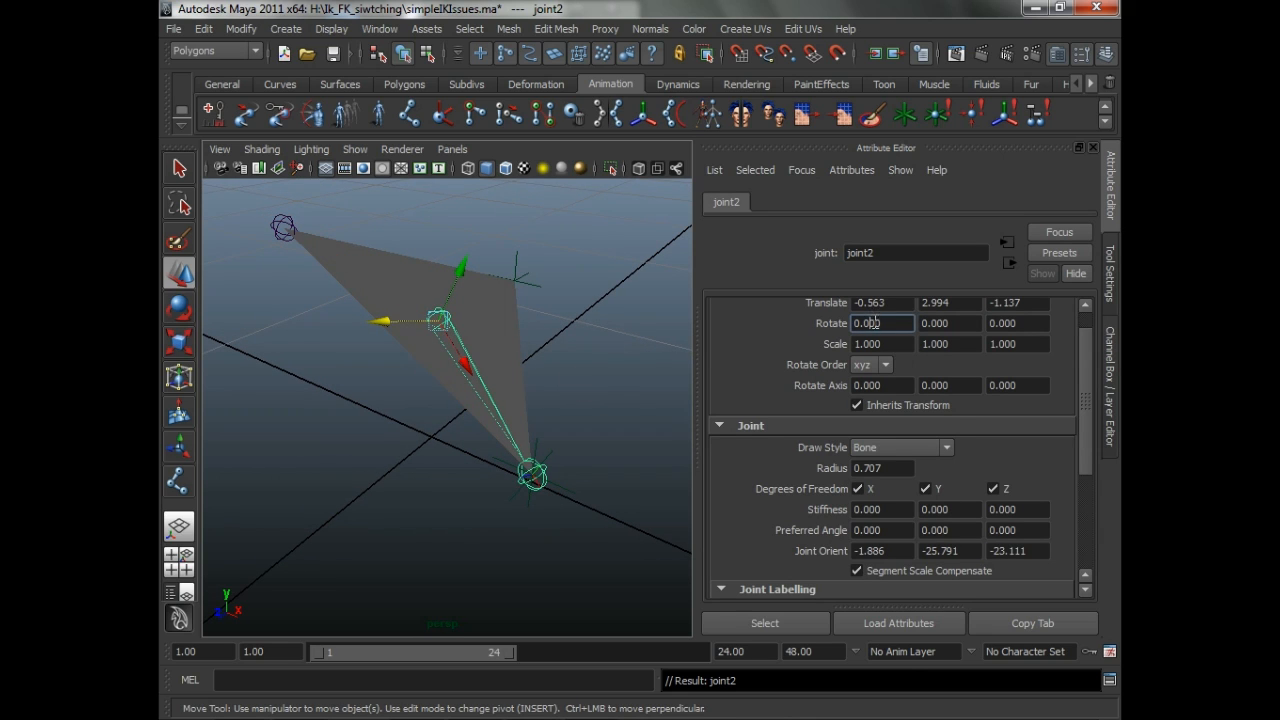
{"action": "left_click", "coordinate": [1017, 322]}
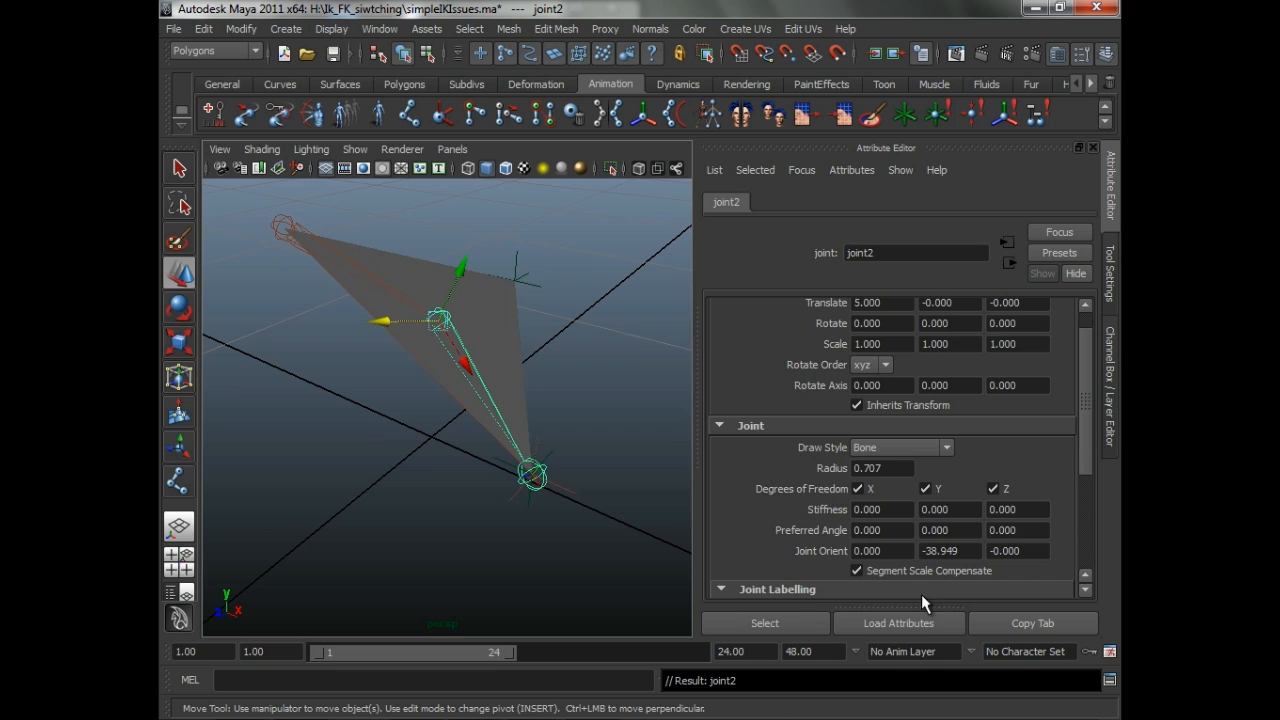
{"action": "mouse_move", "coordinate": [948, 550]}
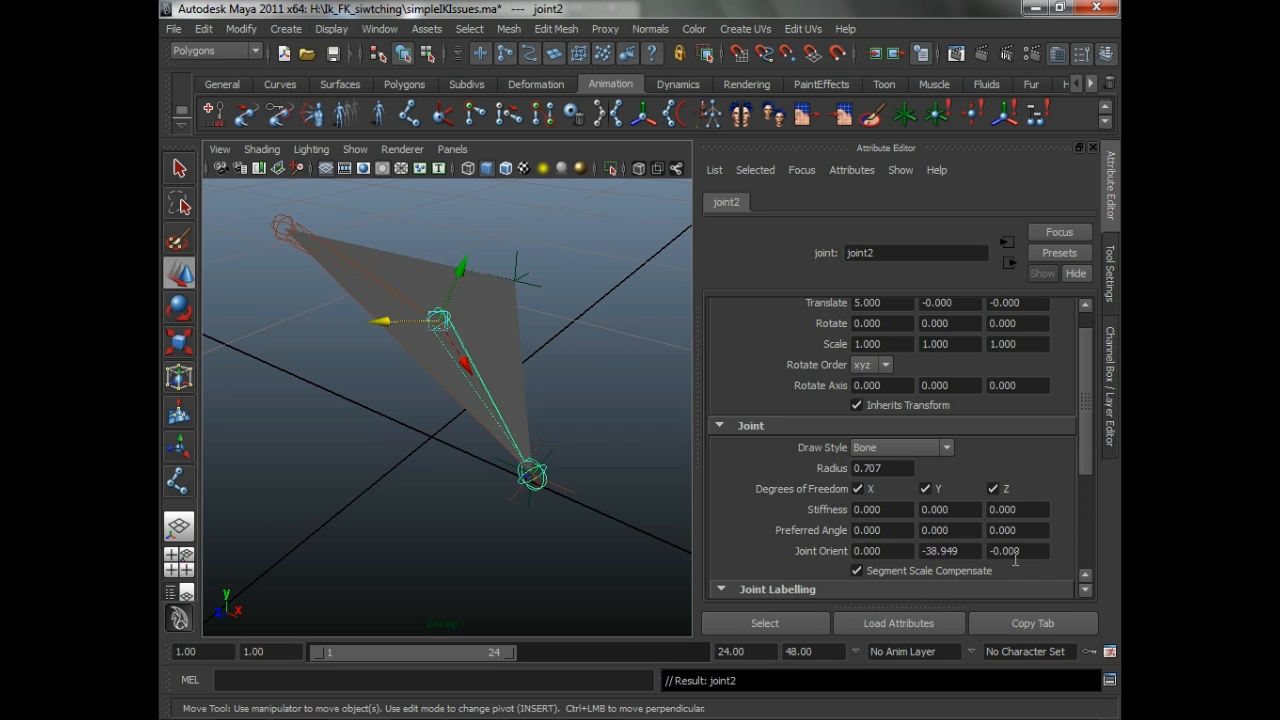
- Enter 015 in joint2's Joint Orient Z field for a slight kink
{"action": "triple_click", "coordinate": [1017, 551]}
{"action": "type", "text": "0.000"}
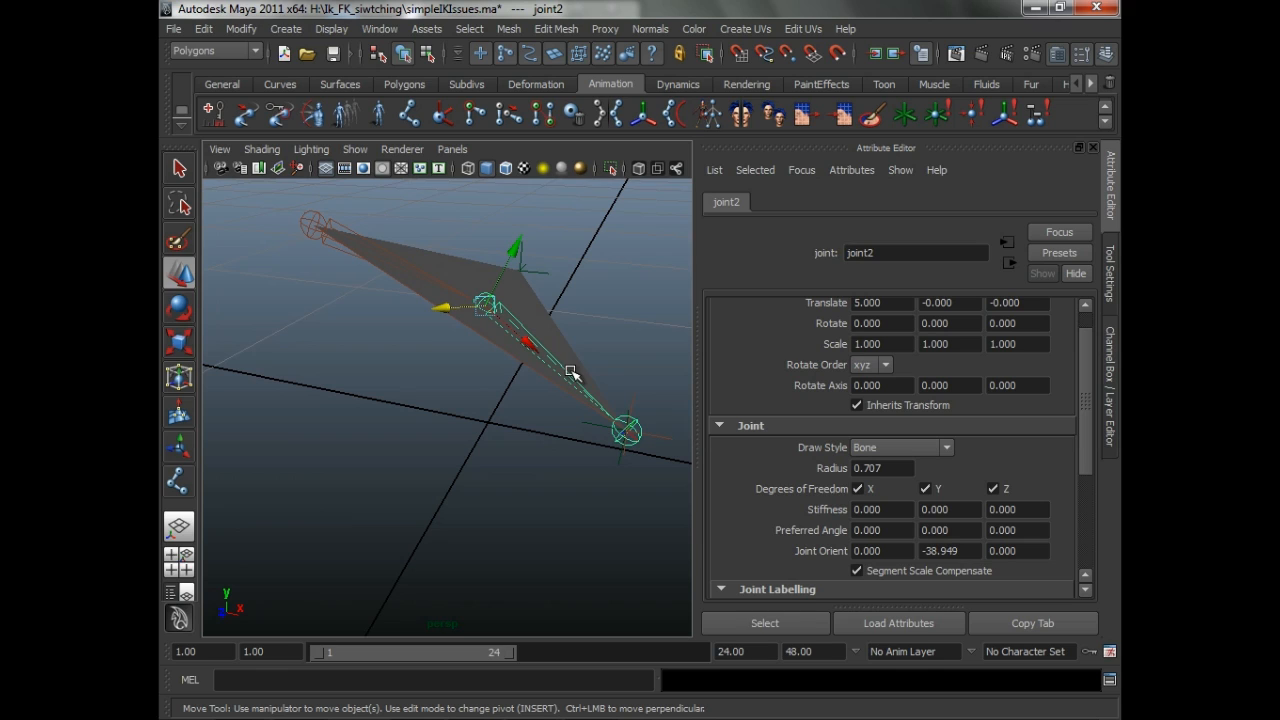
{"action": "triple_click", "coordinate": [1017, 551]}
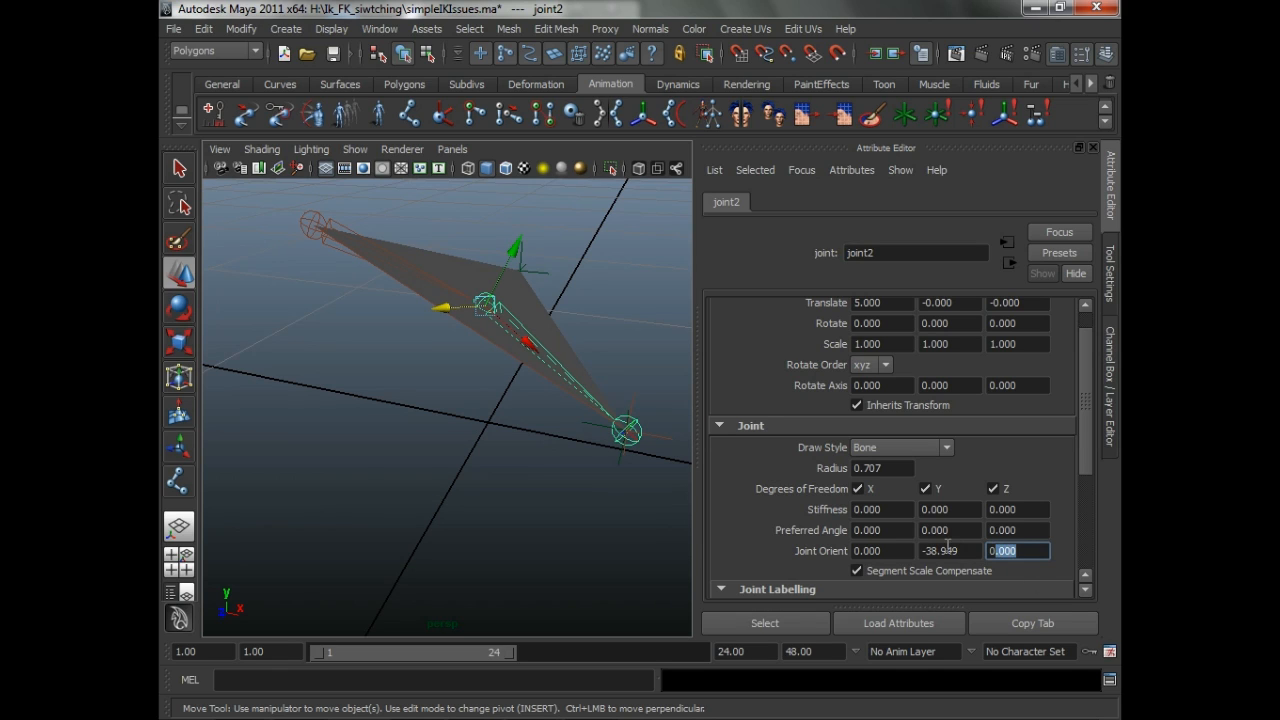
{"action": "type", "text": "015"}
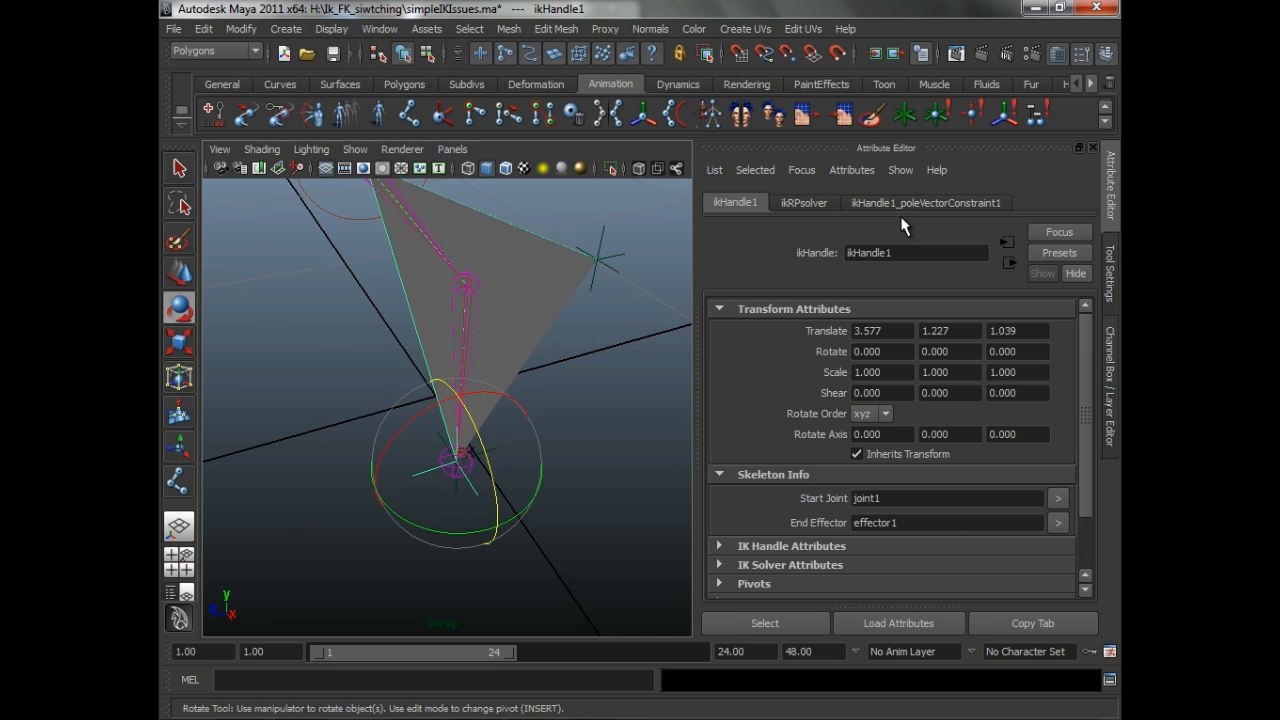
- Inspect the IK handle's node connections, selecting the poleVectorConstraint node, then close the graph
{"action": "left_click", "coordinate": [379, 28]}
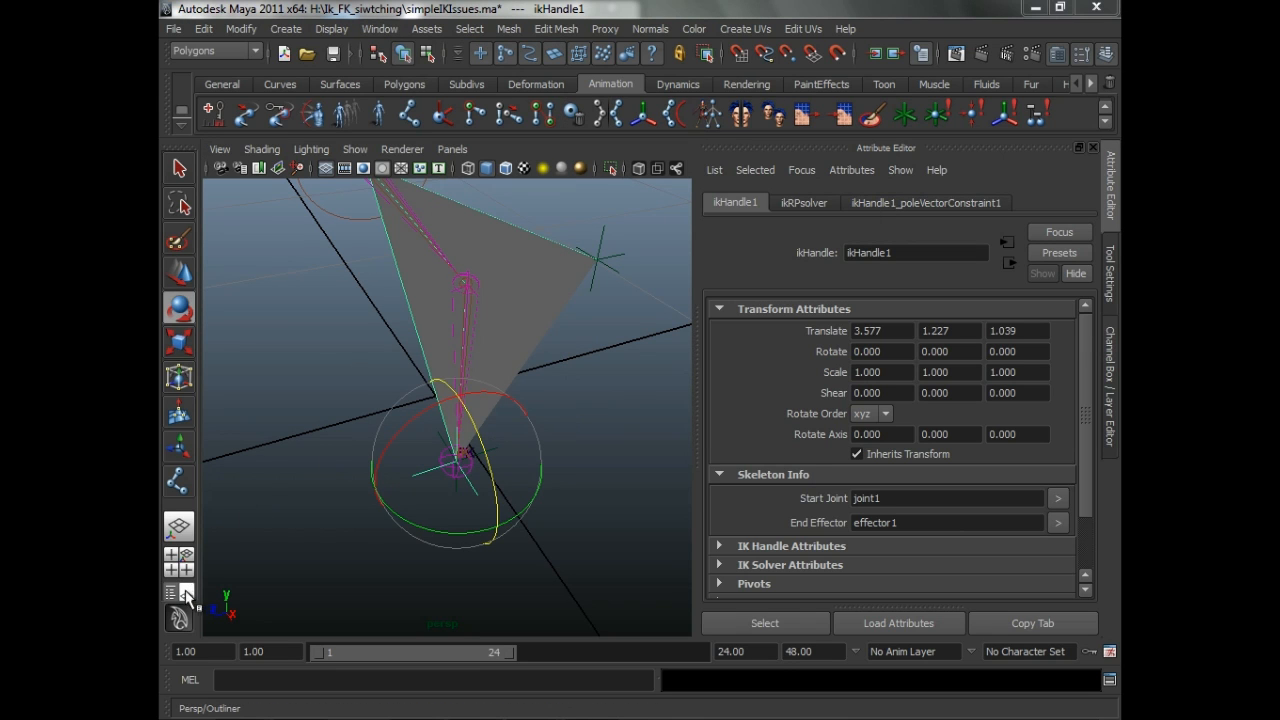
{"action": "left_click", "coordinate": [378, 28]}
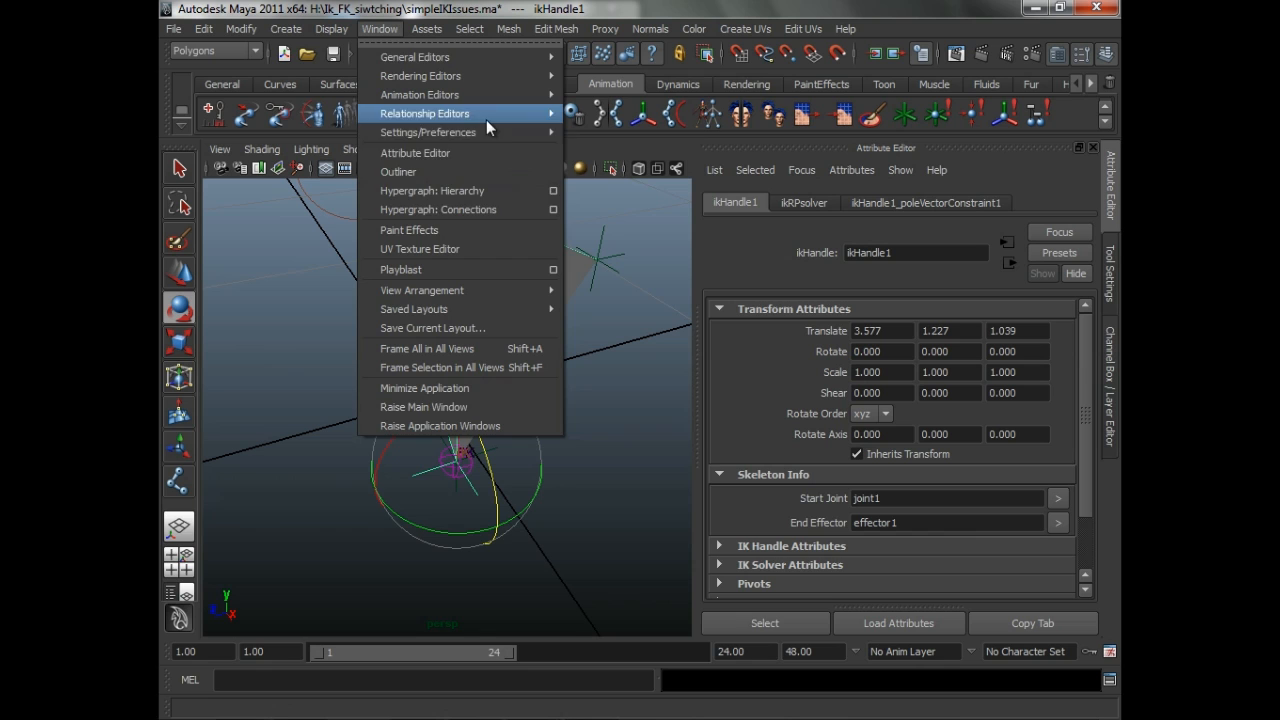
{"action": "left_click", "coordinate": [438, 209]}
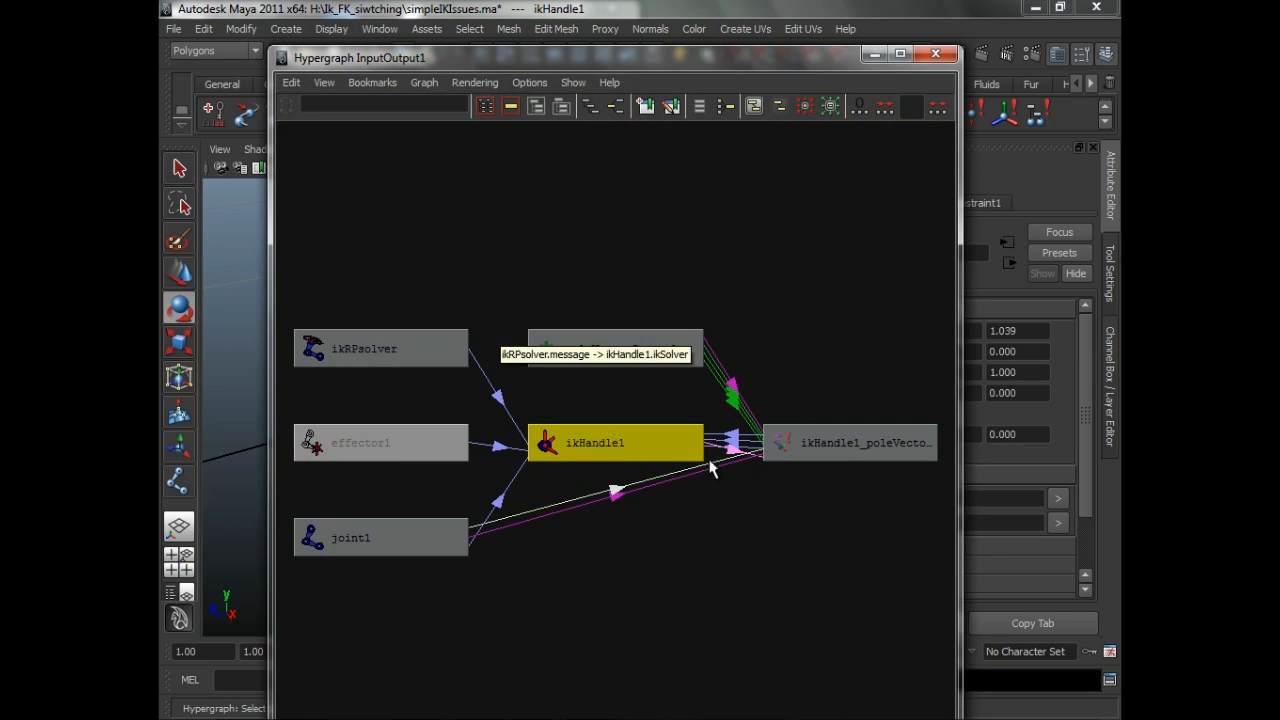
{"action": "left_click", "coordinate": [850, 442]}
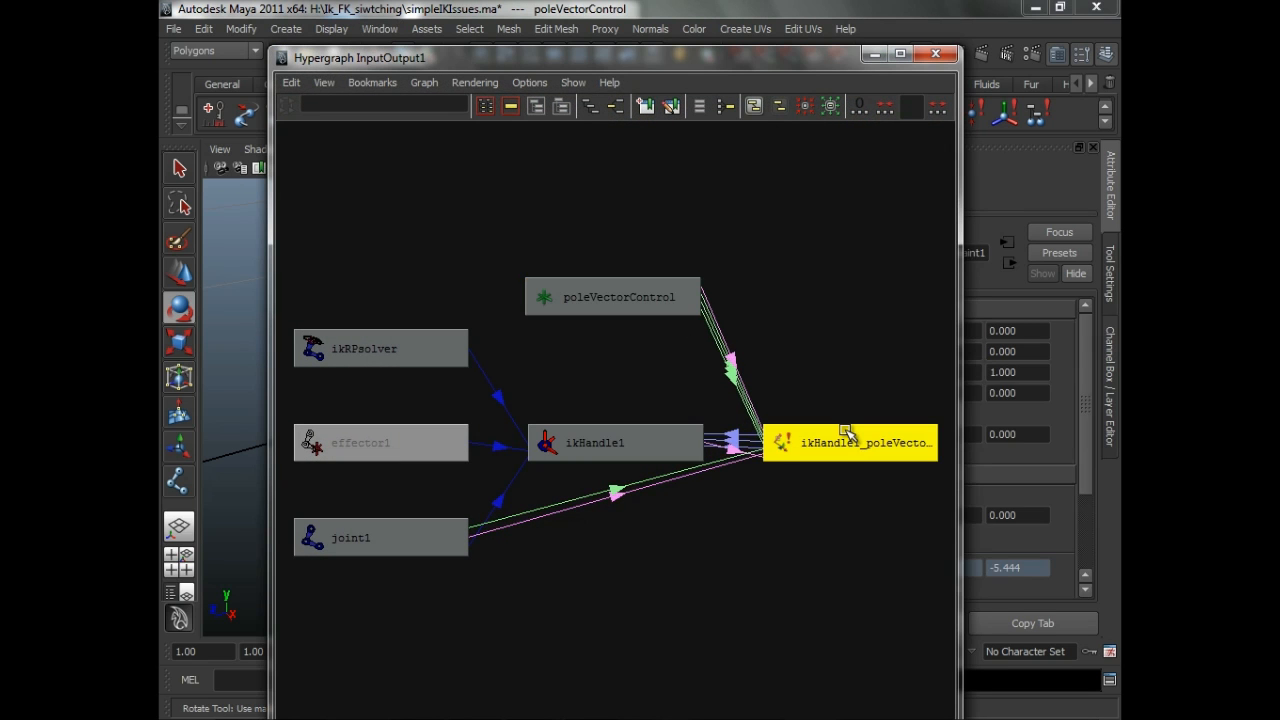
{"action": "left_click", "coordinate": [935, 54]}
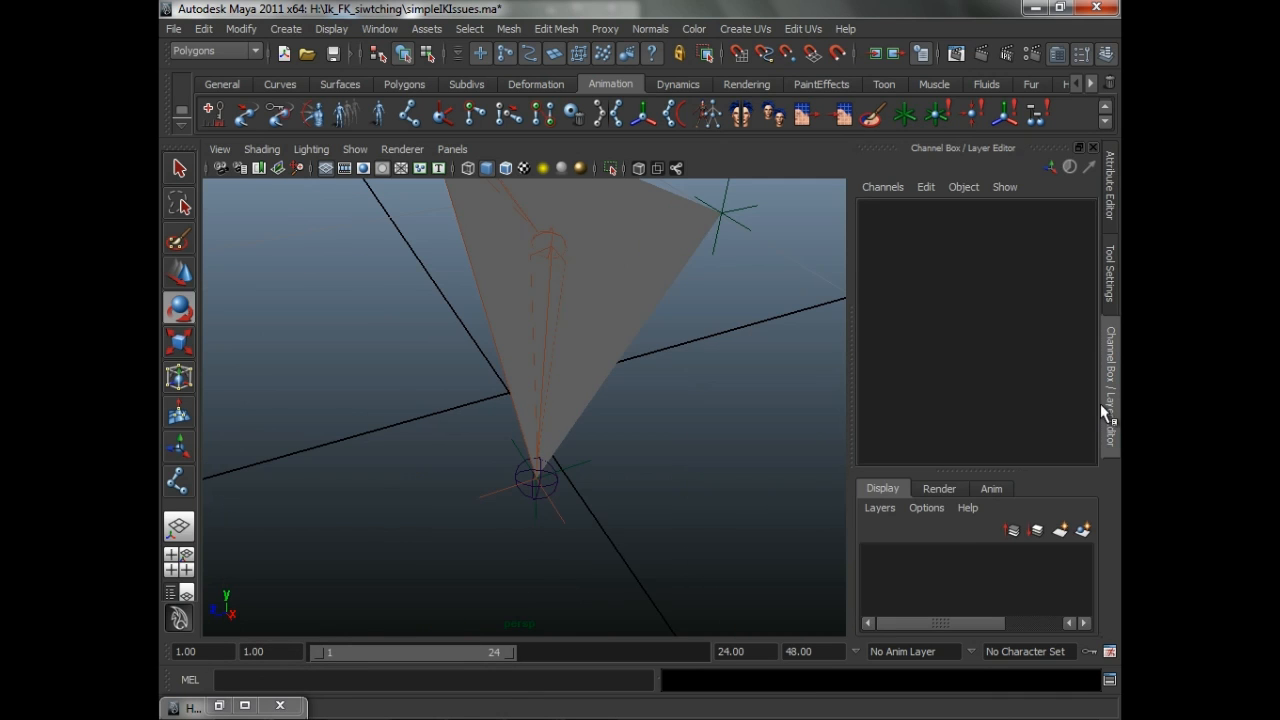
- Select ikHandle1, then joint2 to show its joint orient of -38.949
{"action": "left_click_drag", "start_coordinate": [535, 480], "coordinate": [595, 452]}
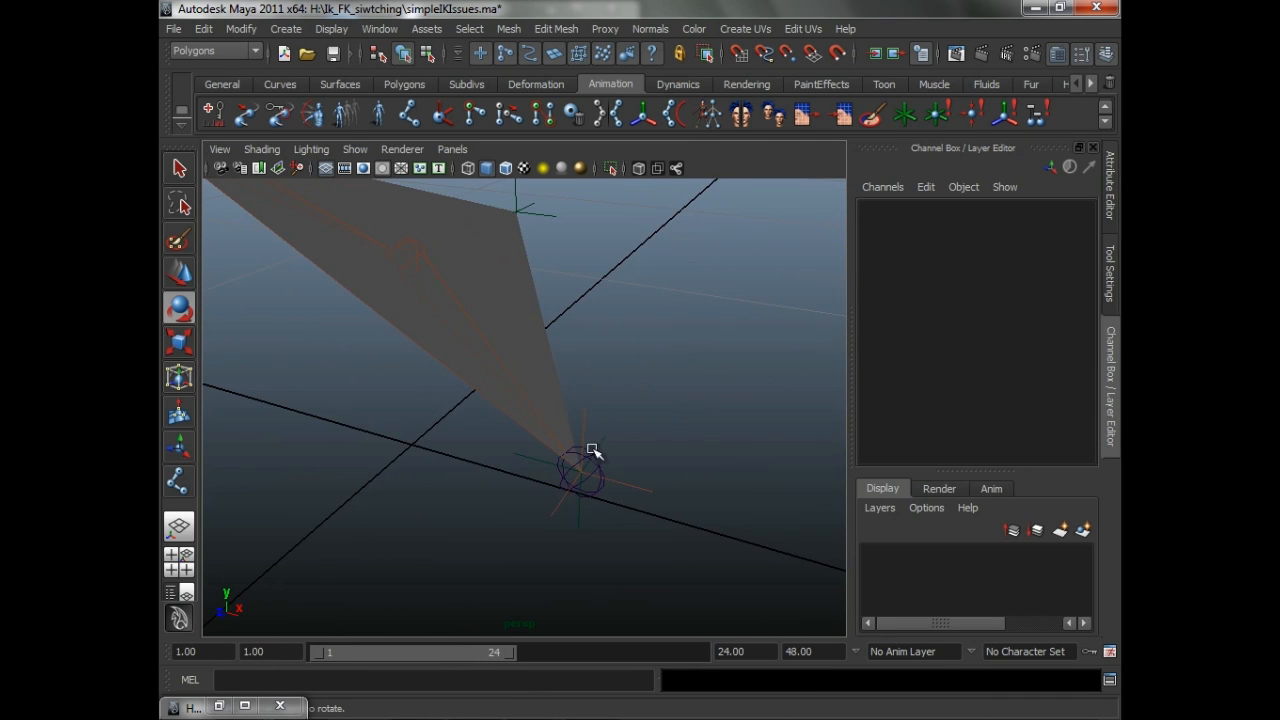
{"action": "left_click", "coordinate": [590, 480]}
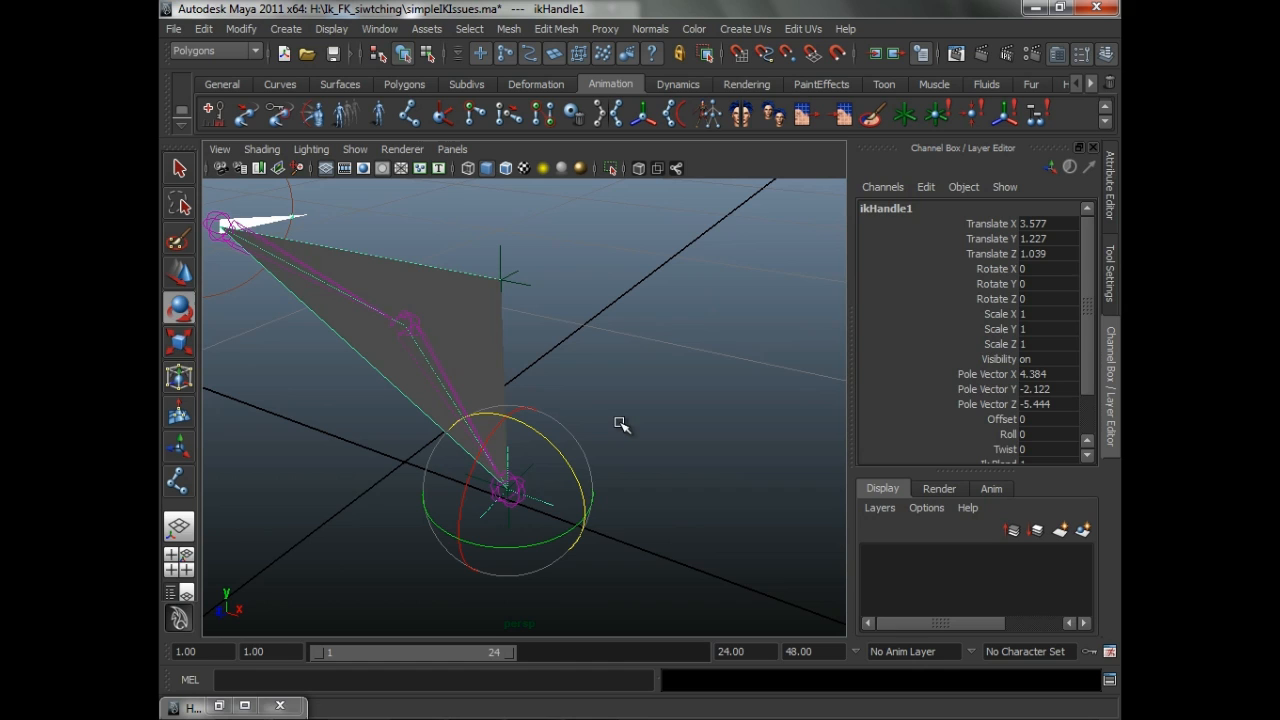
{"action": "left_click", "coordinate": [410, 320]}
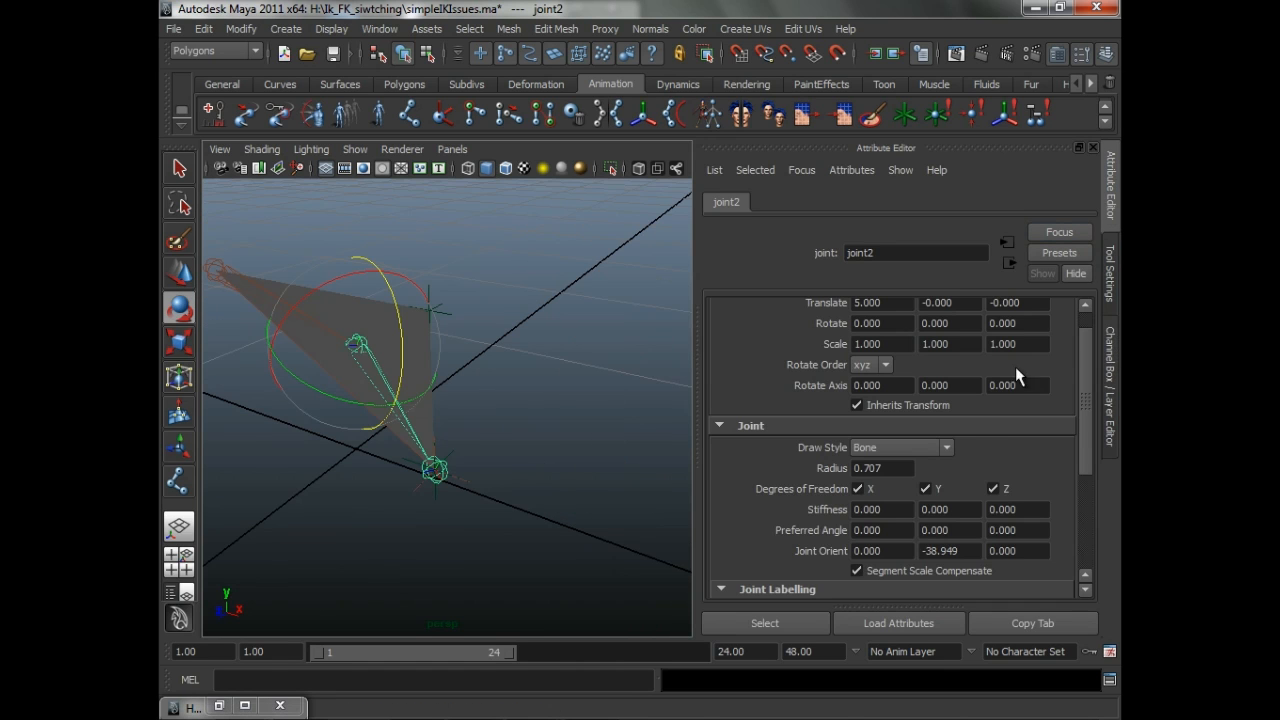
- Set joint2's Joint Orient Z to 5, inspect the kinked chain, and grab ikHandle1
{"action": "triple_click", "coordinate": [1017, 551]}
{"action": "type", "text": "5.000"}
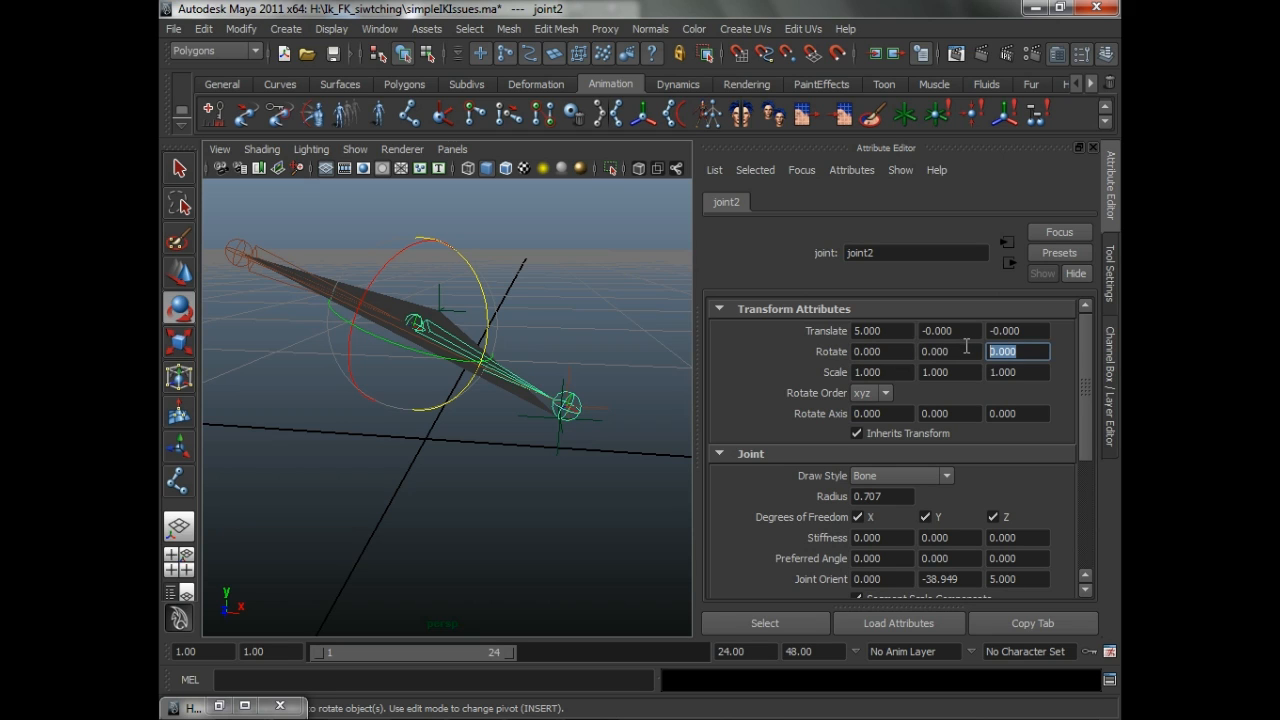
{"action": "left_click", "coordinate": [948, 330]}
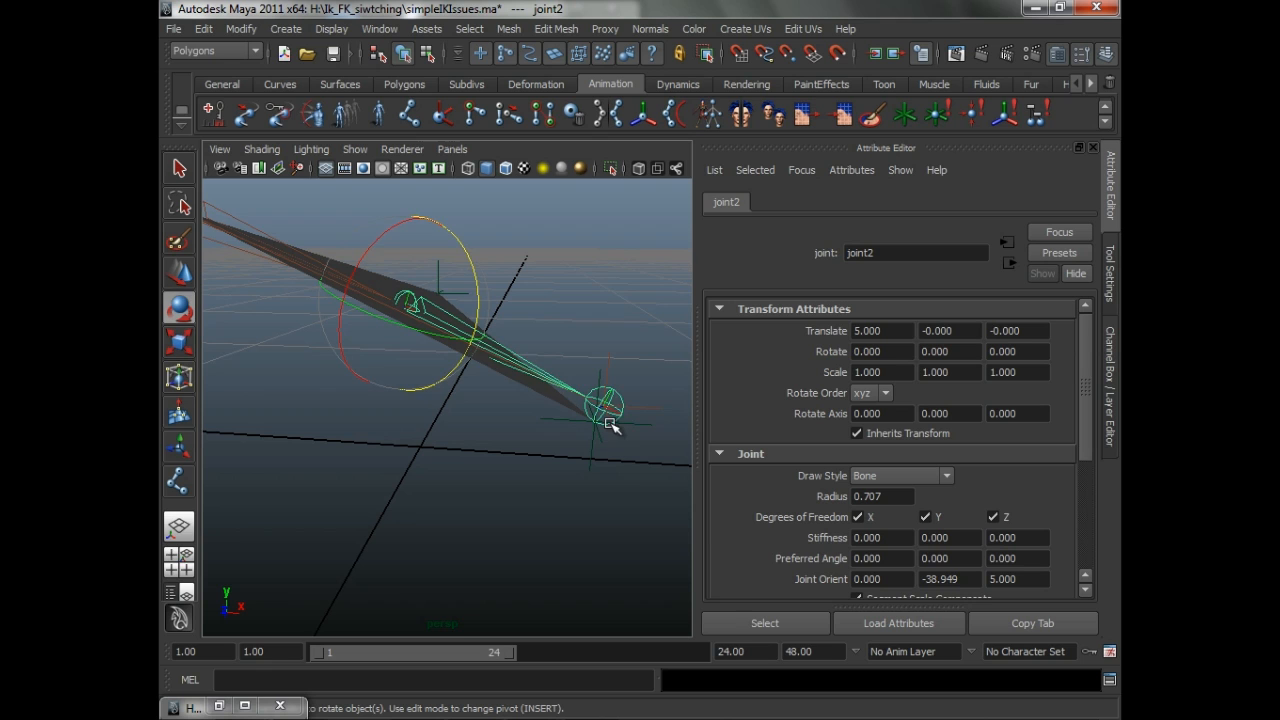
{"action": "left_click", "coordinate": [605, 405]}
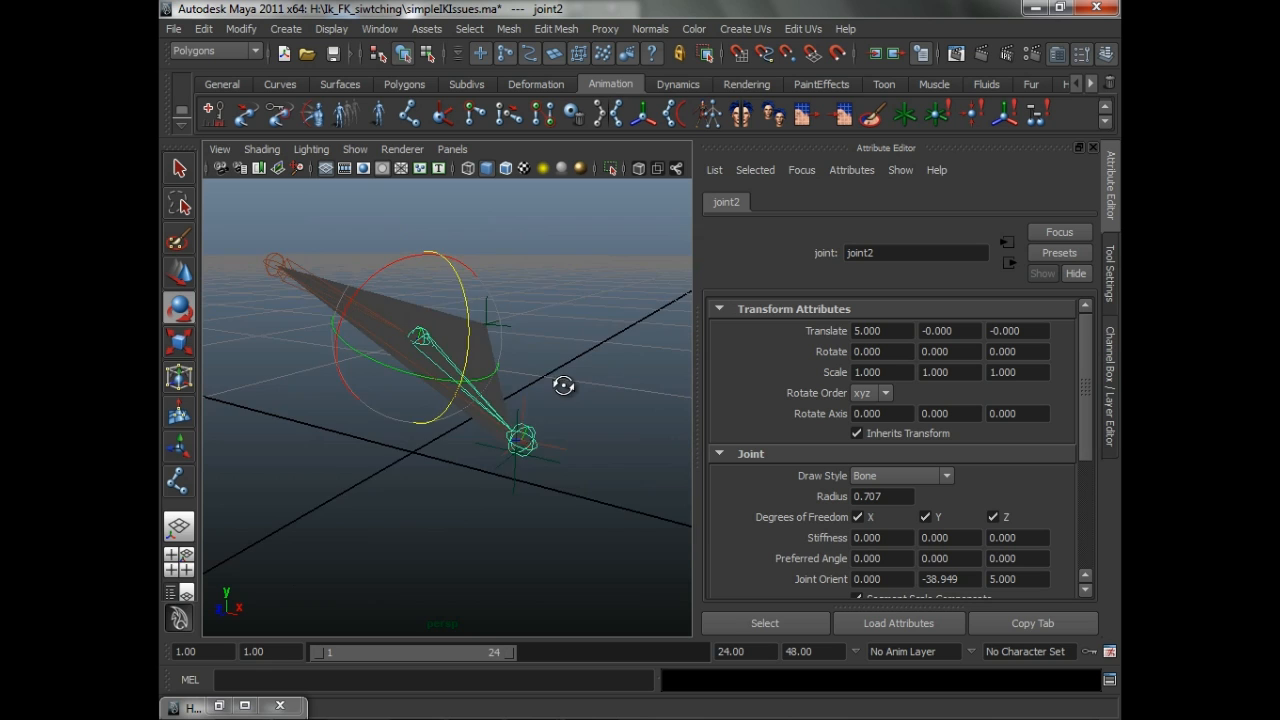
{"action": "left_click_drag", "start_coordinate": [563, 385], "coordinate": [505, 397]}
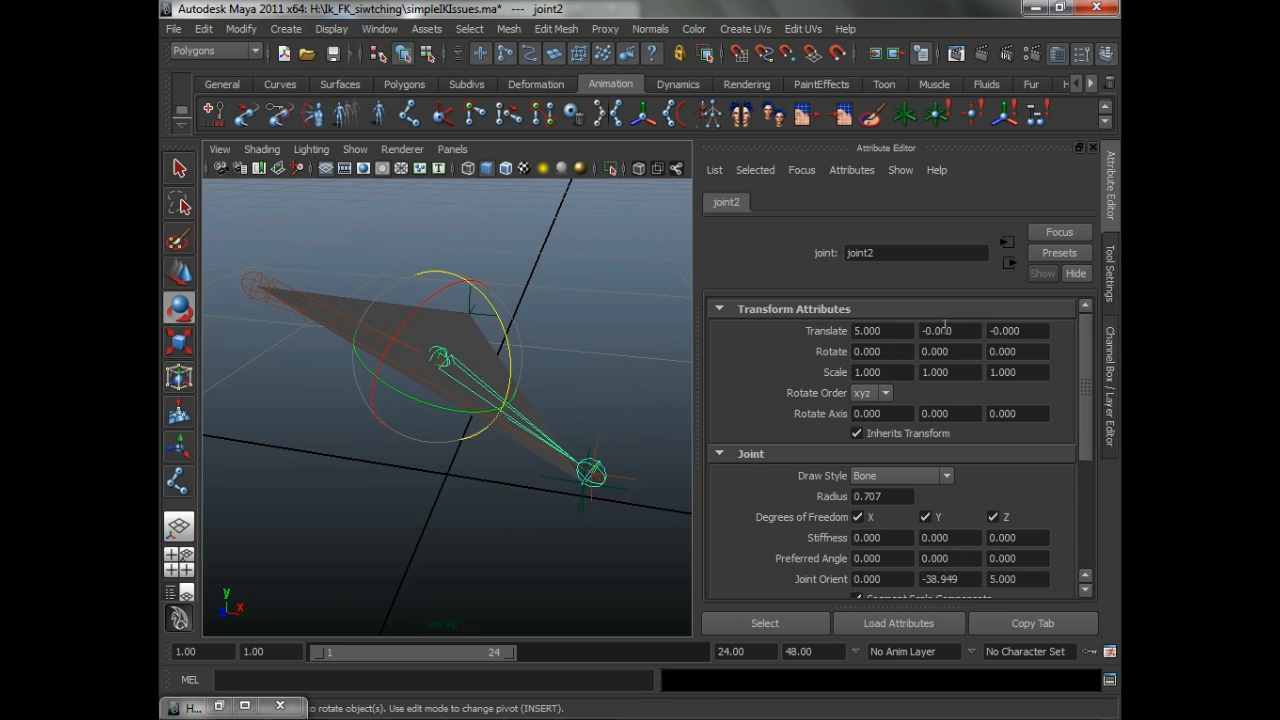
{"action": "triple_click", "coordinate": [882, 330]}
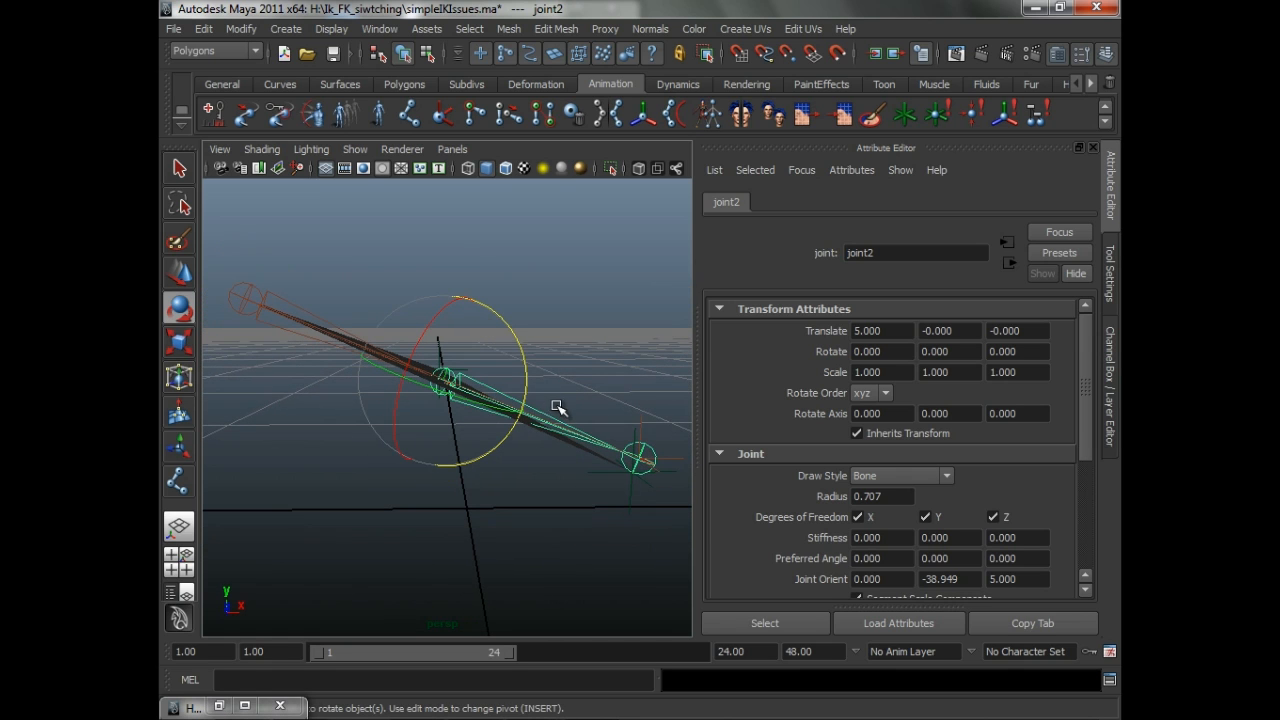
{"action": "left_click_drag", "start_coordinate": [558, 407], "coordinate": [527, 427]}
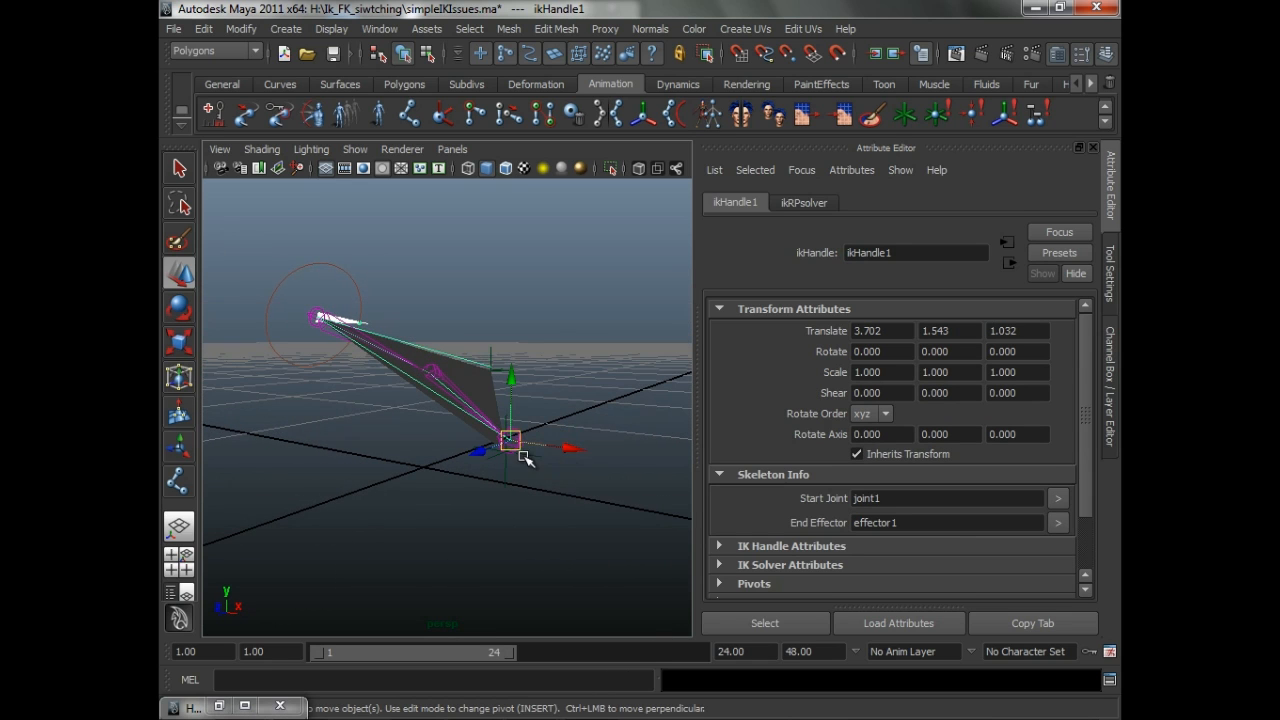
- Pull ikHandle1 up to bend the kinked chain and check its Ik Blend and Twist channels
{"action": "left_click_drag", "start_coordinate": [510, 440], "coordinate": [345, 330]}
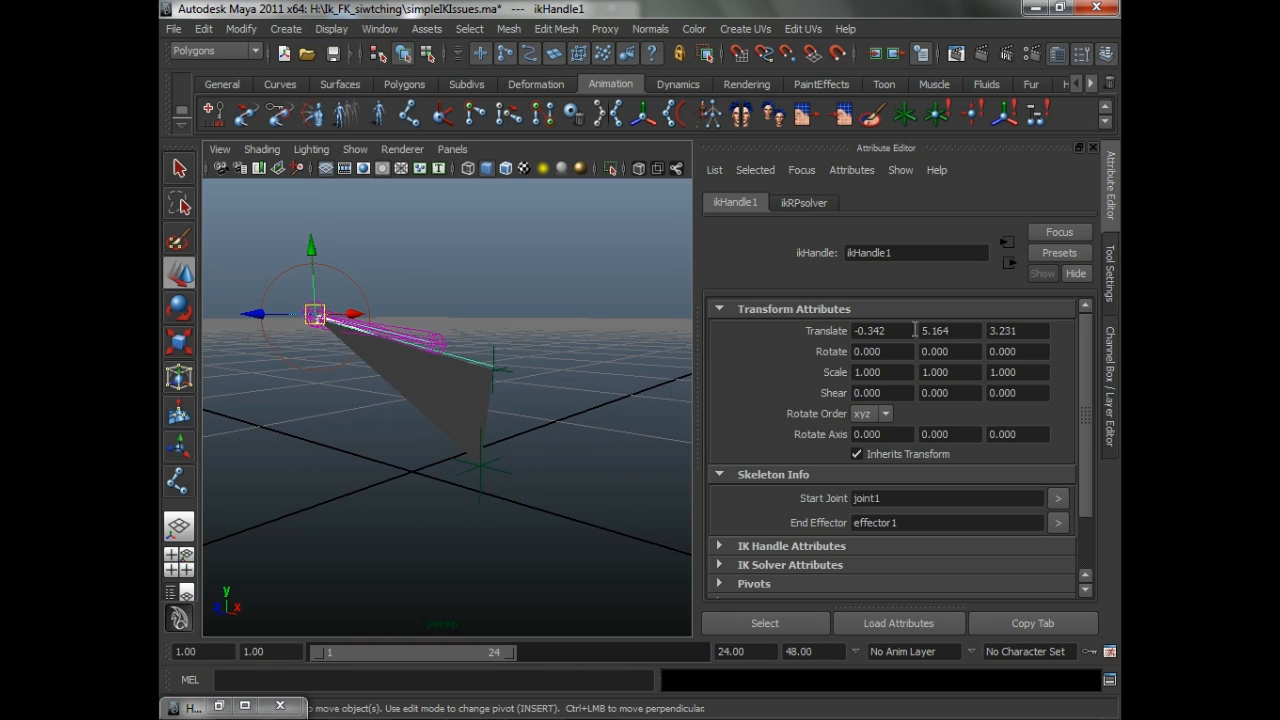
{"action": "left_click", "coordinate": [1111, 390]}
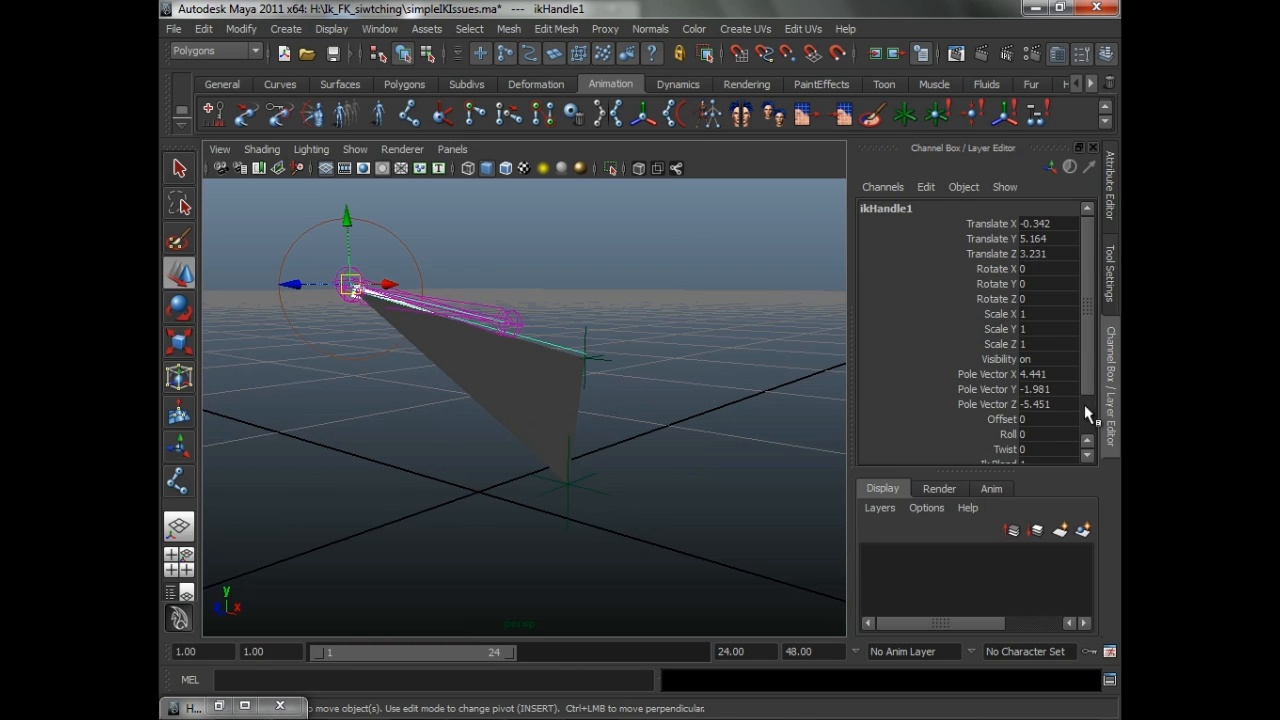
{"action": "scroll", "scroll_direction": "down", "scroll_amount": 3}
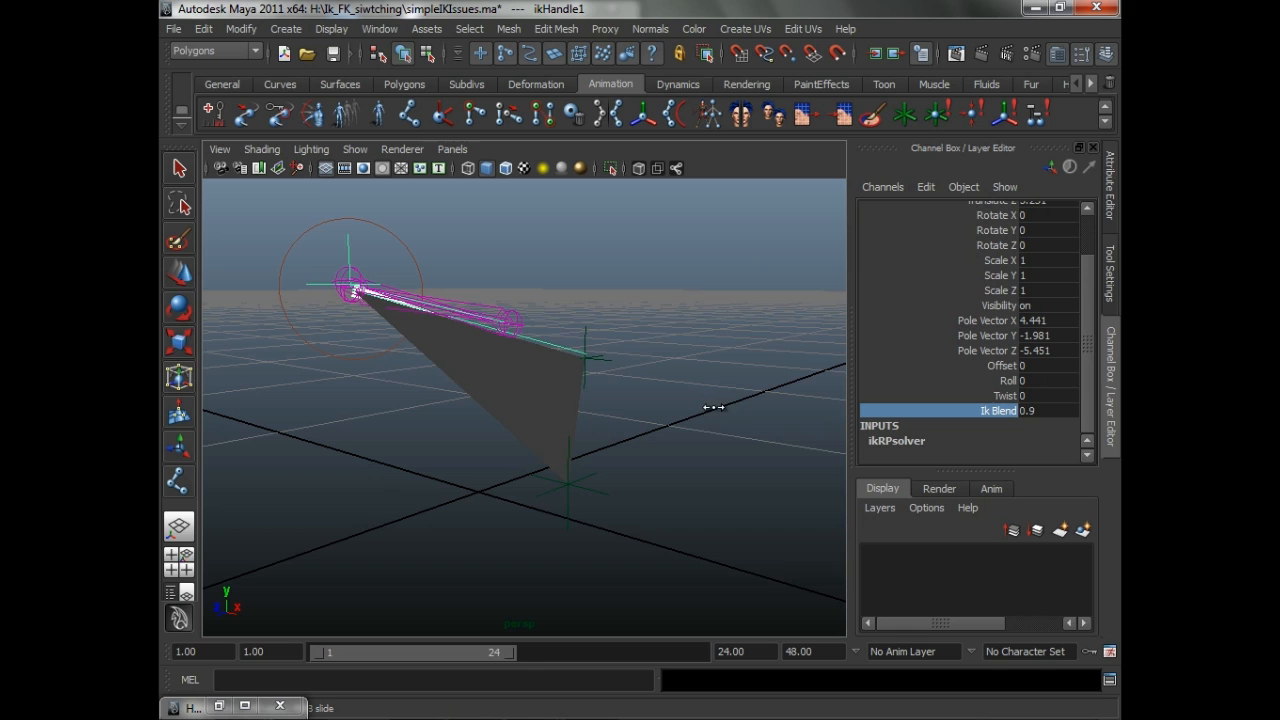
{"action": "left_click", "coordinate": [1000, 395]}
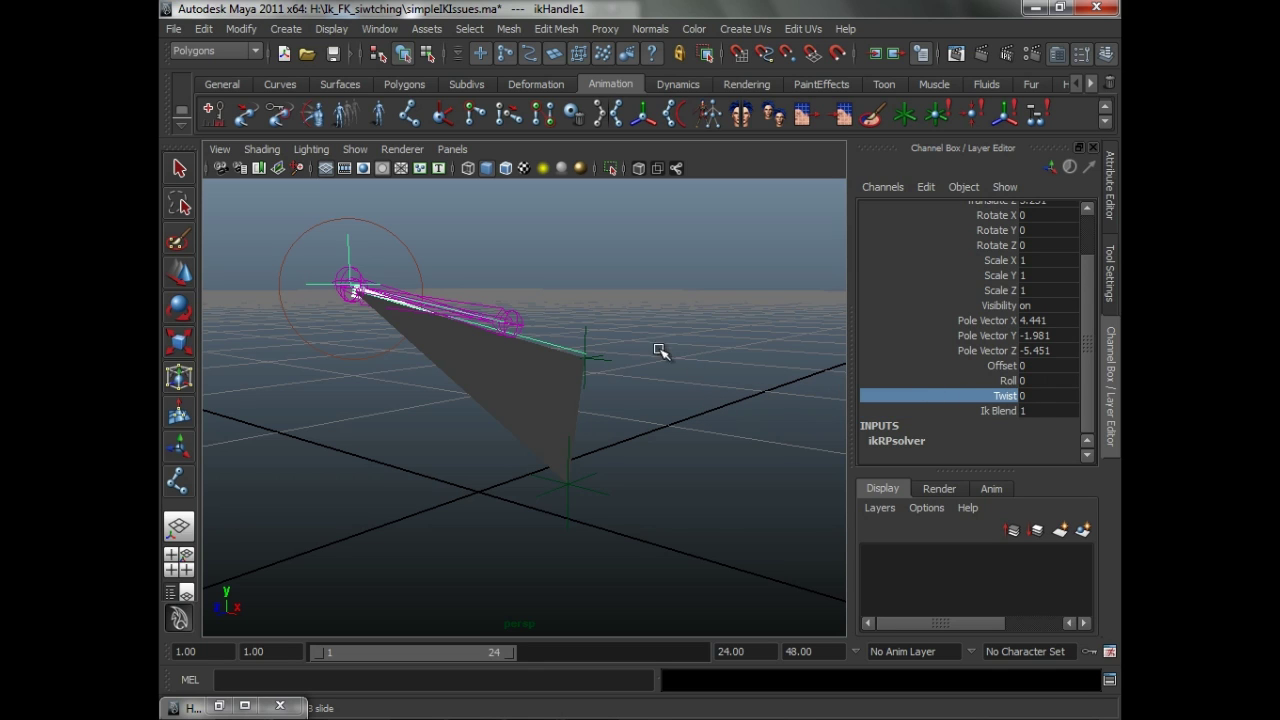
{"action": "left_click_drag", "start_coordinate": [660, 350], "coordinate": [704, 377]}
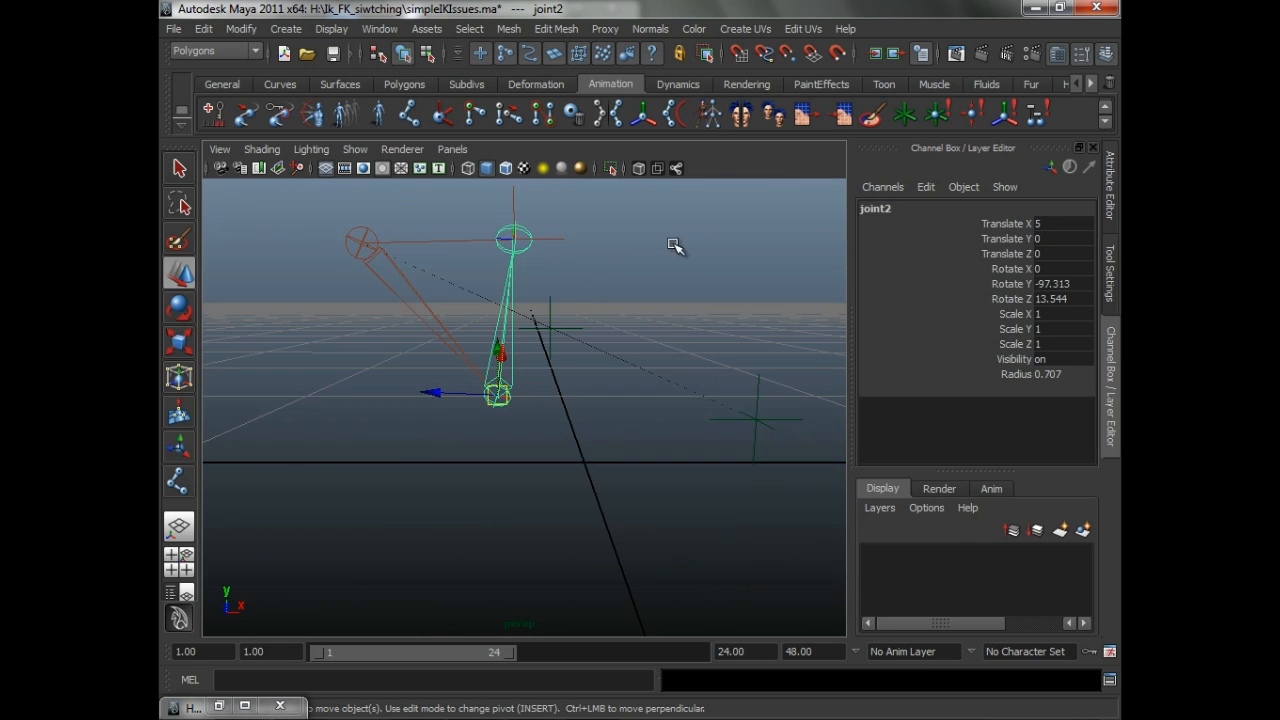
- Inspect joint2's rotations (-97.313, 13.544), then reopen simpleIKIssues.ma from file
{"action": "left_click_drag", "start_coordinate": [675, 247], "coordinate": [648, 289]}
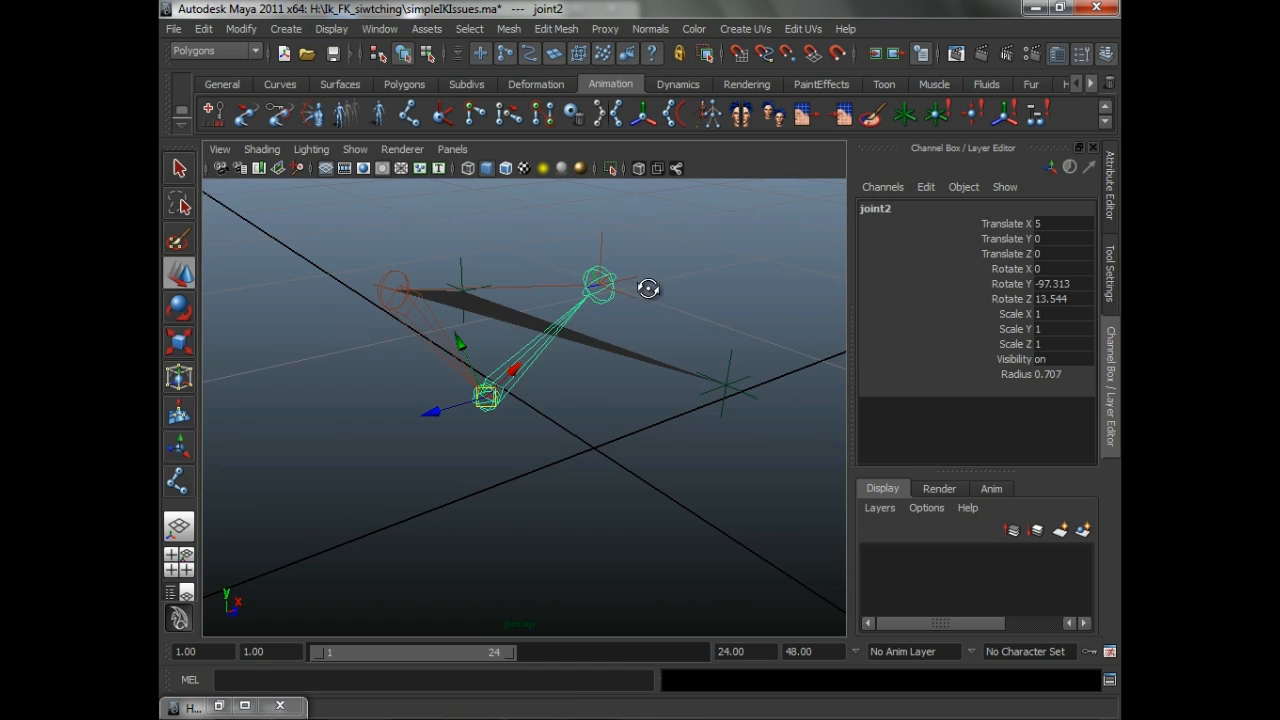
{"action": "left_click", "coordinate": [598, 285]}
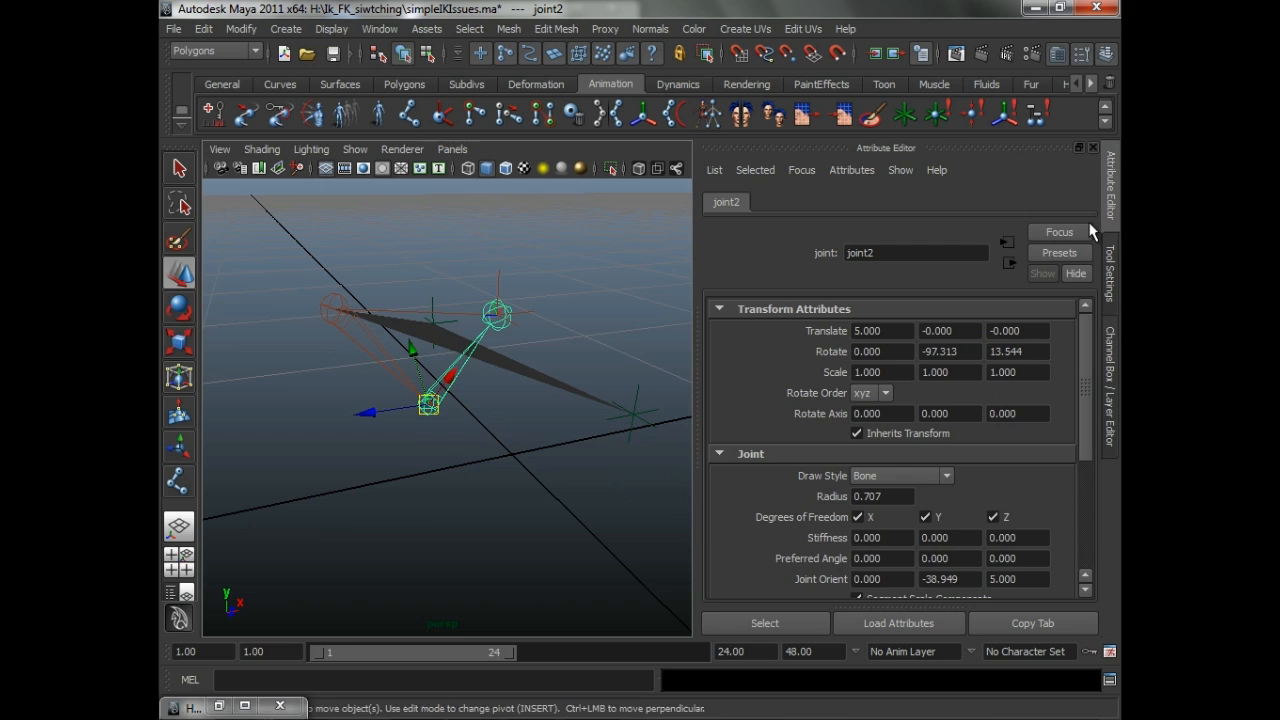
{"action": "scroll", "scroll_direction": "down", "scroll_amount": 3}
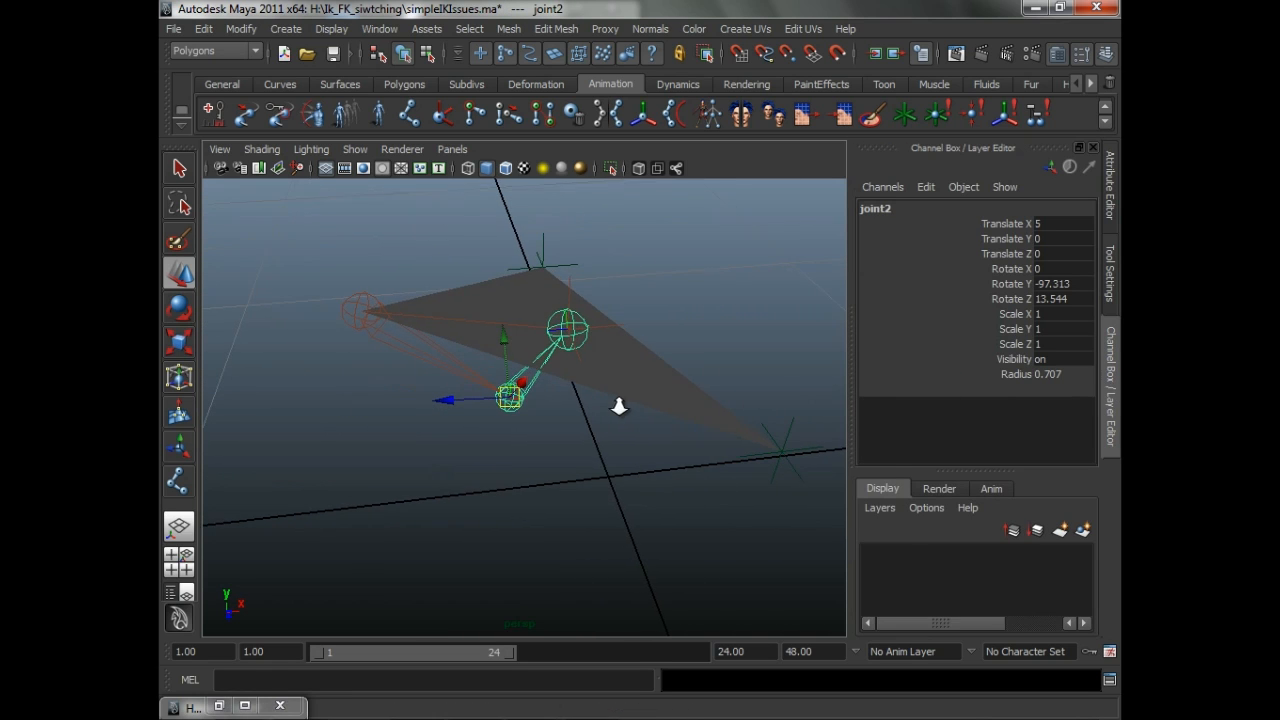
{"action": "left_click", "coordinate": [173, 28]}
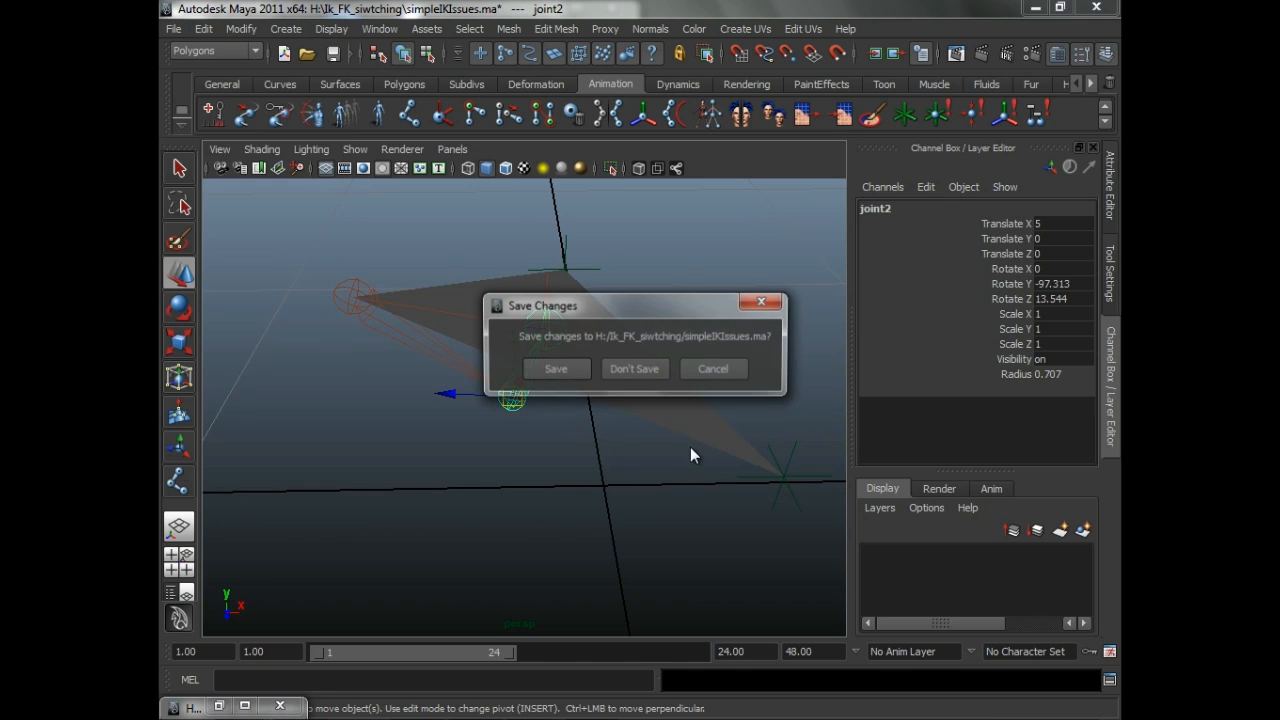
- Reload without saving, then drag ikHandle1 up to bend the chain and back again
{"action": "left_click", "coordinate": [634, 368]}
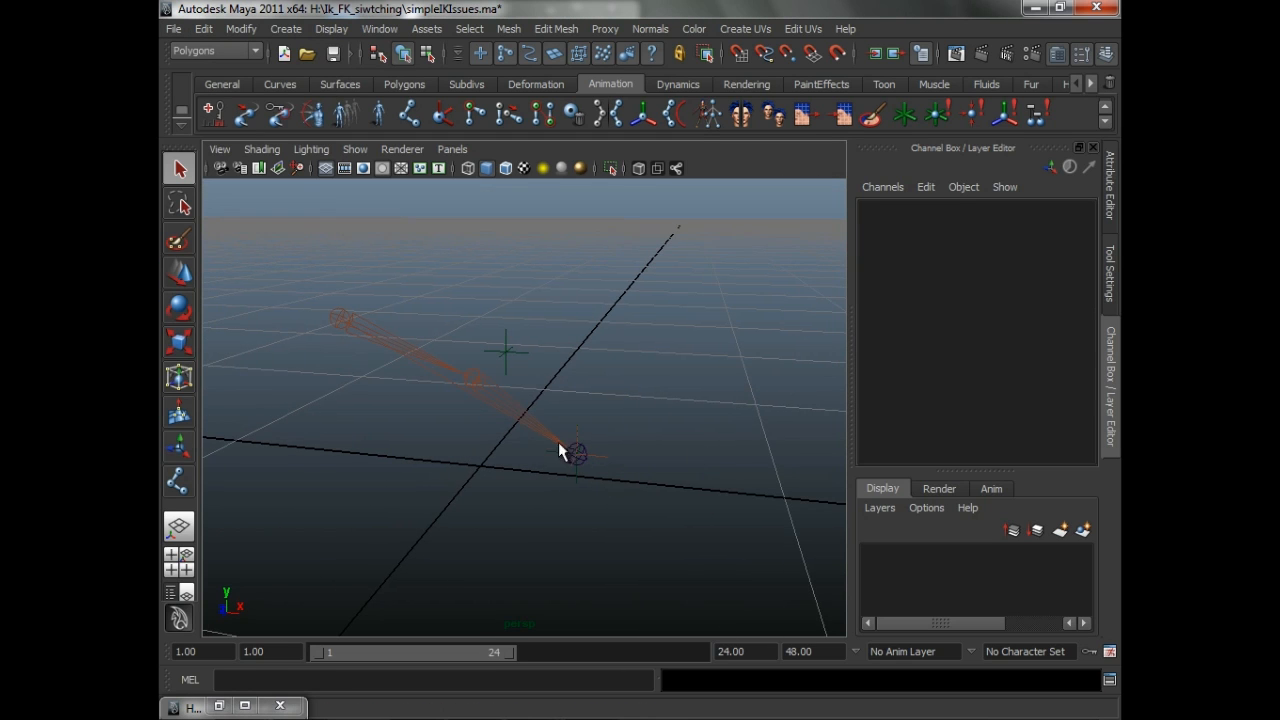
{"action": "left_click", "coordinate": [575, 455]}
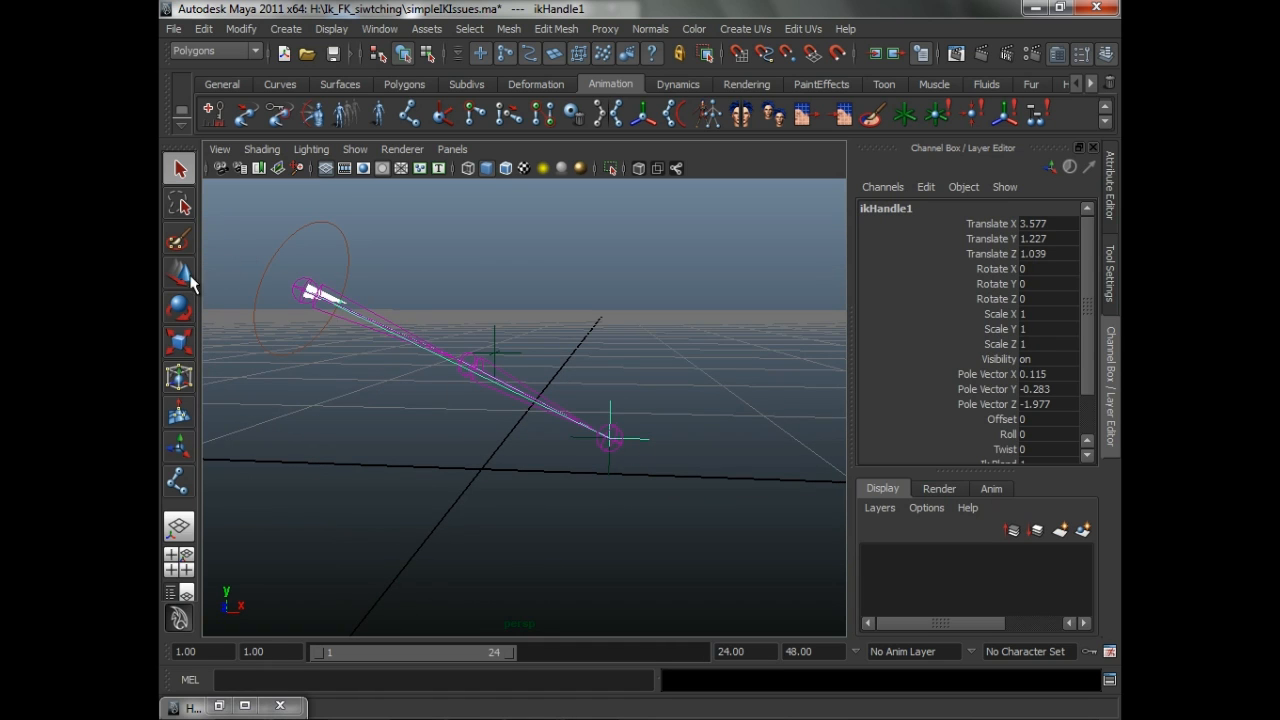
{"action": "left_click_drag", "start_coordinate": [605, 440], "coordinate": [385, 300]}
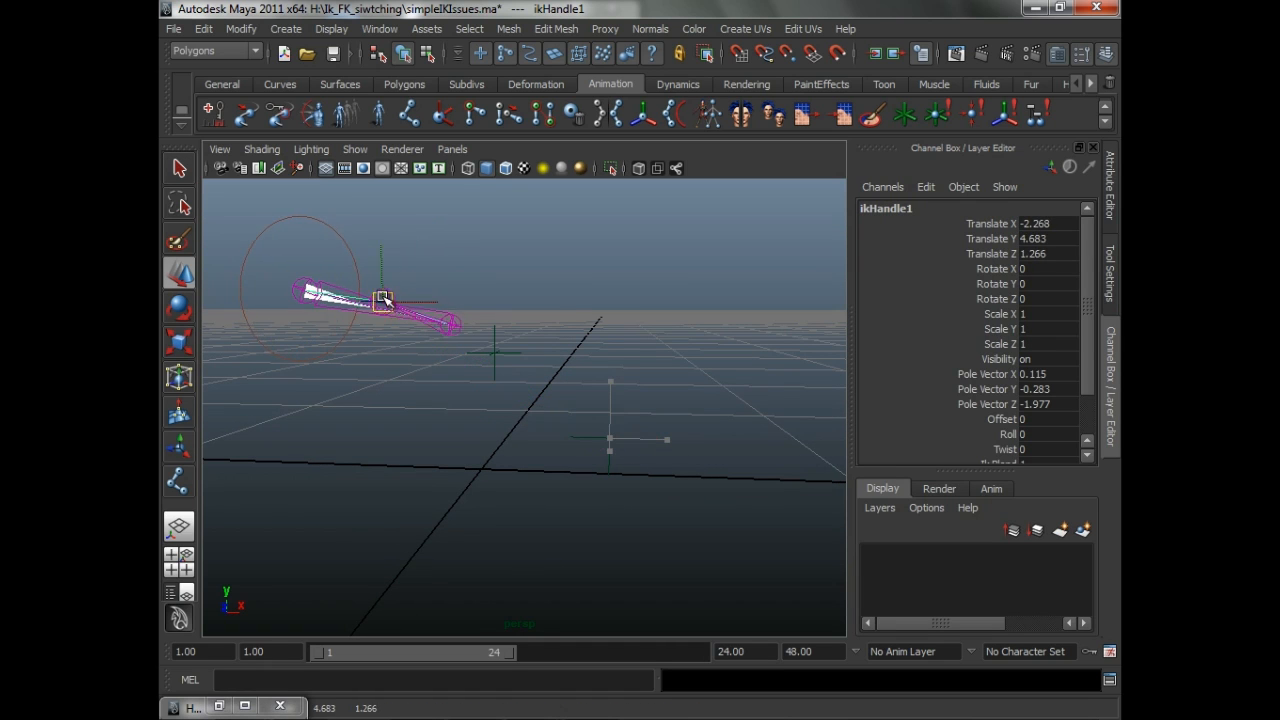
{"action": "left_click_drag", "start_coordinate": [385, 300], "coordinate": [590, 490]}
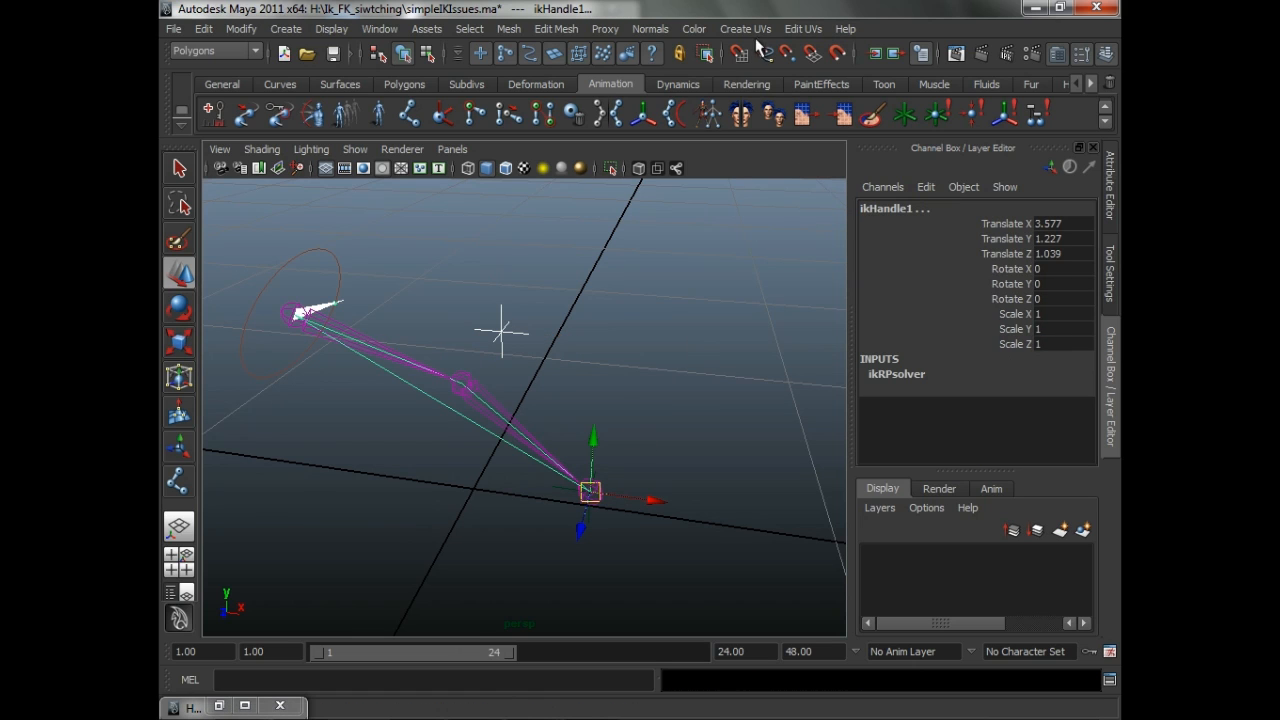
- Switch to the Animation menu set and apply a Pole Vector constraint to ikHandle1
{"action": "left_click", "coordinate": [215, 51]}
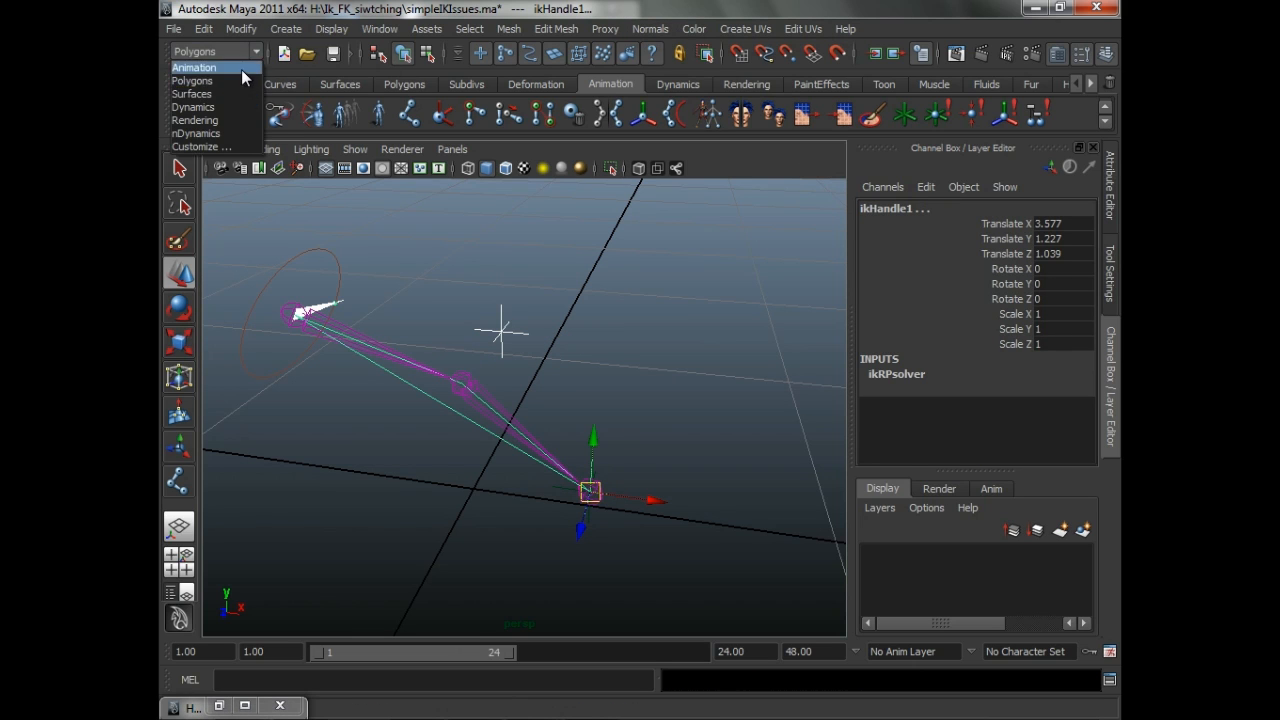
{"action": "left_click", "coordinate": [877, 28]}
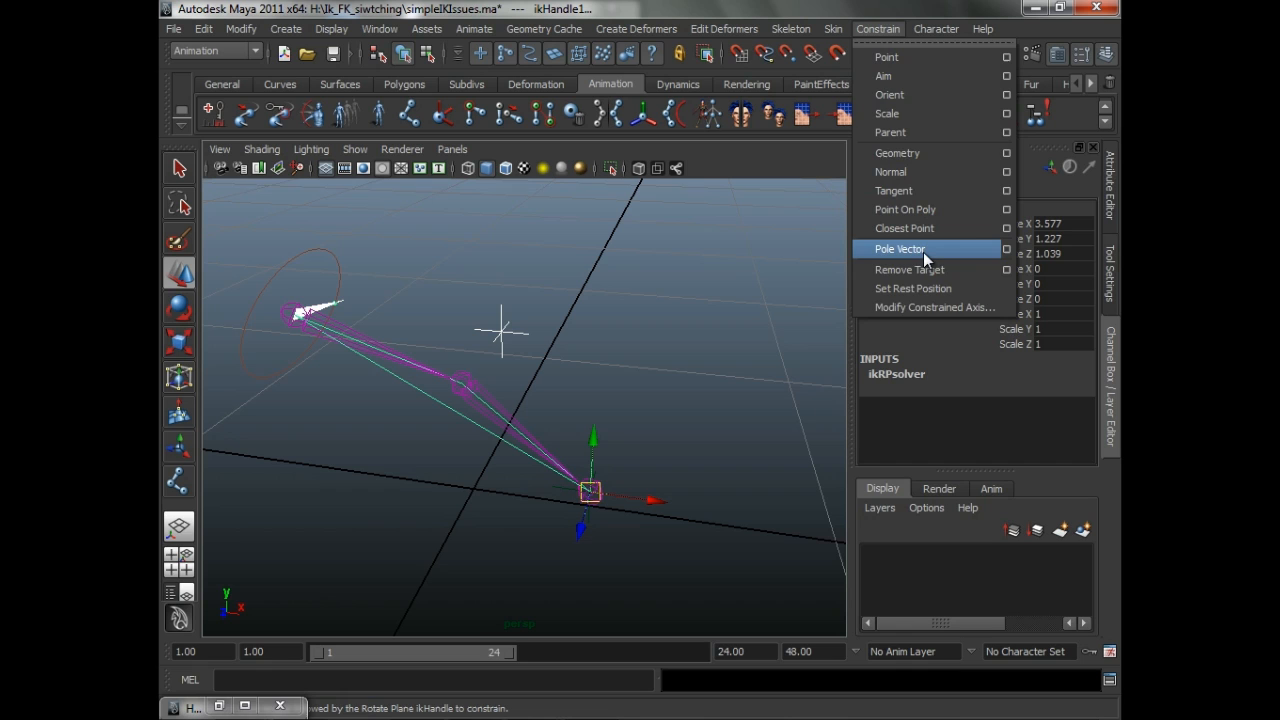
{"action": "left_click", "coordinate": [899, 248]}
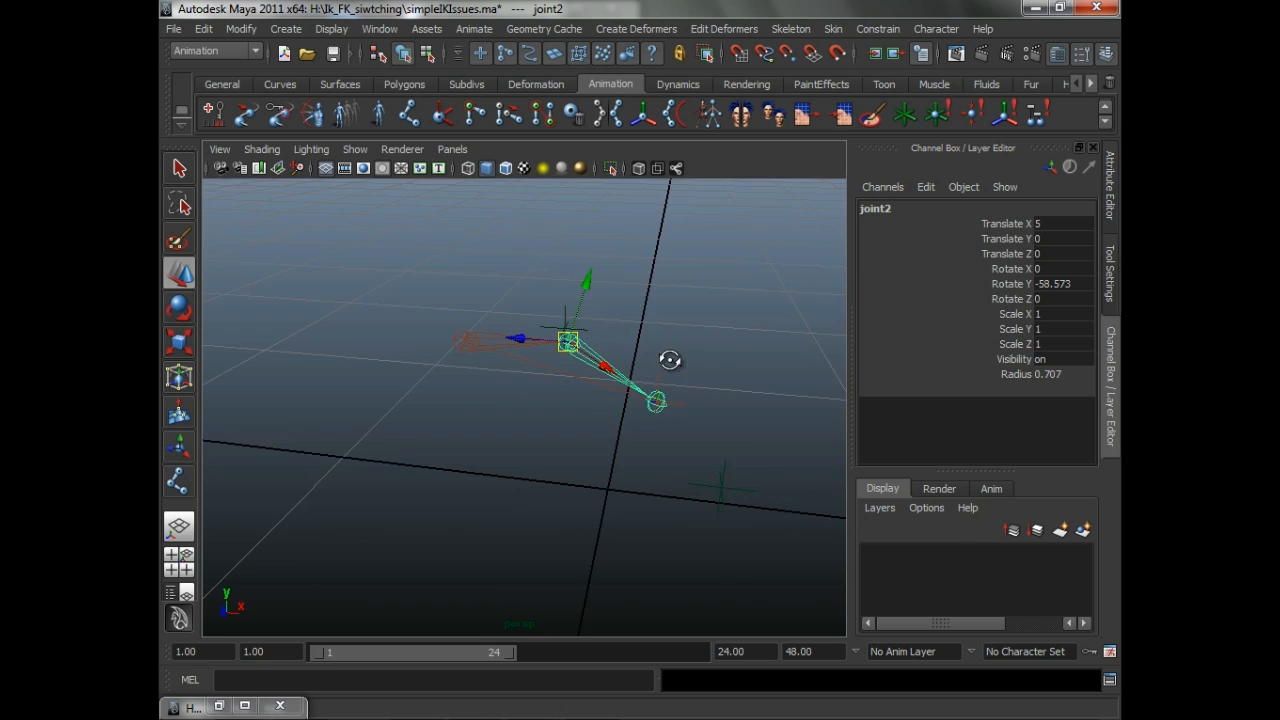
- Drag the IK handle to test the bend, then select joint2 to set Joint Orient Z to 5
{"action": "left_click_drag", "start_coordinate": [670, 360], "coordinate": [670, 375]}
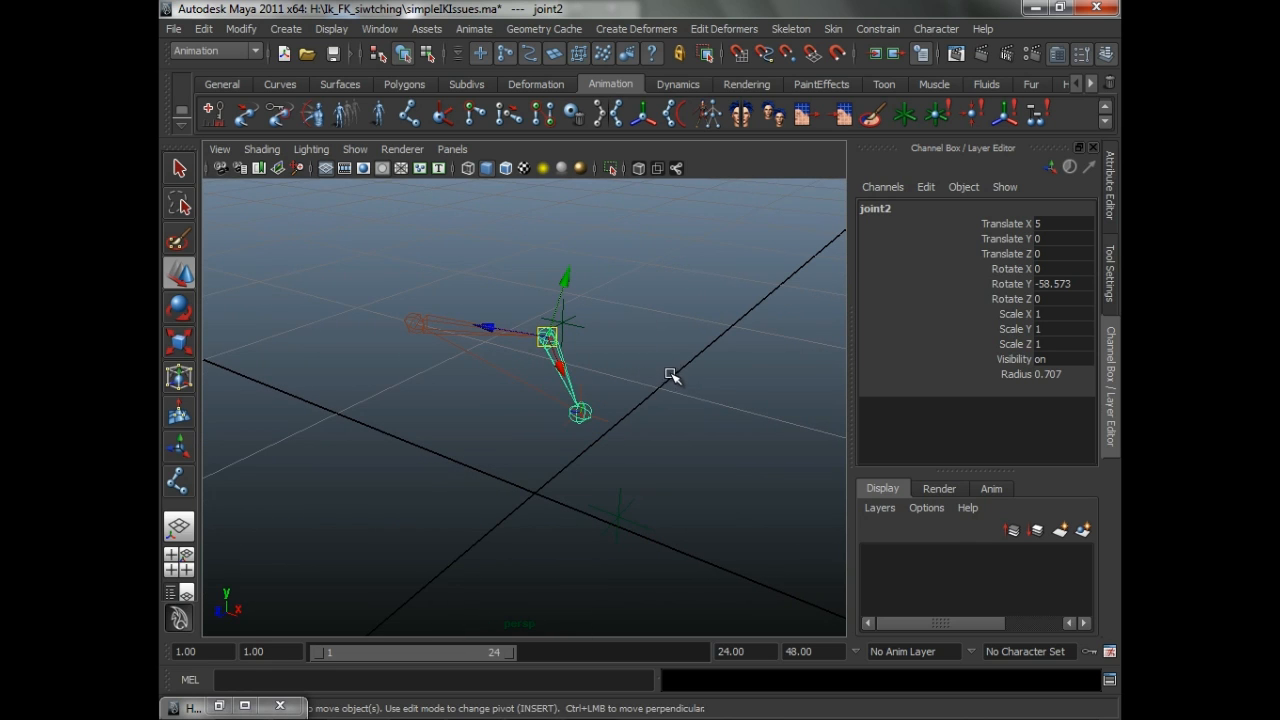
{"action": "left_click_drag", "start_coordinate": [670, 375], "coordinate": [665, 395]}
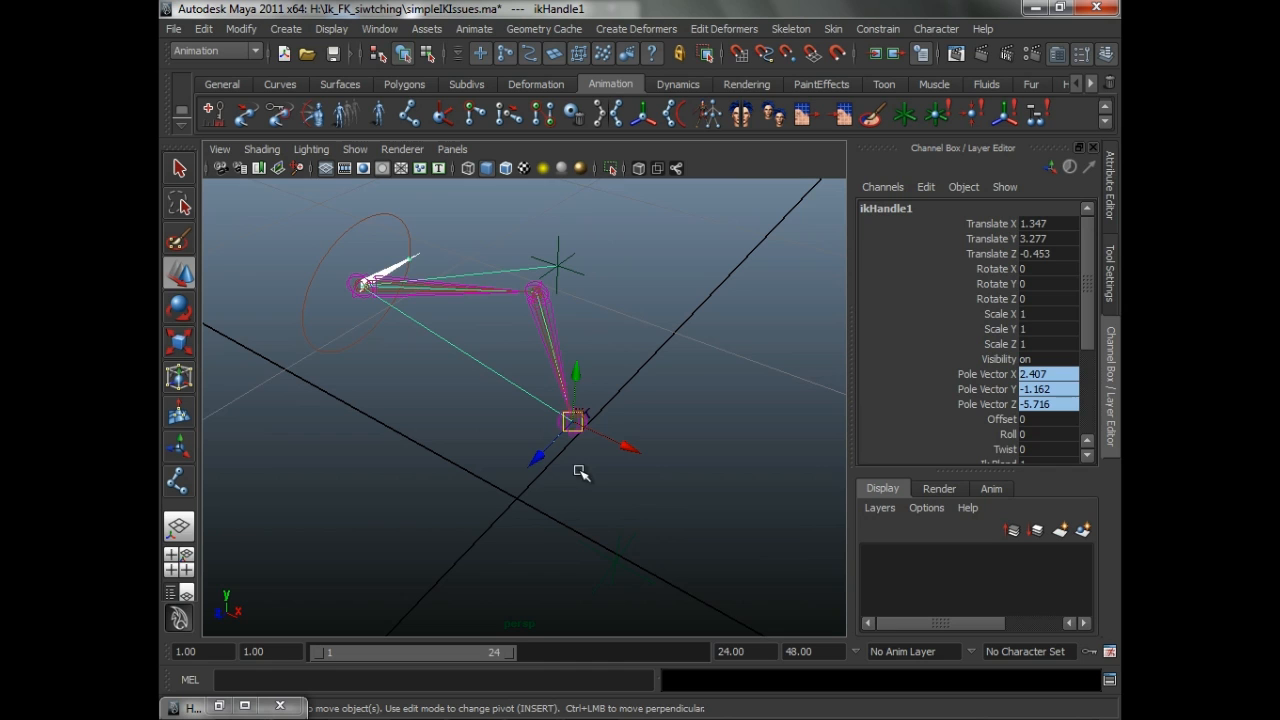
{"action": "left_click_drag", "start_coordinate": [575, 420], "coordinate": [610, 560]}
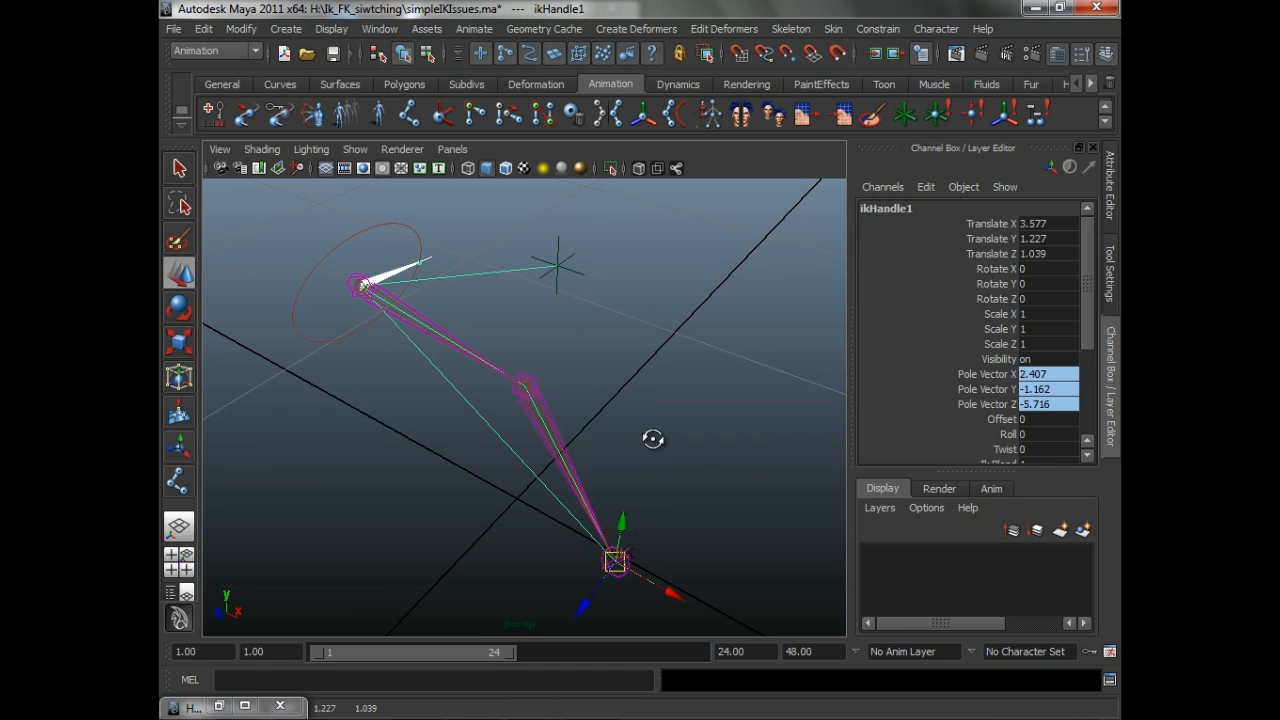
{"action": "left_click", "coordinate": [550, 355]}
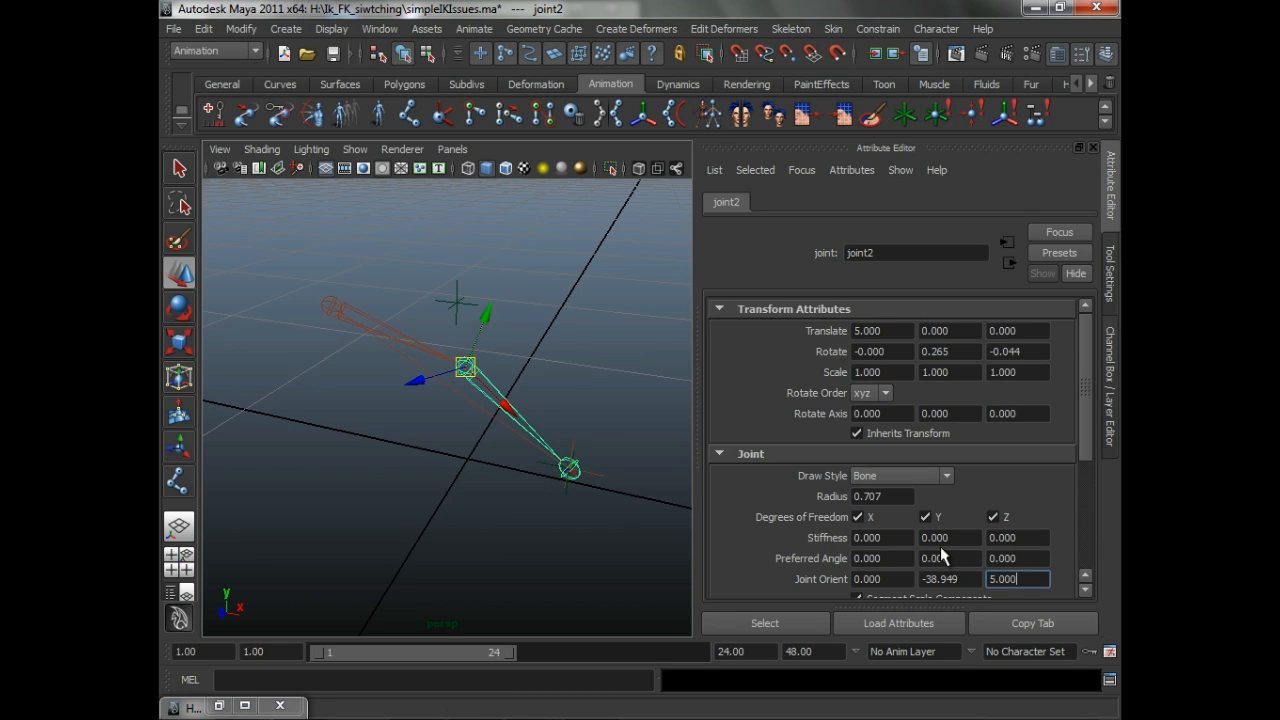
{"action": "mouse_move", "coordinate": [575, 400]}
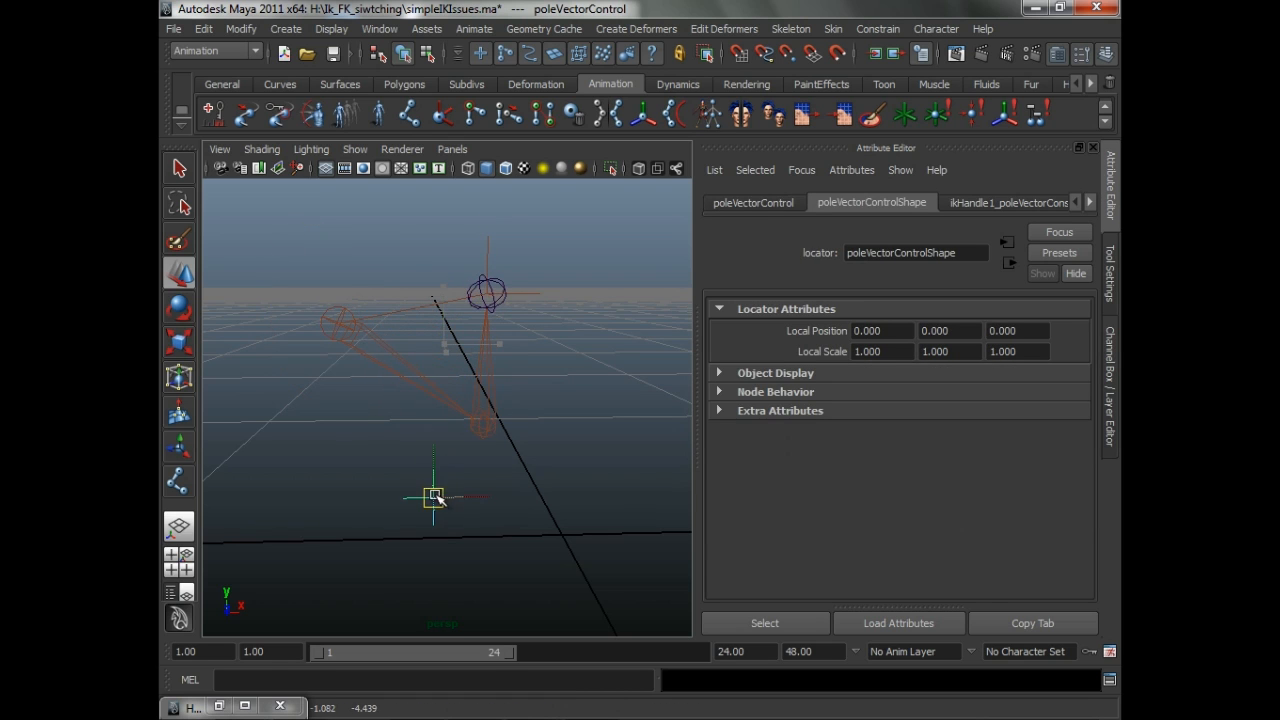
- Drag ikHandle1 to test how the kinked chain bends
{"action": "left_click", "coordinate": [490, 456]}
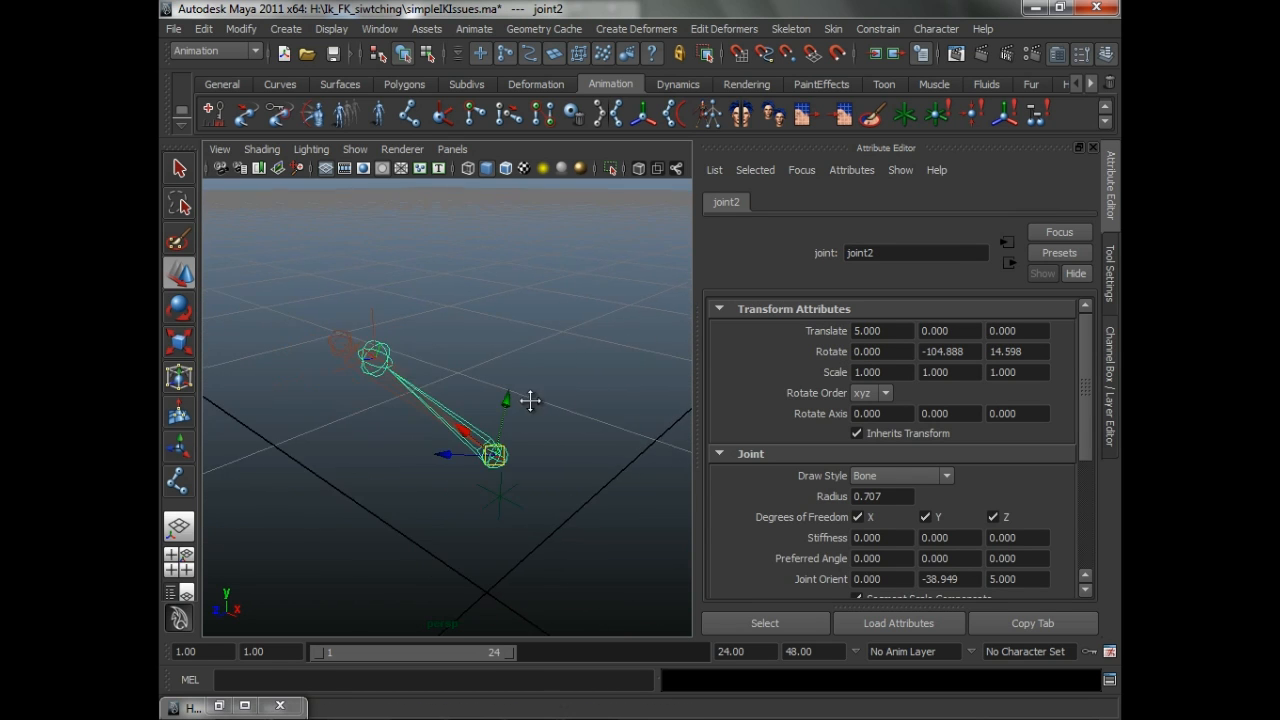
{"action": "left_click_drag", "start_coordinate": [490, 455], "coordinate": [495, 435]}
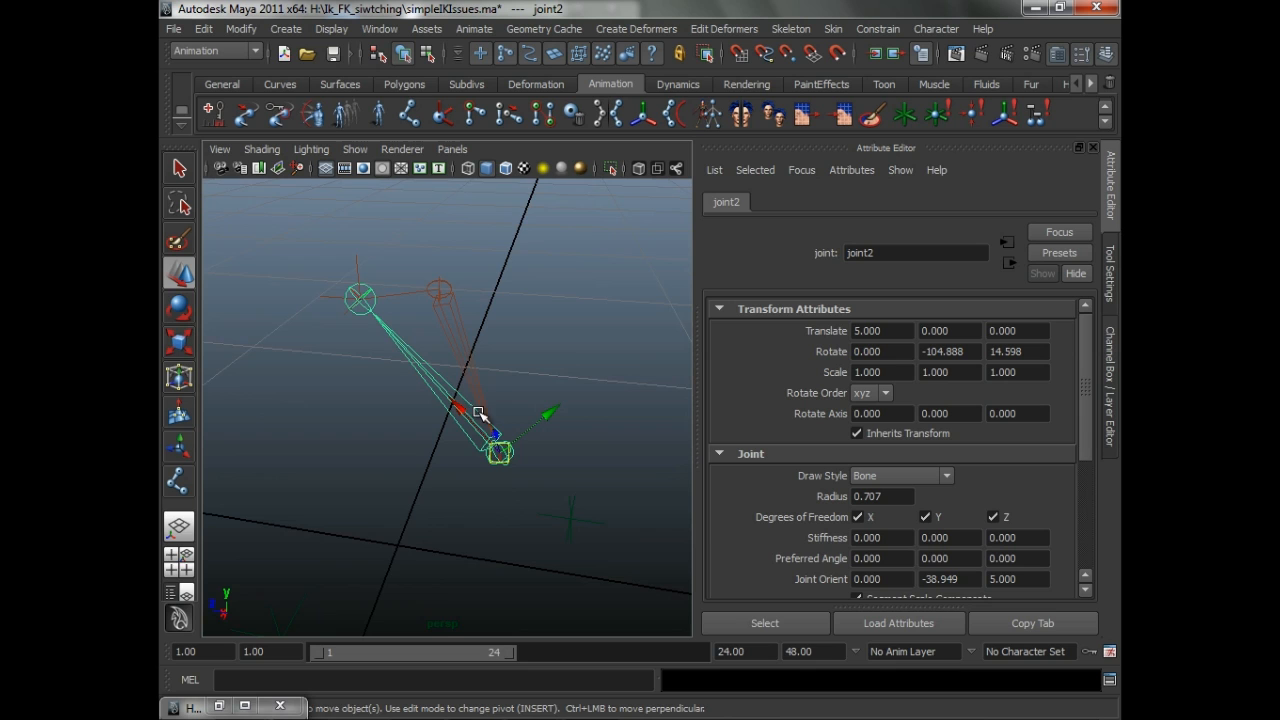
{"action": "left_click_drag", "start_coordinate": [480, 420], "coordinate": [560, 400]}
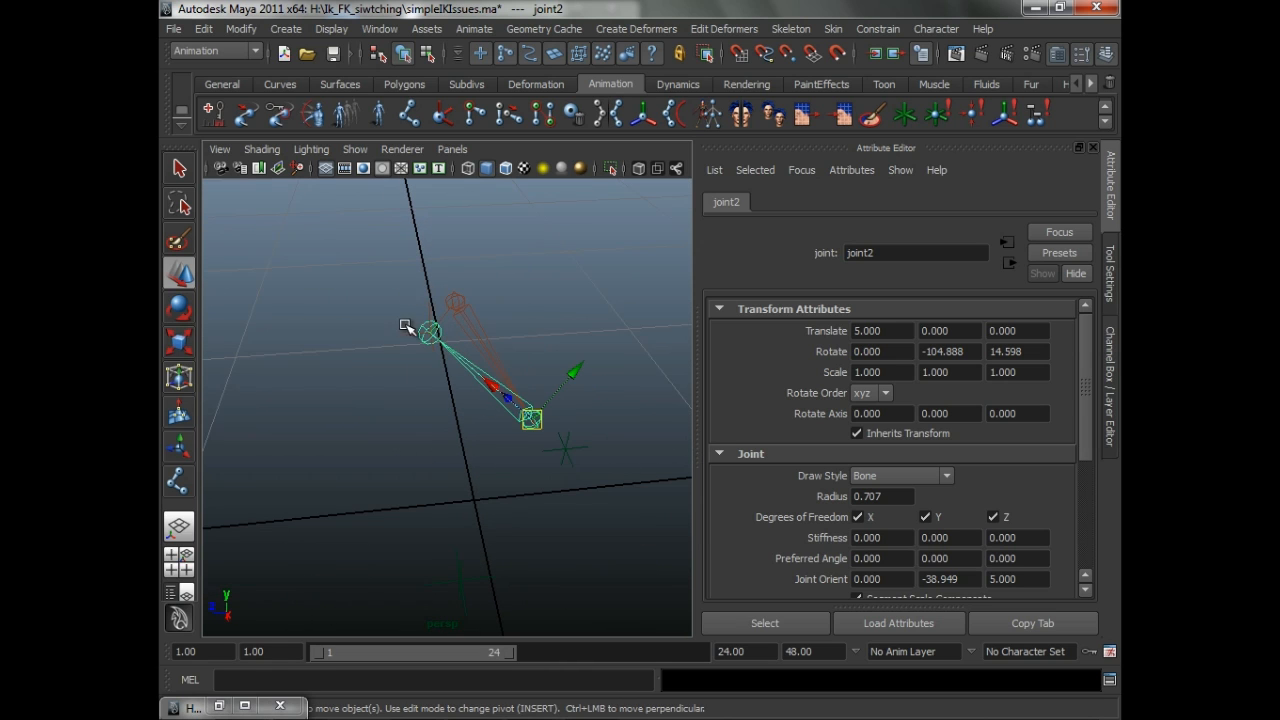
{"action": "left_click", "coordinate": [618, 427]}
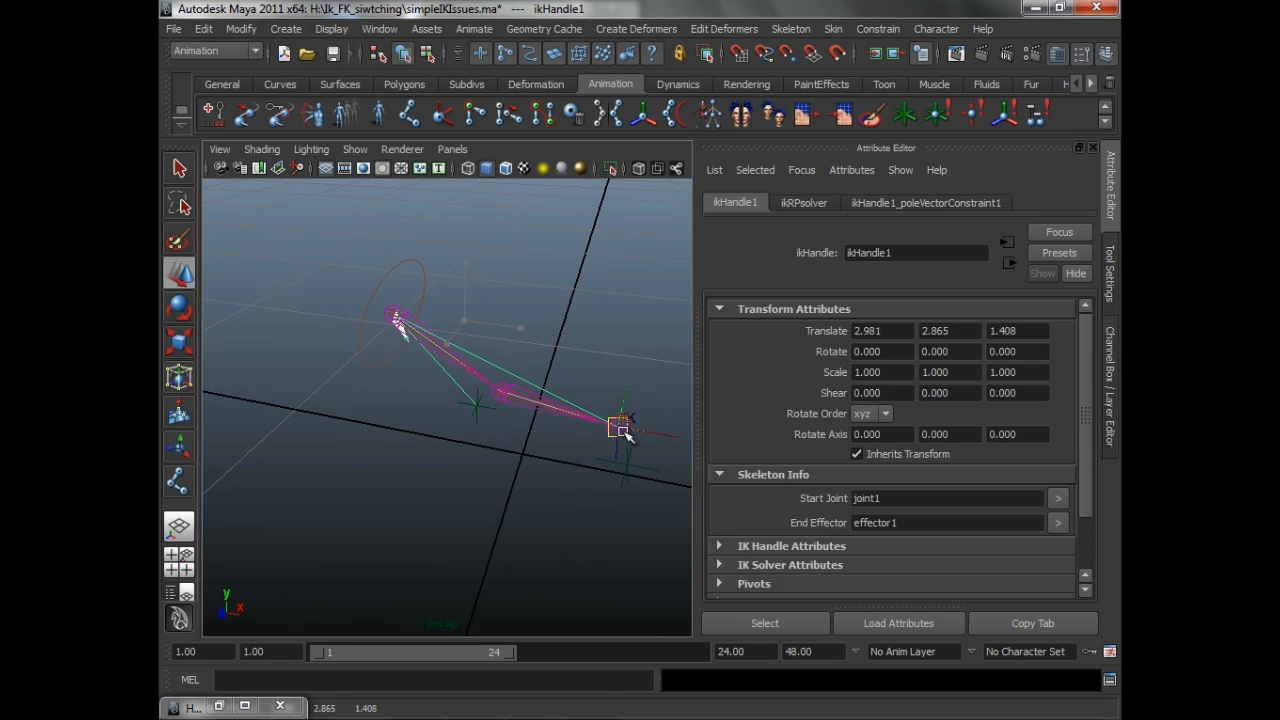
{"action": "left_click_drag", "start_coordinate": [615, 427], "coordinate": [625, 465]}
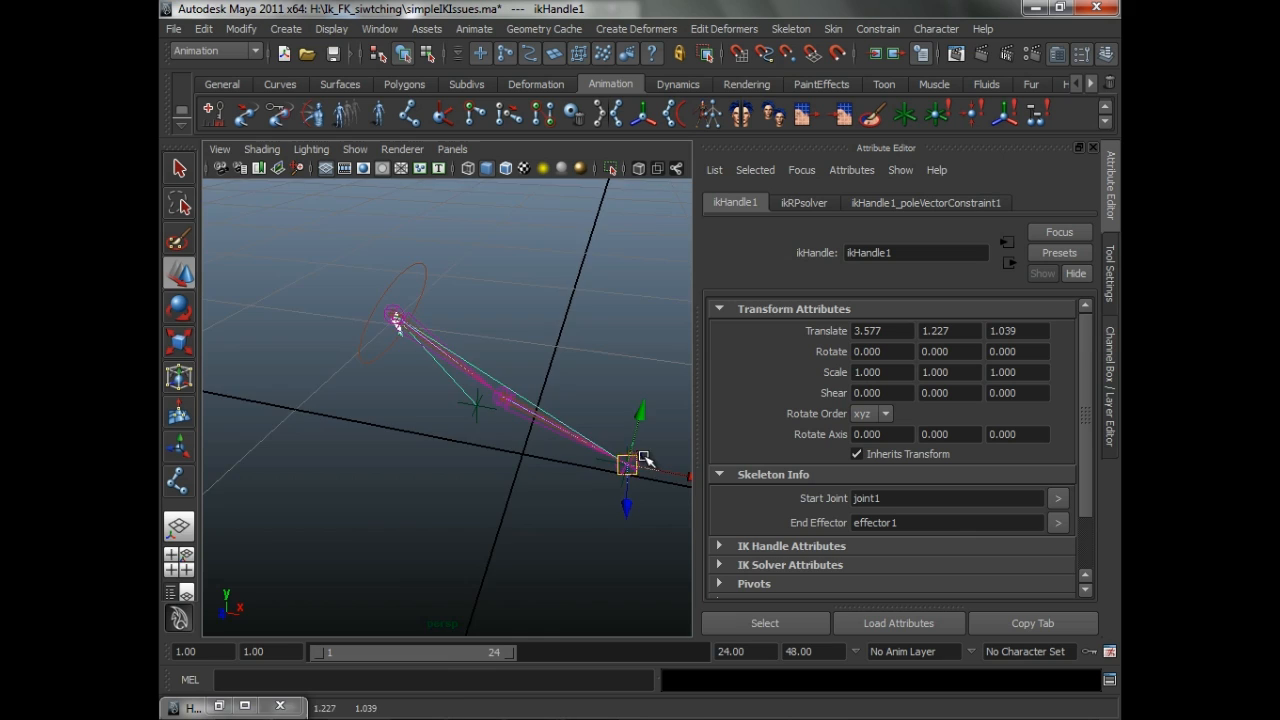
- Inspect the twisted bend plane and select joint2 to reset Joint Orient Z to 0
{"action": "left_click_drag", "start_coordinate": [625, 463], "coordinate": [500, 560]}
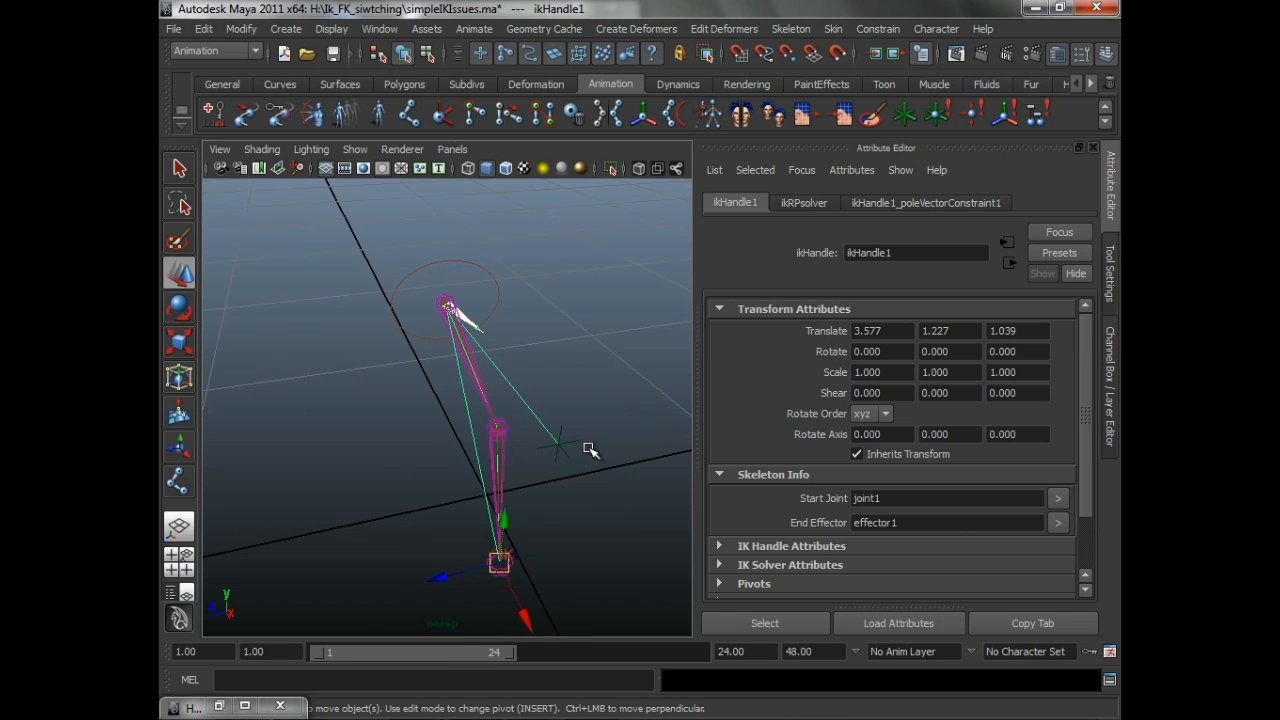
{"action": "mouse_move", "coordinate": [596, 449]}
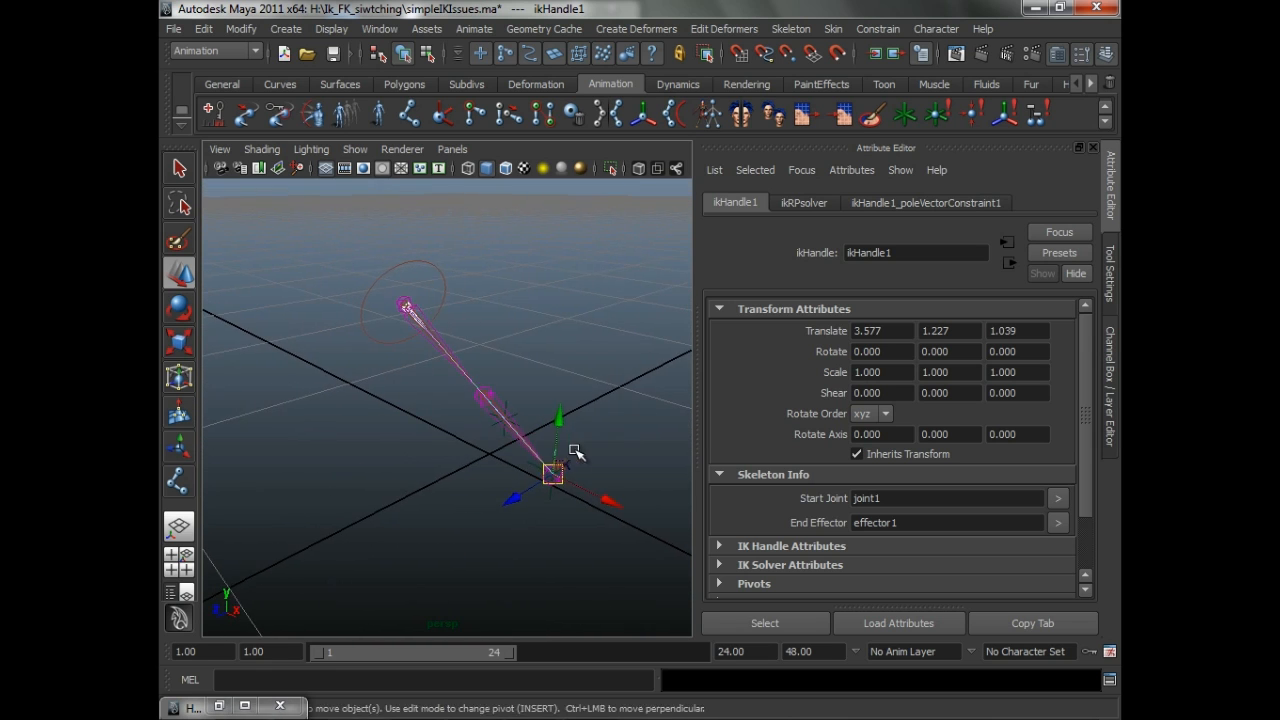
{"action": "left_click_drag", "start_coordinate": [553, 475], "coordinate": [450, 548]}
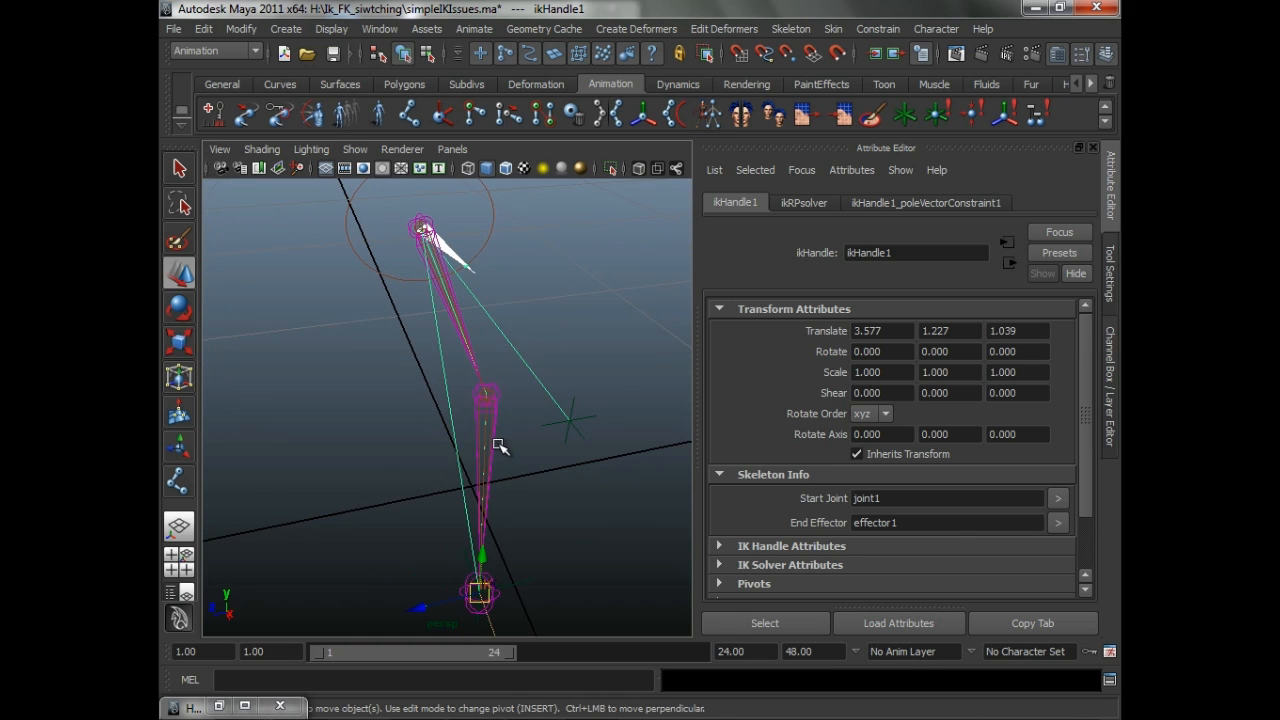
{"action": "left_click", "coordinate": [485, 393]}
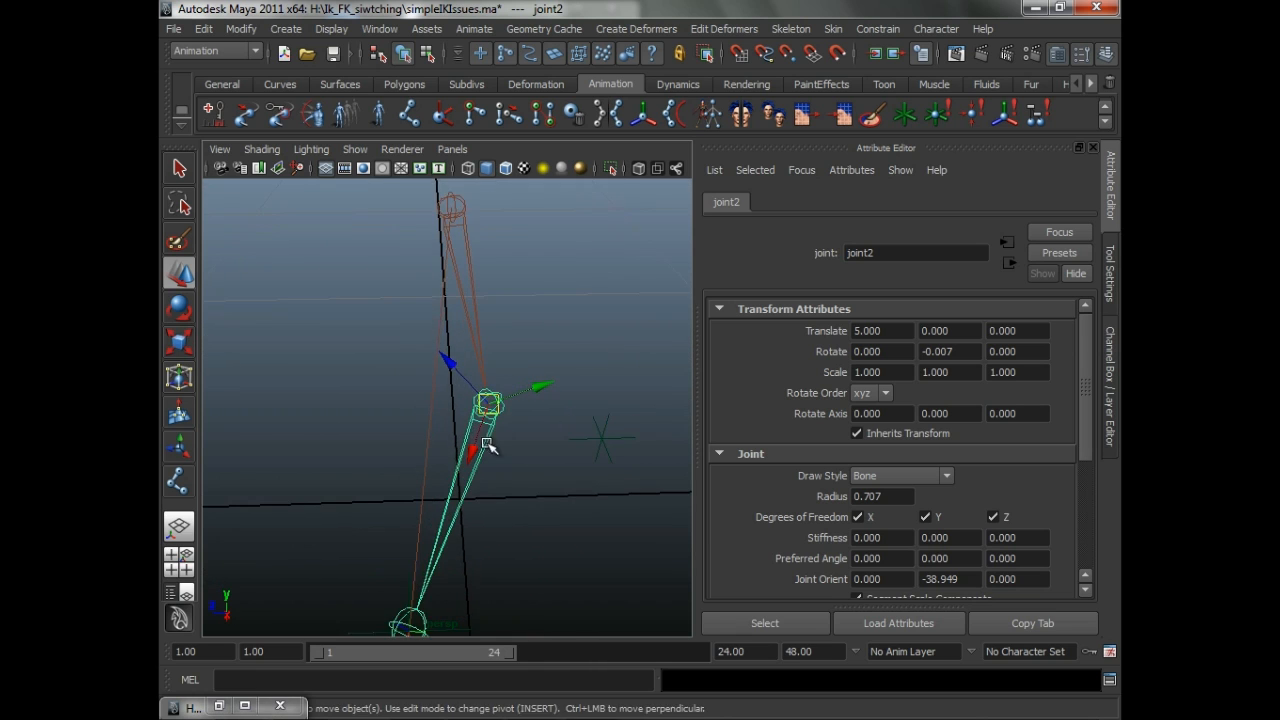
- Orbit around the straightened chain, then show joint2's values in the Channel Box
{"action": "left_click_drag", "start_coordinate": [490, 445], "coordinate": [436, 434]}
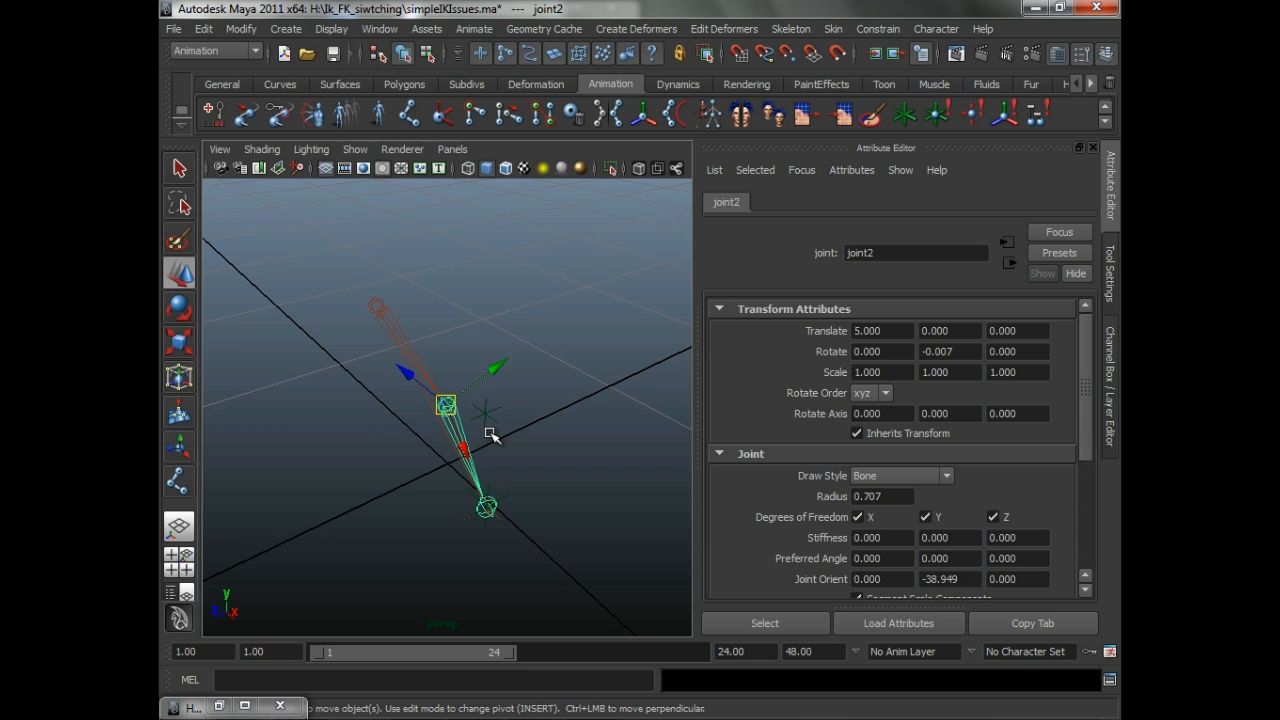
{"action": "left_click_drag", "start_coordinate": [490, 435], "coordinate": [540, 395]}
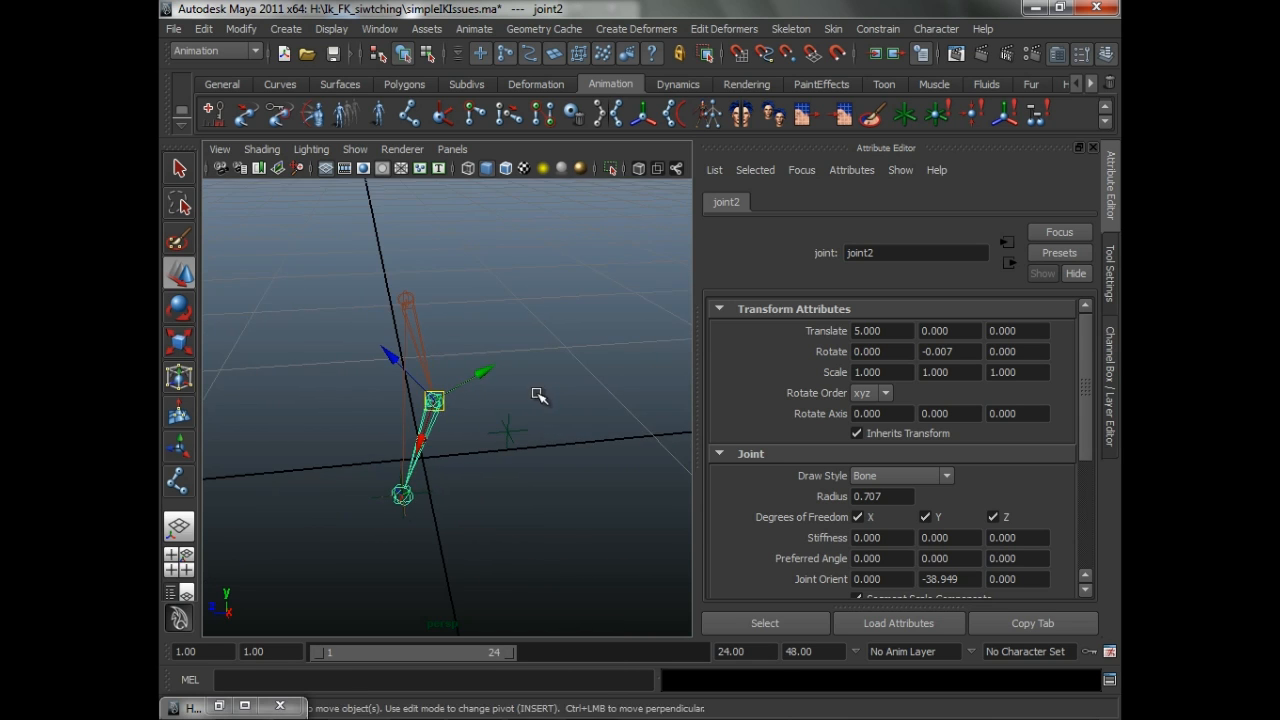
{"action": "left_click_drag", "start_coordinate": [450, 400], "coordinate": [480, 390]}
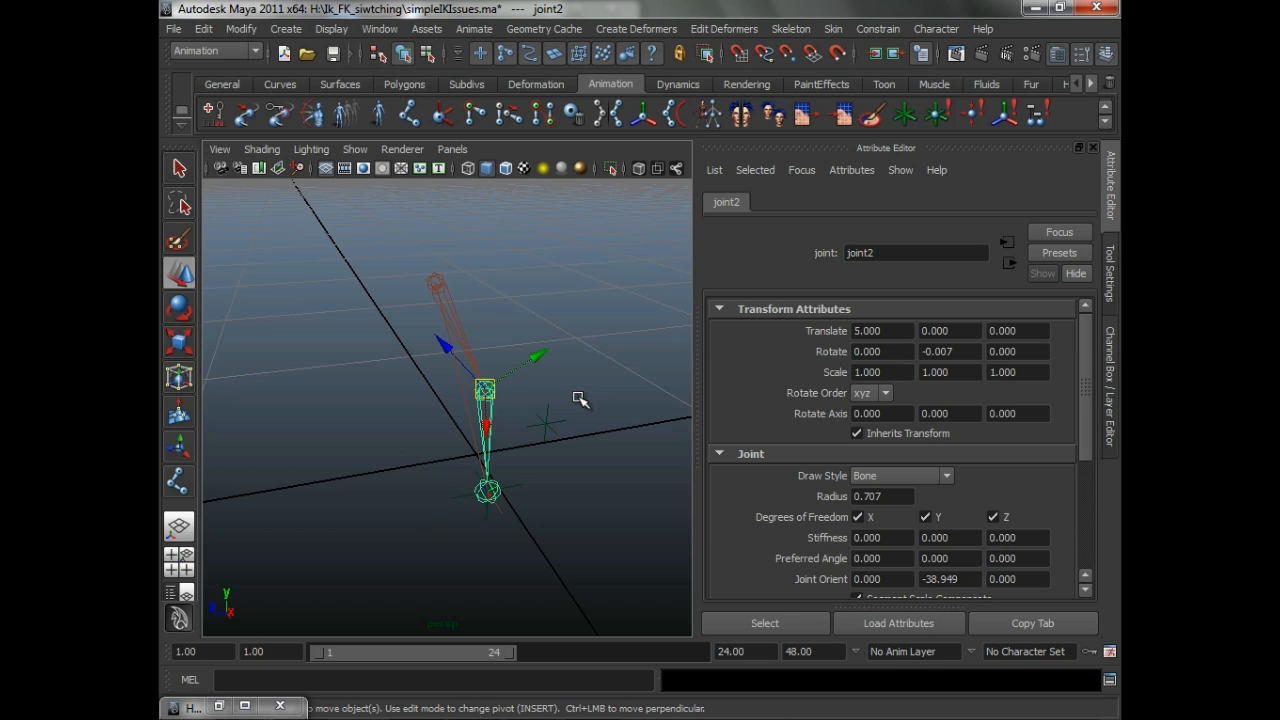
{"action": "mouse_move", "coordinate": [565, 535]}
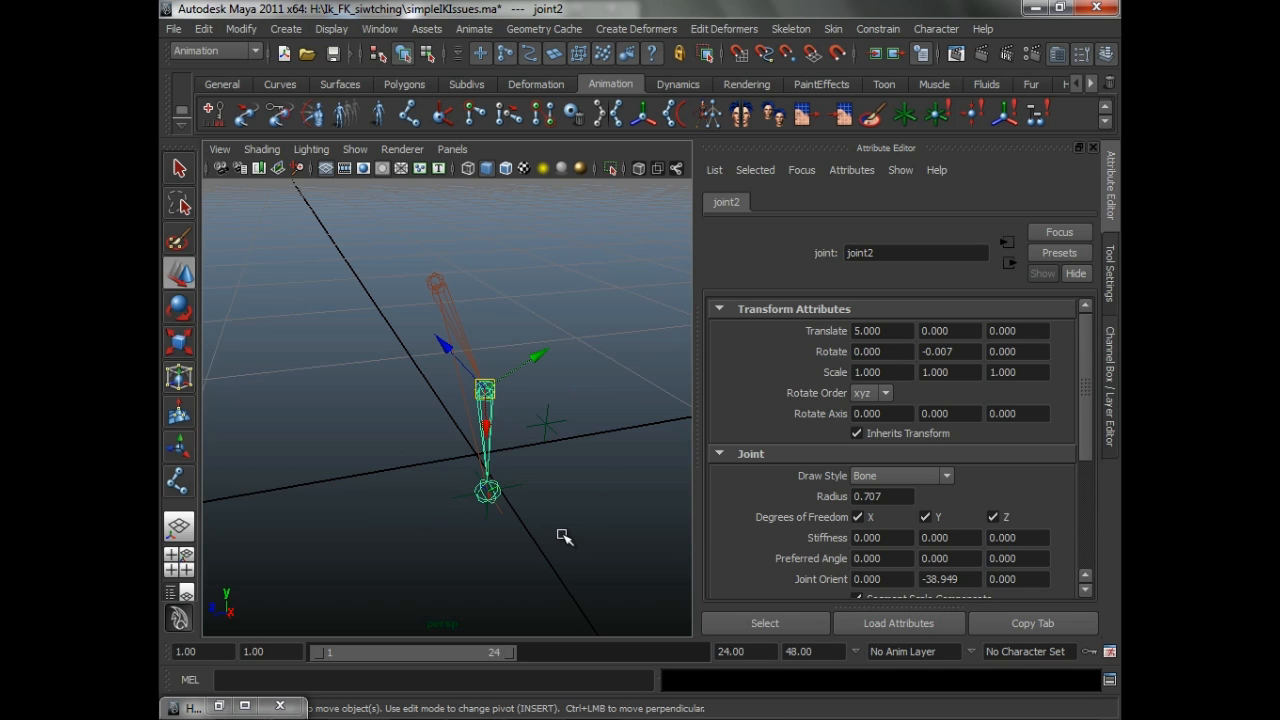
{"action": "mouse_move", "coordinate": [560, 550]}
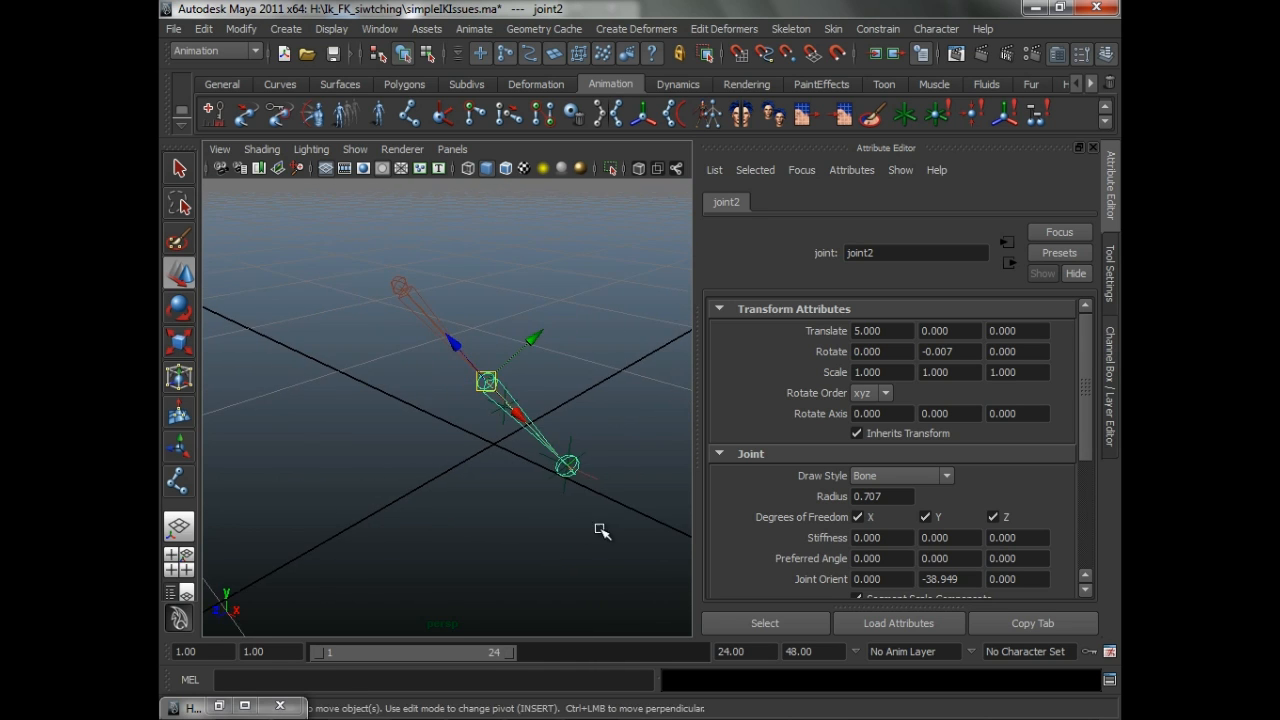
{"action": "left_click_drag", "start_coordinate": [600, 530], "coordinate": [487, 467]}
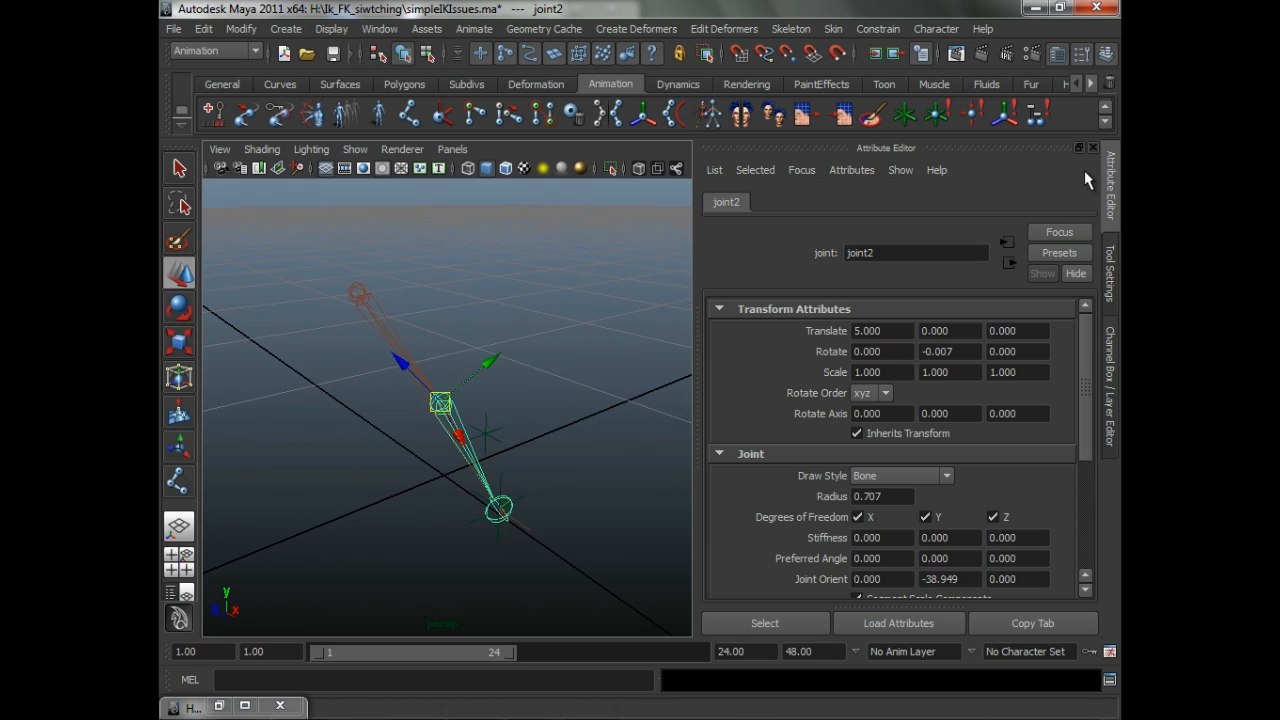
{"action": "left_click", "coordinate": [1110, 375]}
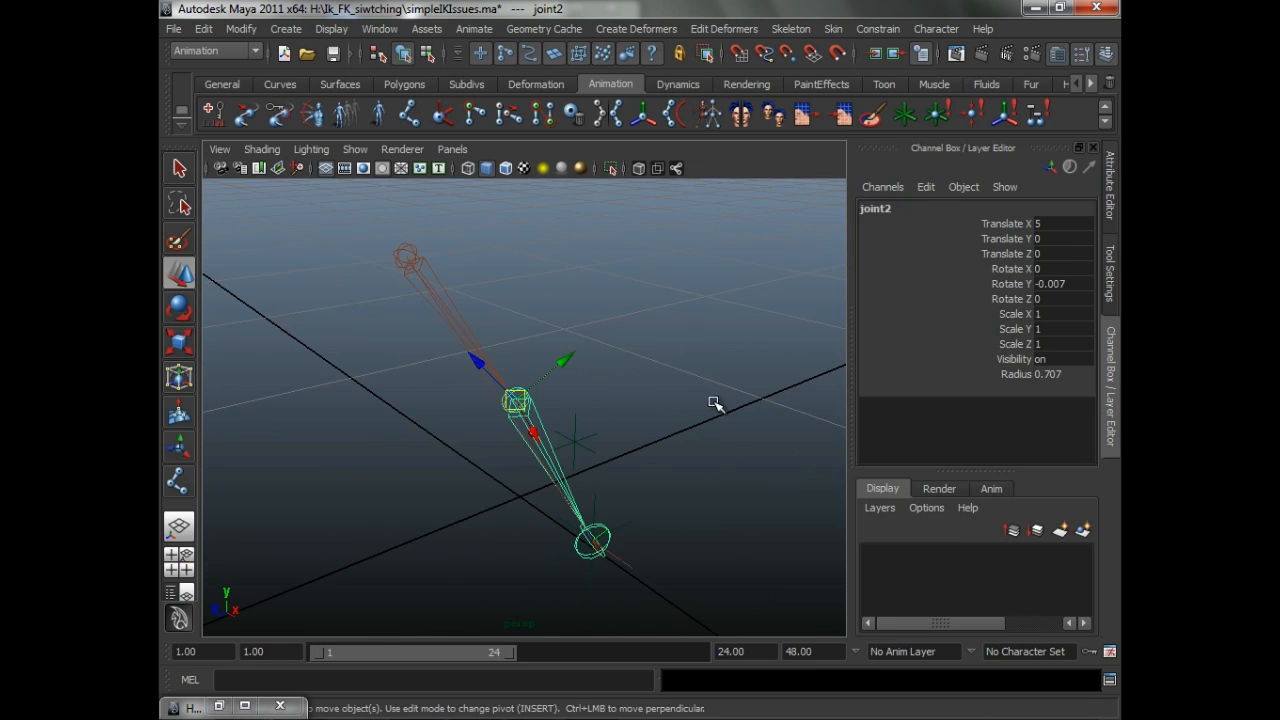